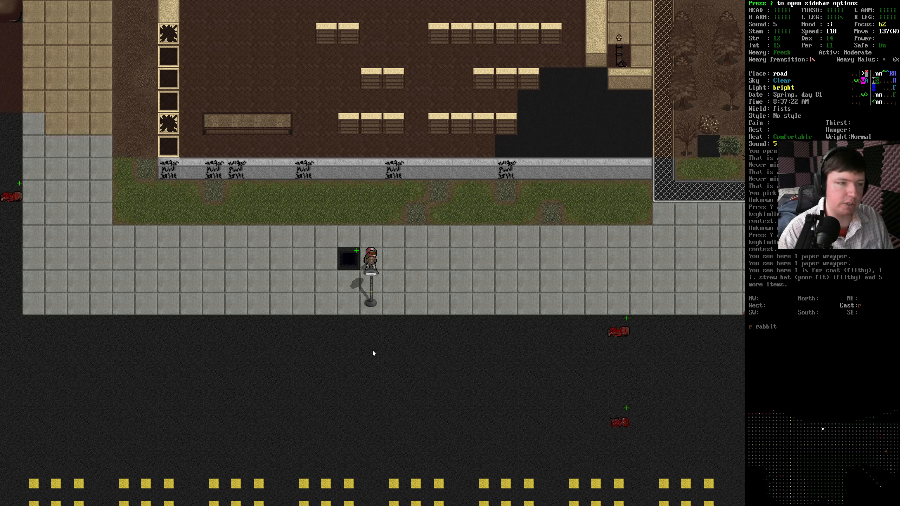
# Step: Pick a destination on the world map and travel from the road to the cemetery
pyautogui.press('m')
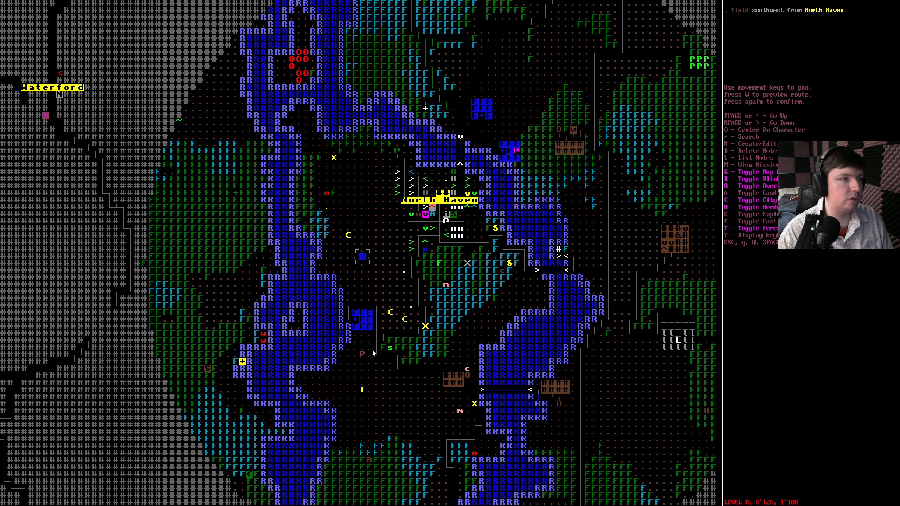
pyautogui.press('up')
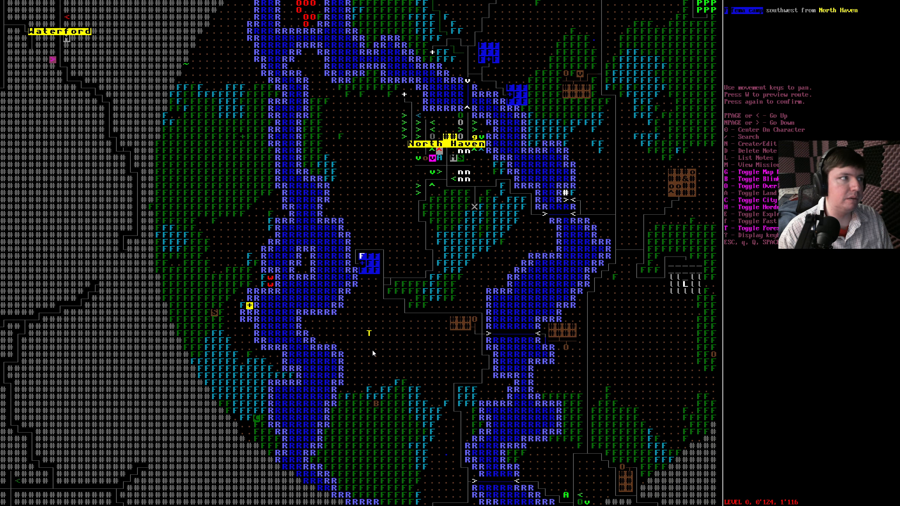
pyautogui.press('right')
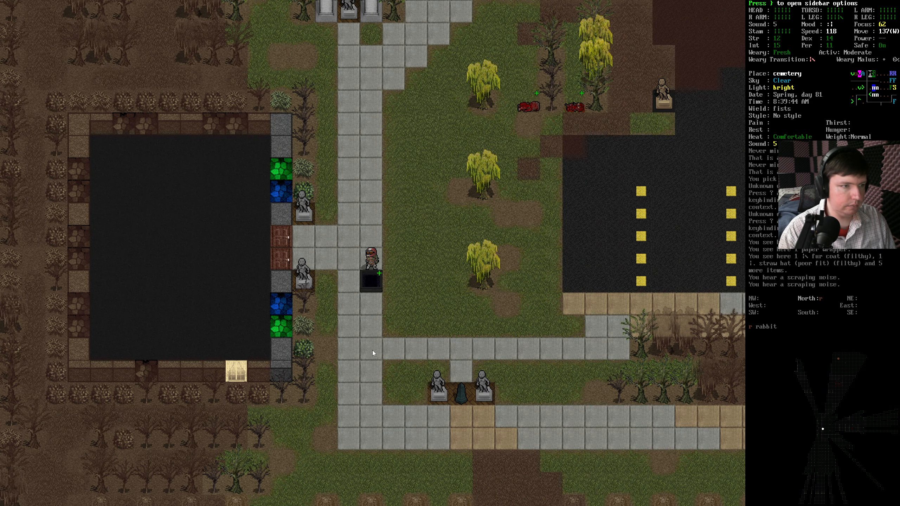
# Step: Filter the wield list for 'nail' to wield the nail bat
pyautogui.press('w')
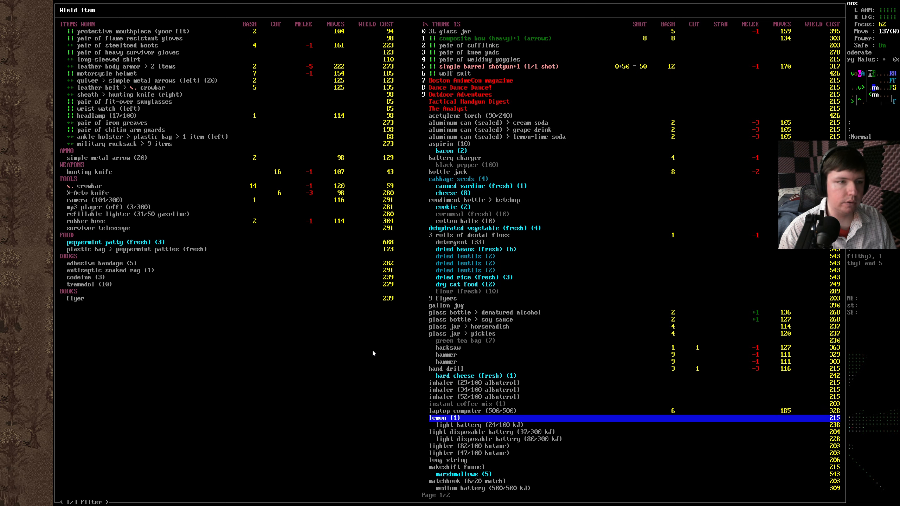
pyautogui.scroll(-3)
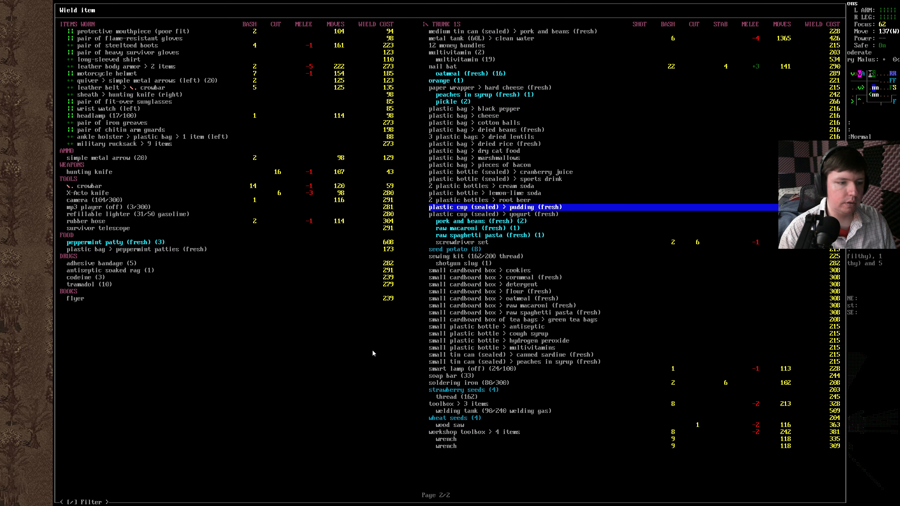
pyautogui.press('down')
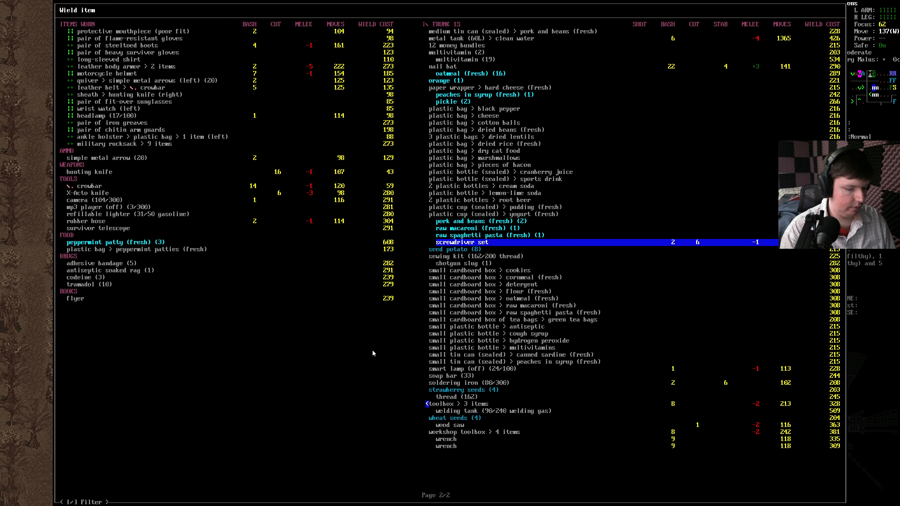
pyautogui.write('nail')
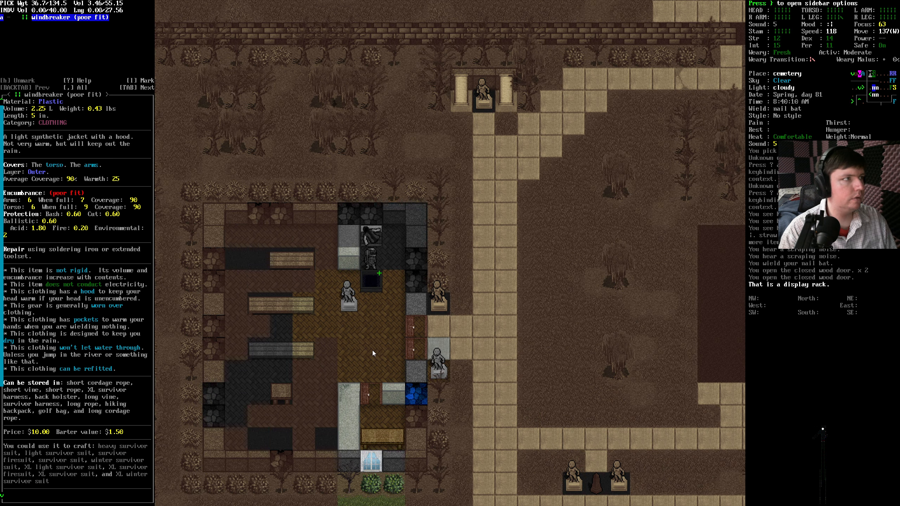
# Step: Close the windbreaker details and head to the house for the steel sewing awl
pyautogui.press('Escape')
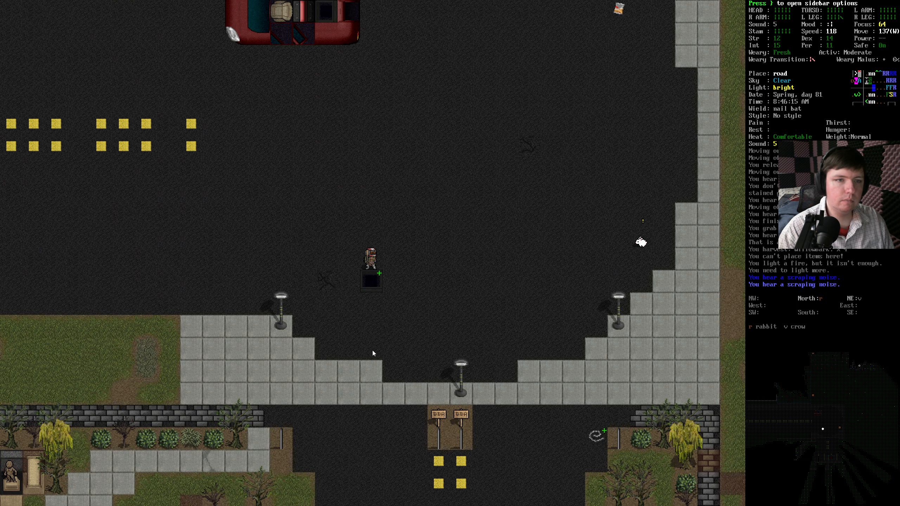
pyautogui.press('m')
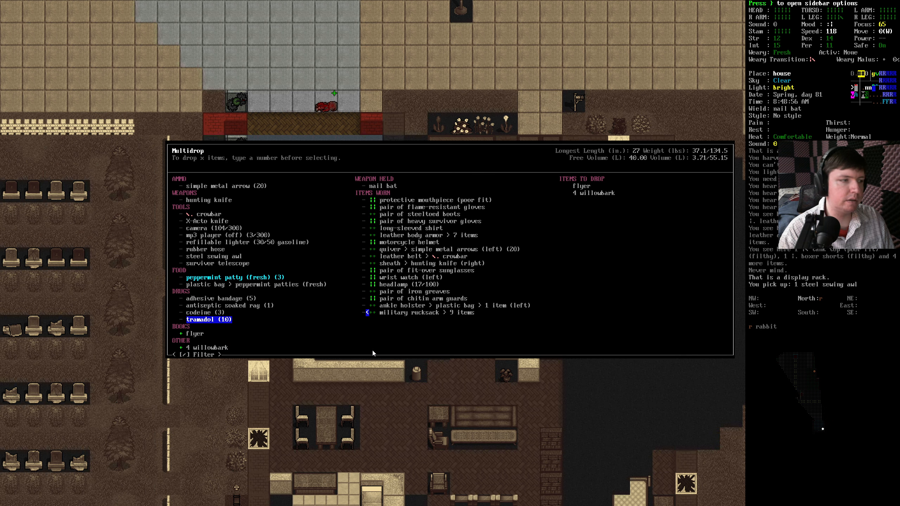
# Step: Drop the flyer and willowbark into the cart's trunk, then drop the steel sewing awl
pyautogui.press('up')
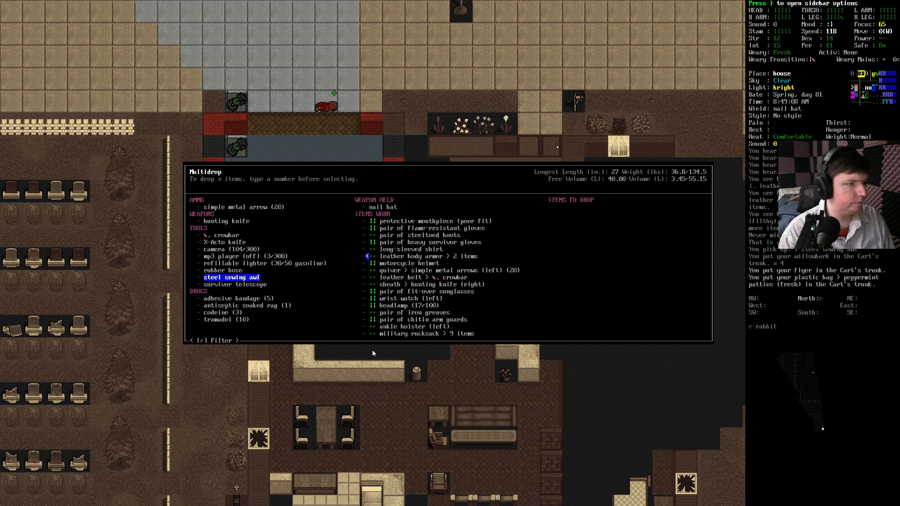
pyautogui.press('Enter')
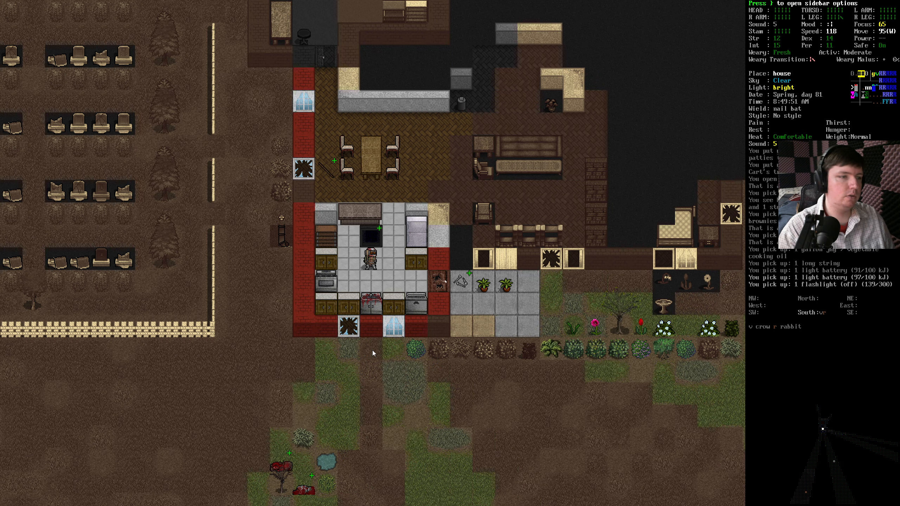
# Step: Mark the flashlight in the carried-items drop list for dropping
pyautogui.press('d')
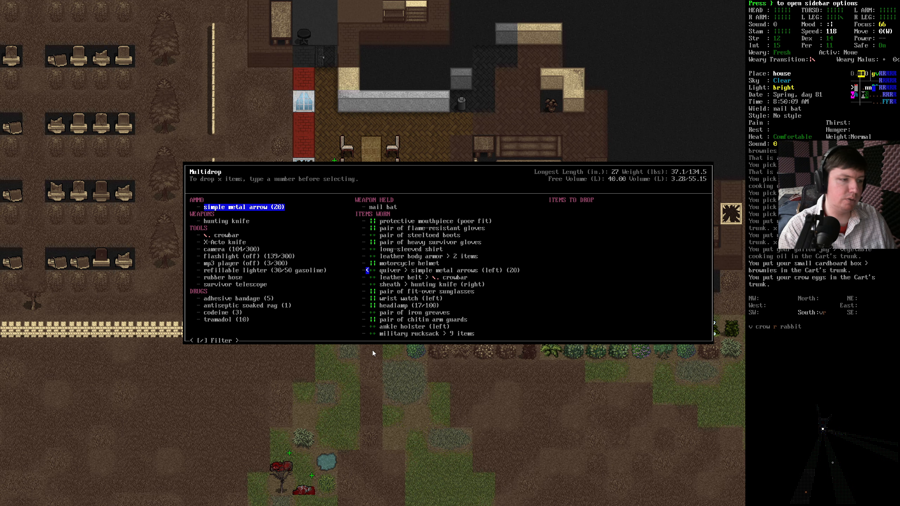
pyautogui.press('down')
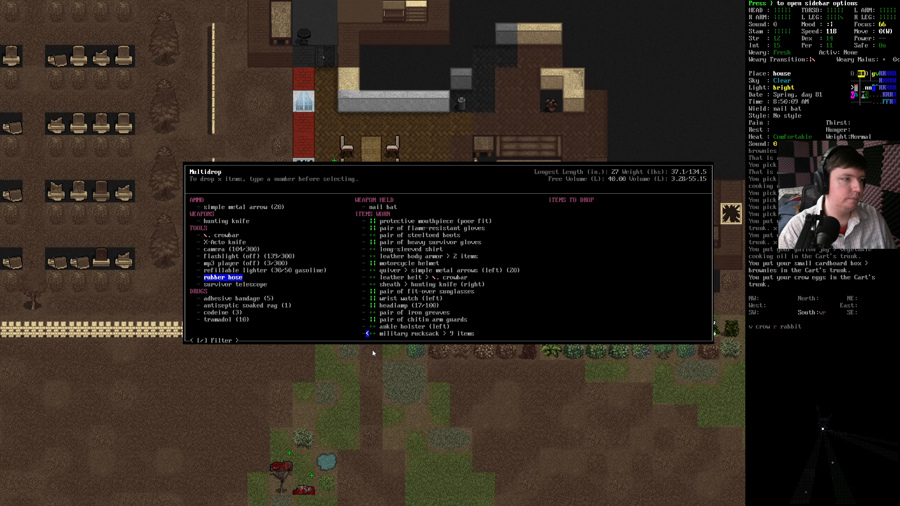
pyautogui.press('up')
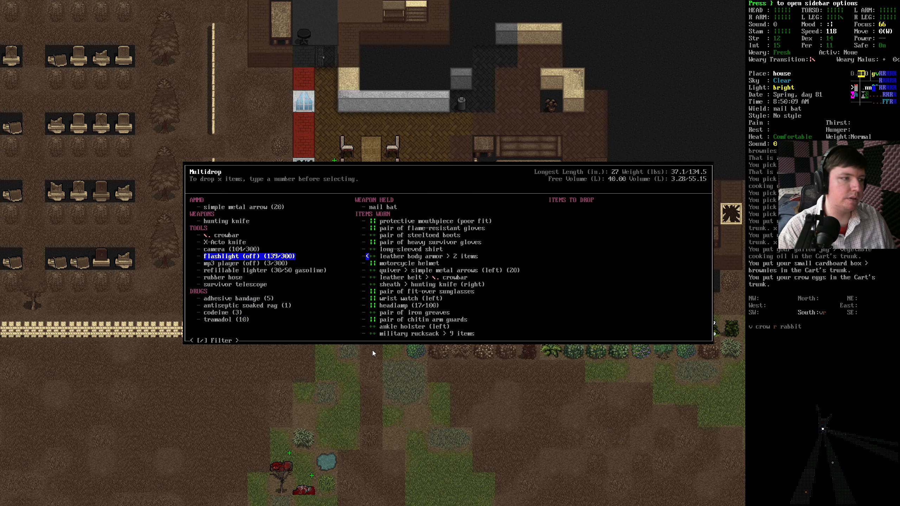
pyautogui.click(248, 255)
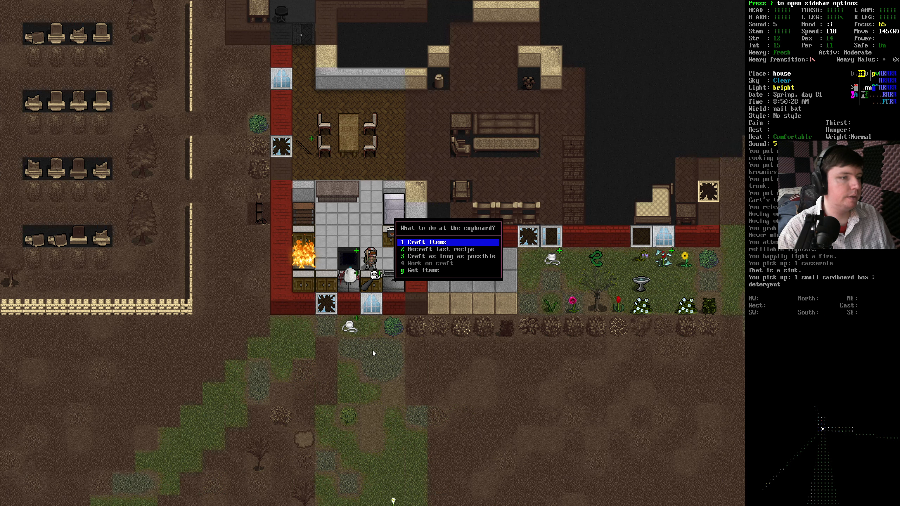
# Step: Drop the detergent box into the cart's trunk, then drop the casserole
pyautogui.press('Escape')
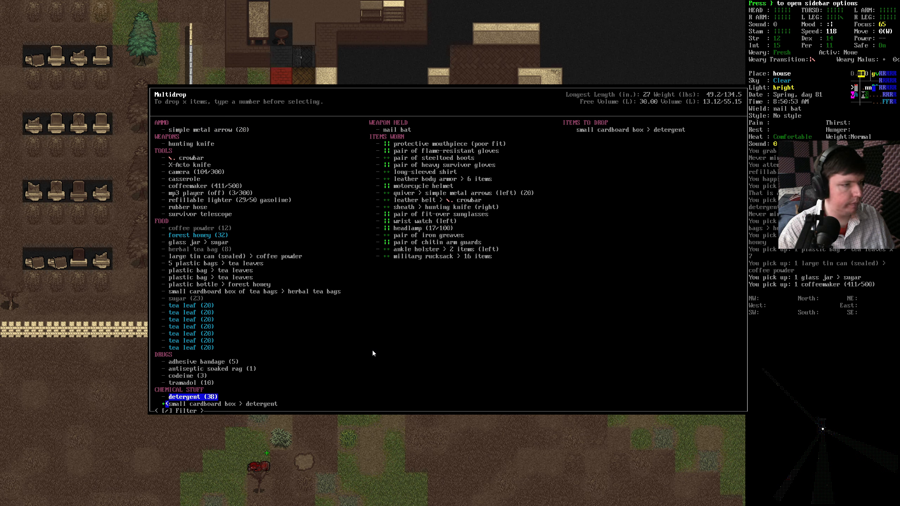
pyautogui.press('up')
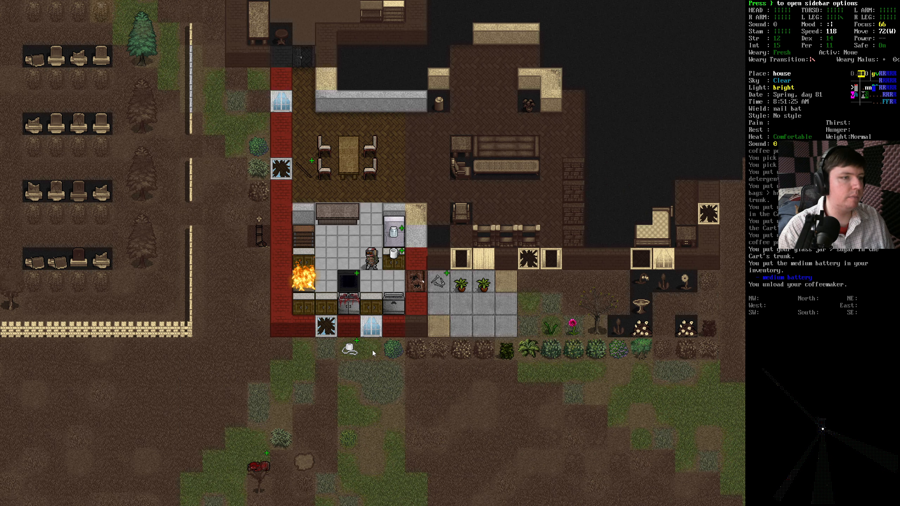
pyautogui.press('d')
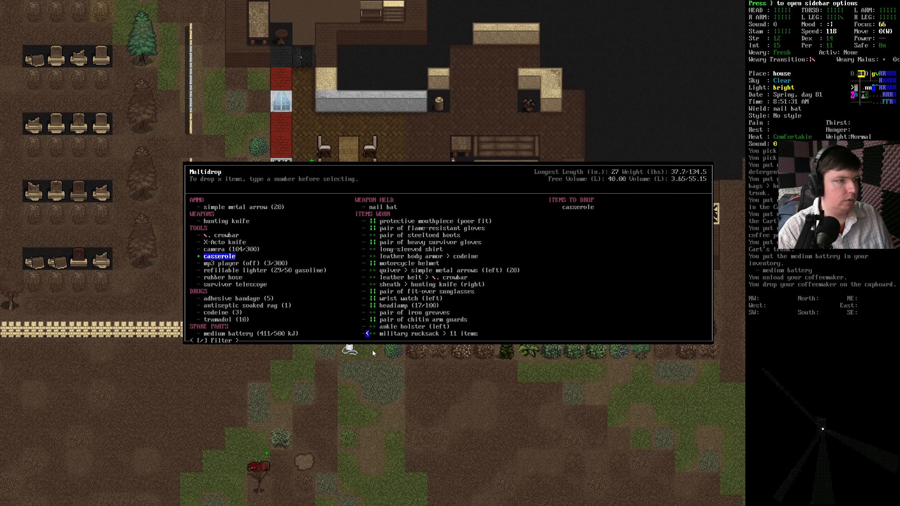
pyautogui.press('down')
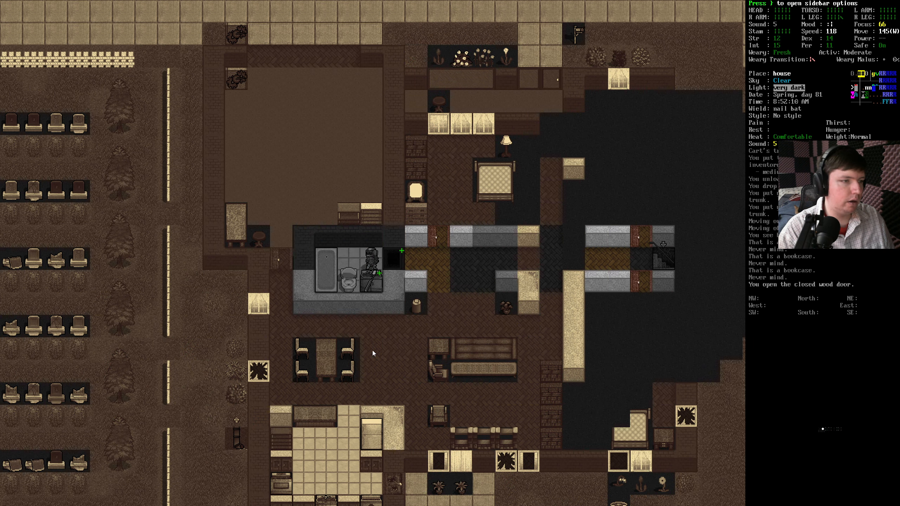
# Step: Pick up the gold watch, inspect the wardrobe's rain coat, and take items from the basement table
pyautogui.press('i')
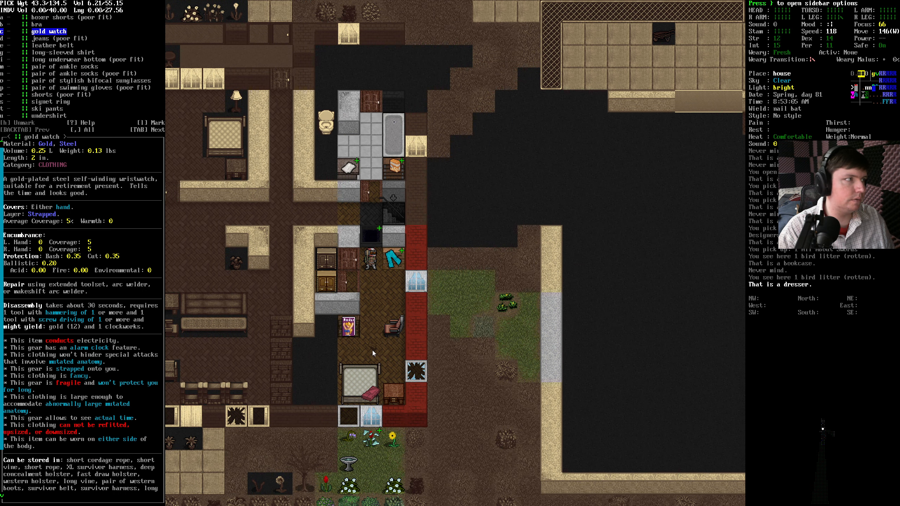
pyautogui.click(50, 101)
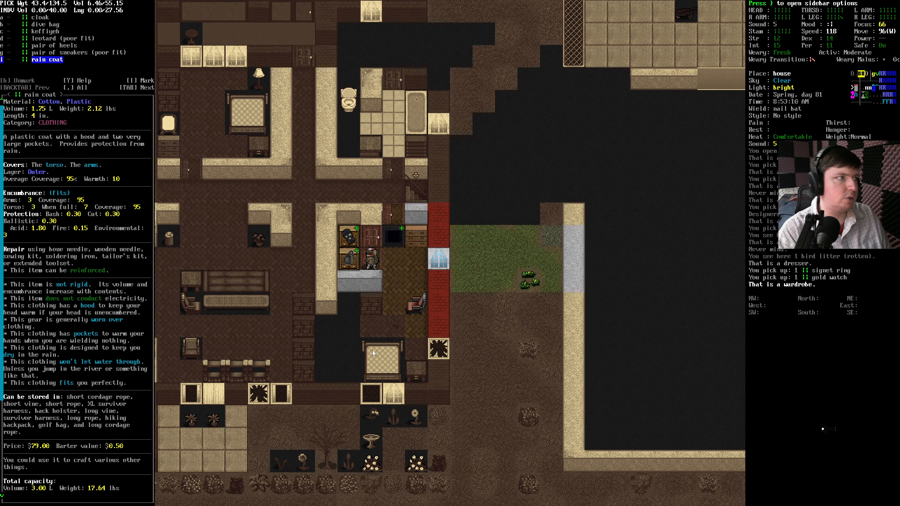
pyautogui.click(44, 24)
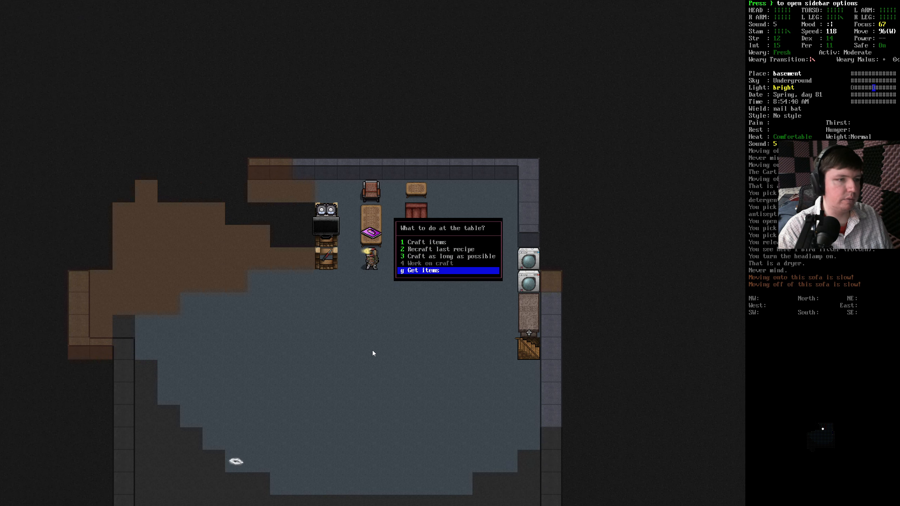
pyautogui.press('g')
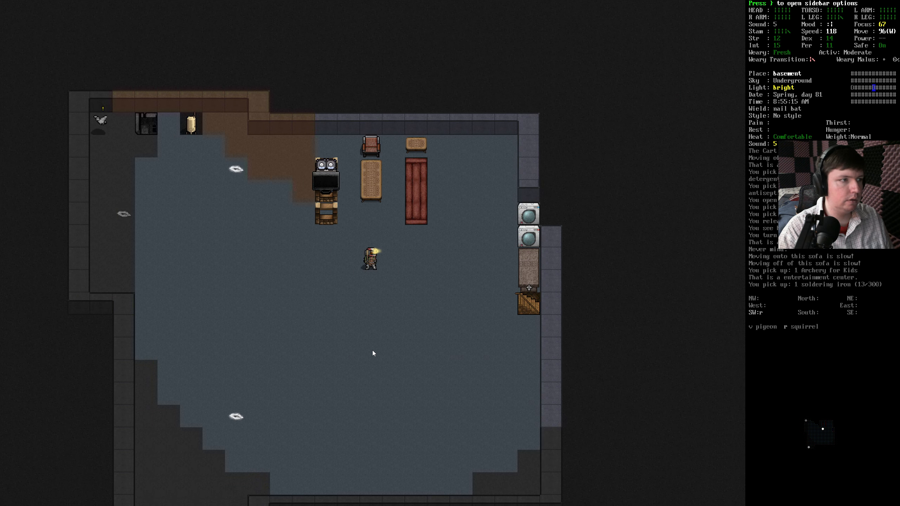
# Step: Climb the basement stairs up to the house's main floor
pyautogui.press('right')
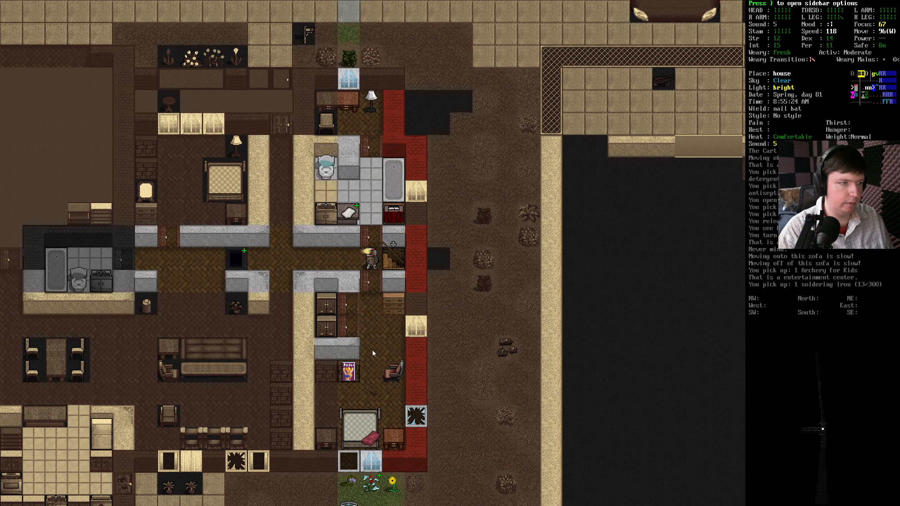
# Step: Turn off the headlamp and drop the books, hairpin and medal into the cart's trunk
pyautogui.press('i')
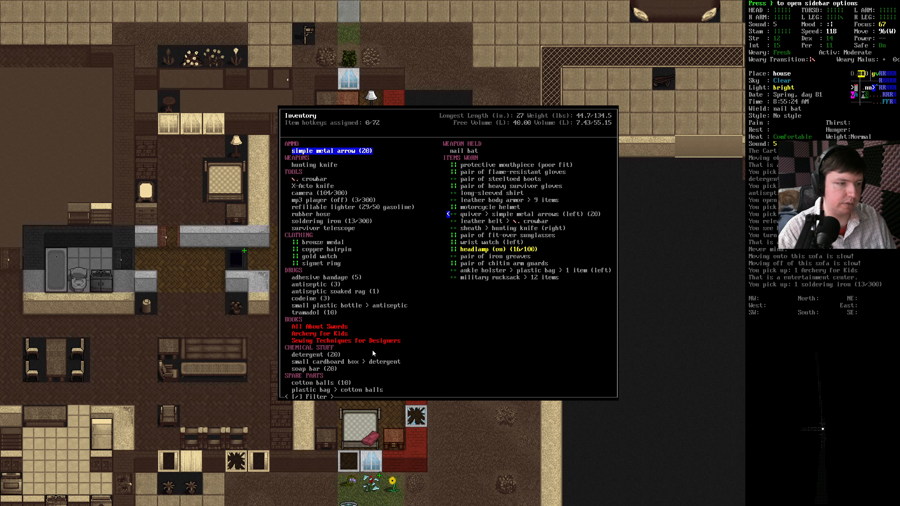
pyautogui.press('Escape')
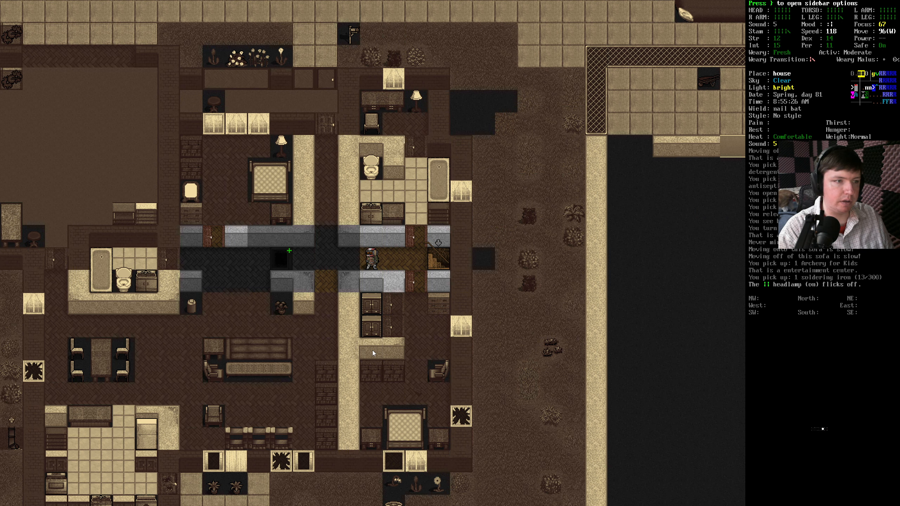
pyautogui.press('d')
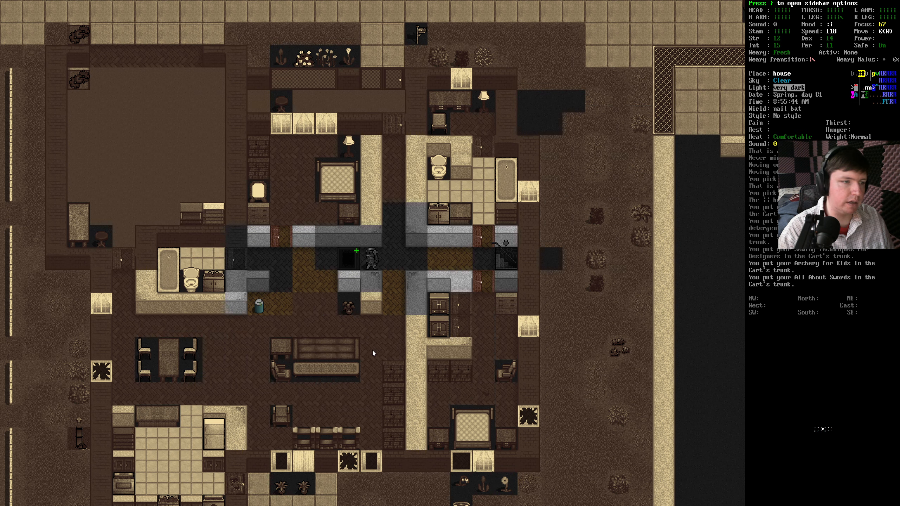
pyautogui.press('d')
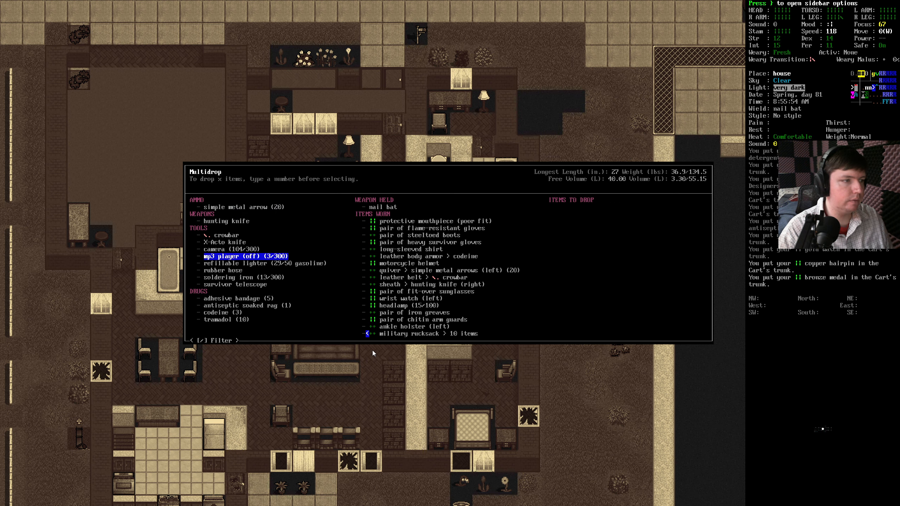
pyautogui.press('down')
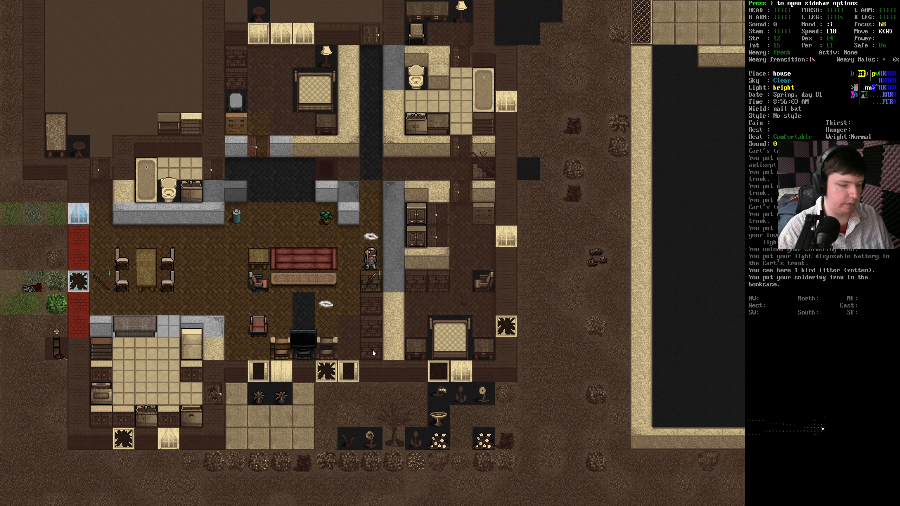
# Step: Check the inventory list, then close it before hauling the cart to the store
pyautogui.press('i')
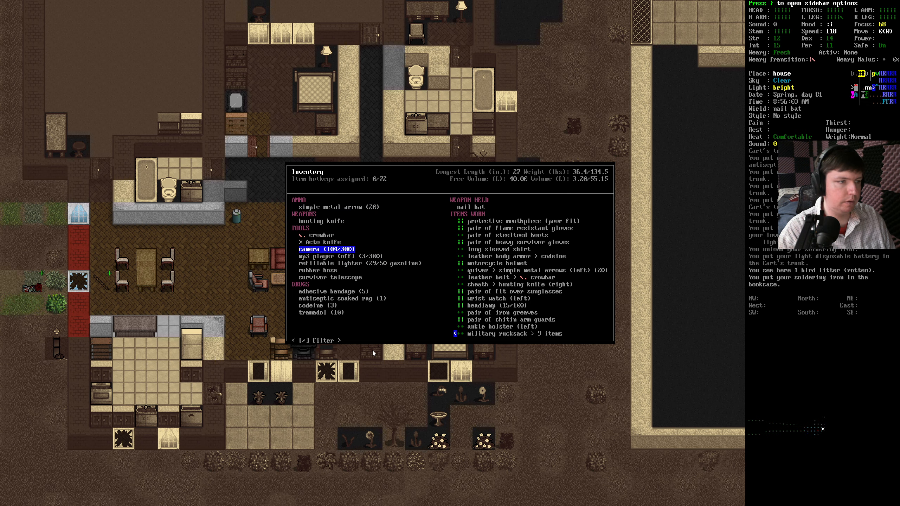
pyautogui.press('up')
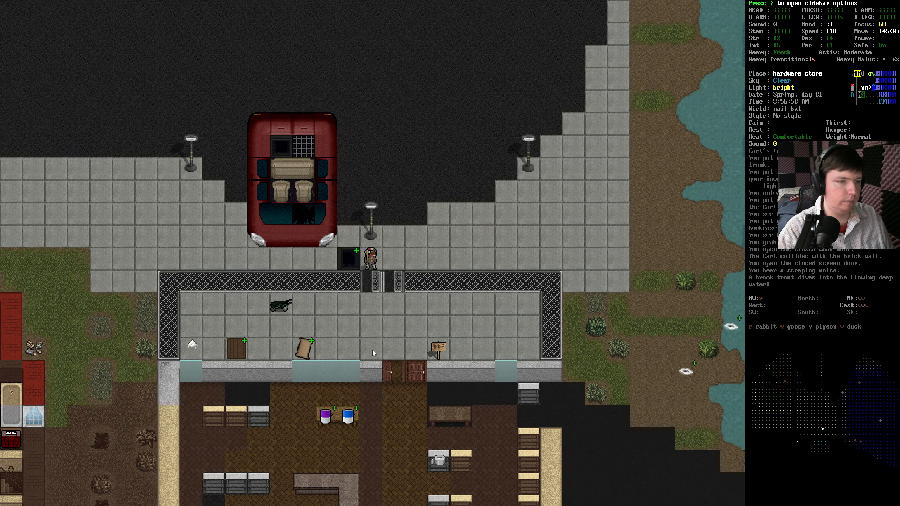
# Step: Walk into the hardware store to collect the duct tape
pyautogui.press('s')
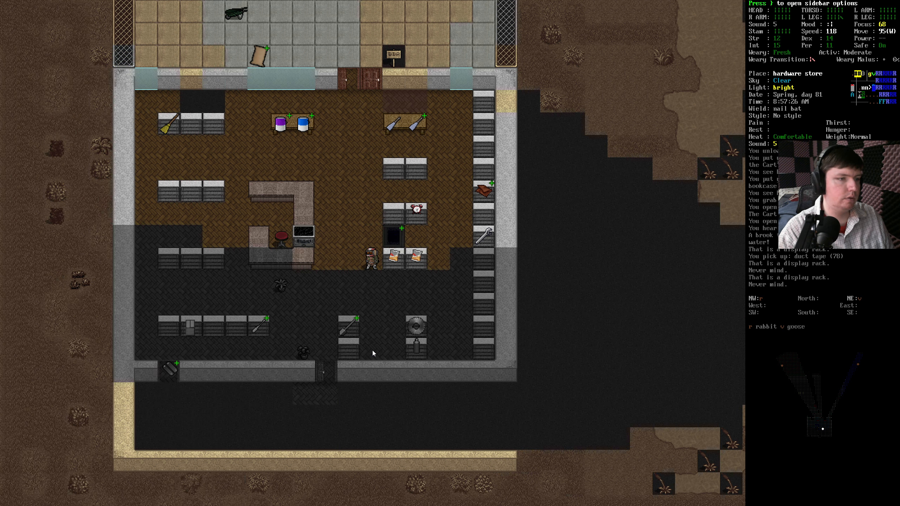
pyautogui.press('s')
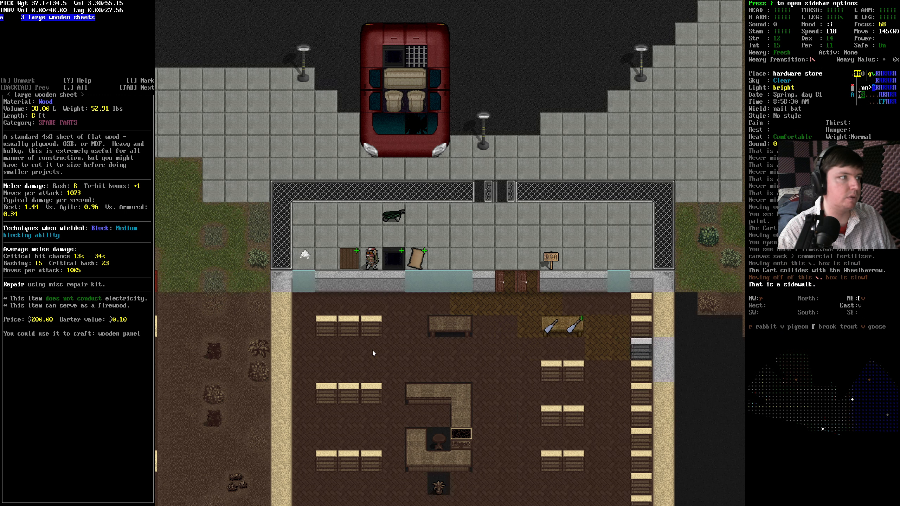
# Step: Wield the metal water tank from the cart trunk and draw water from the basement heater
pyautogui.press('Escape')
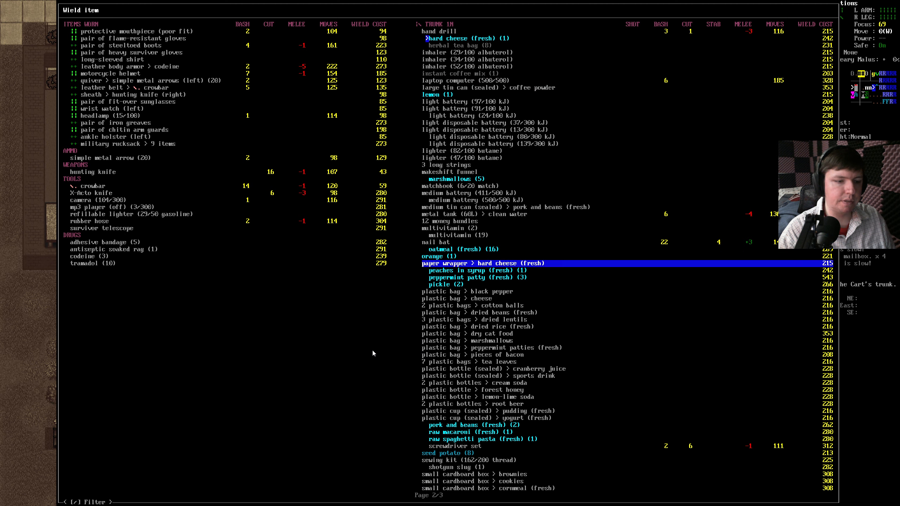
pyautogui.scroll(-3)
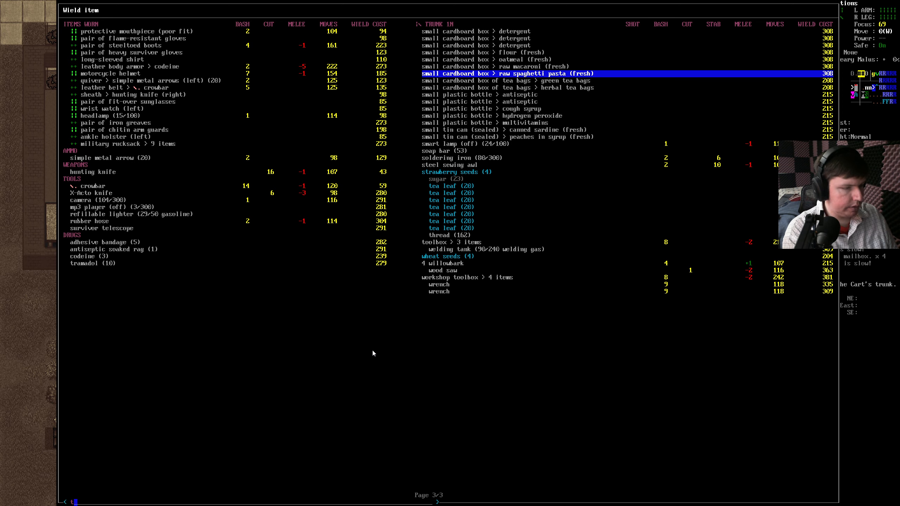
pyautogui.write('tank')
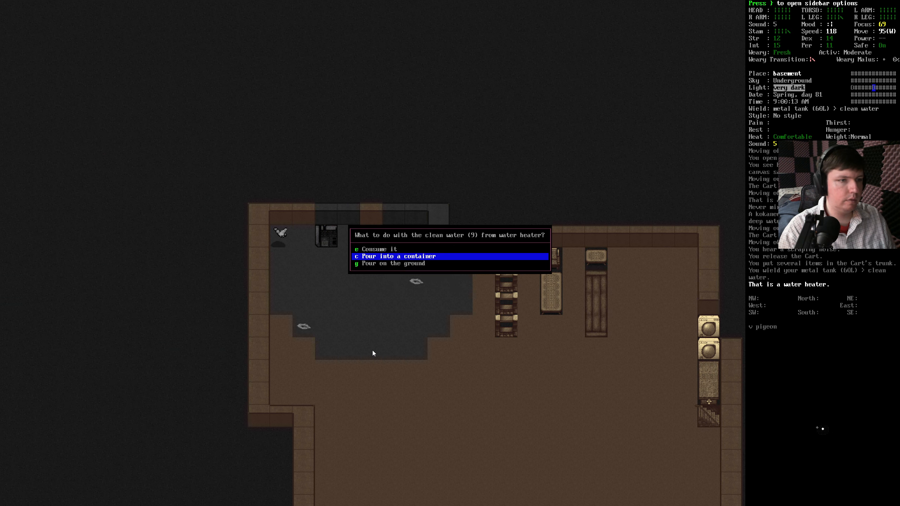
# Step: Pour heater water into the tank, stow it in the trunk, and pry the next door
pyautogui.press('c')
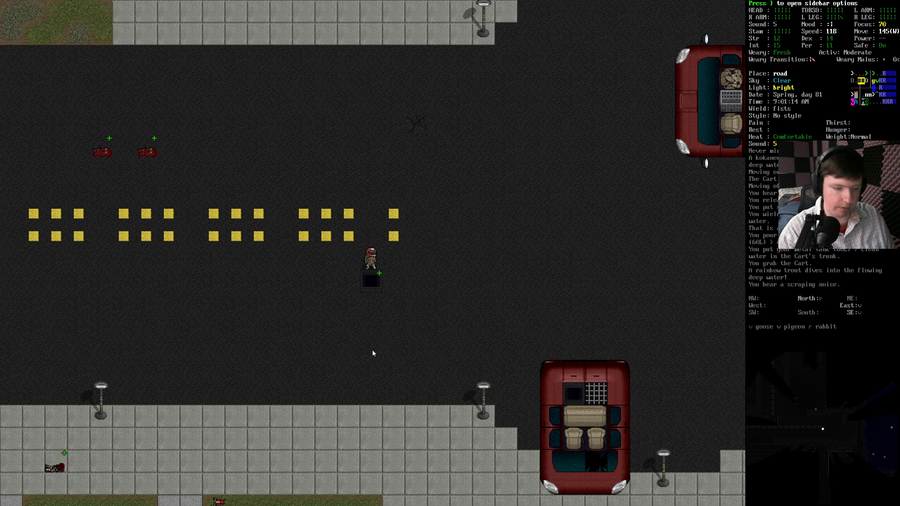
pyautogui.press('m')
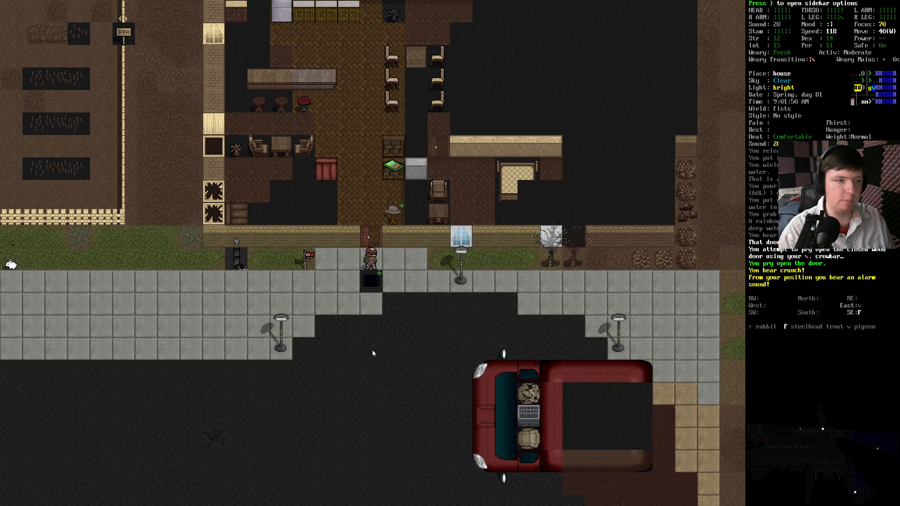
# Step: Put the house's kitchen finds into the cart trunk and check the refrigerator's contents
pyautogui.press('w')
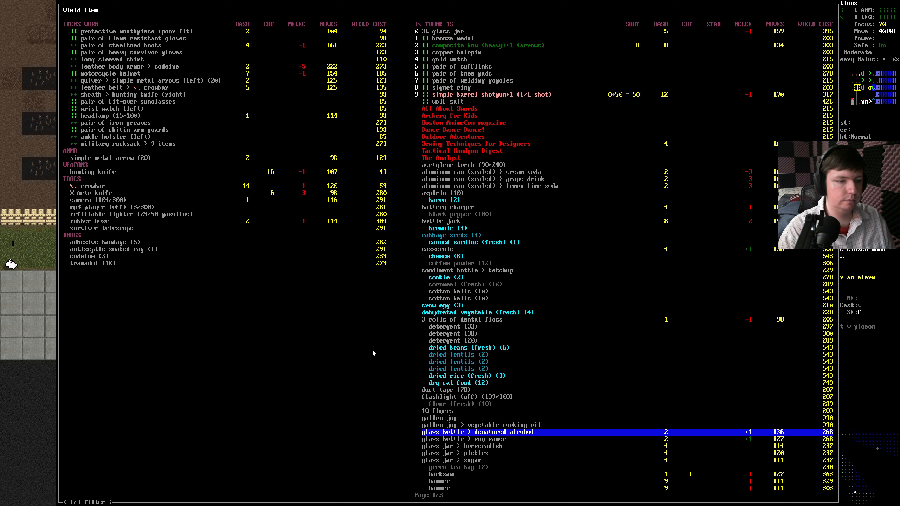
pyautogui.scroll(-3)
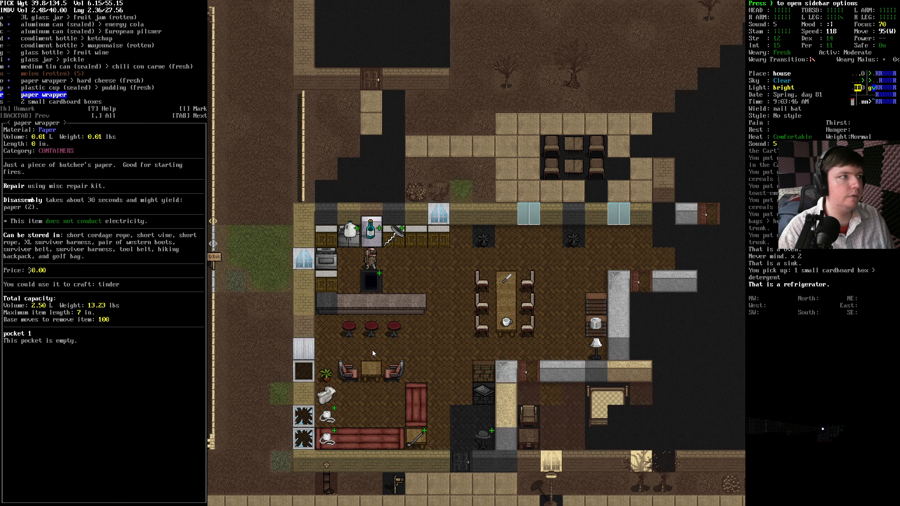
# Step: Take the cupboard's battery, strings, paper and lighter, moving spares into the cart trunk
pyautogui.press('d')
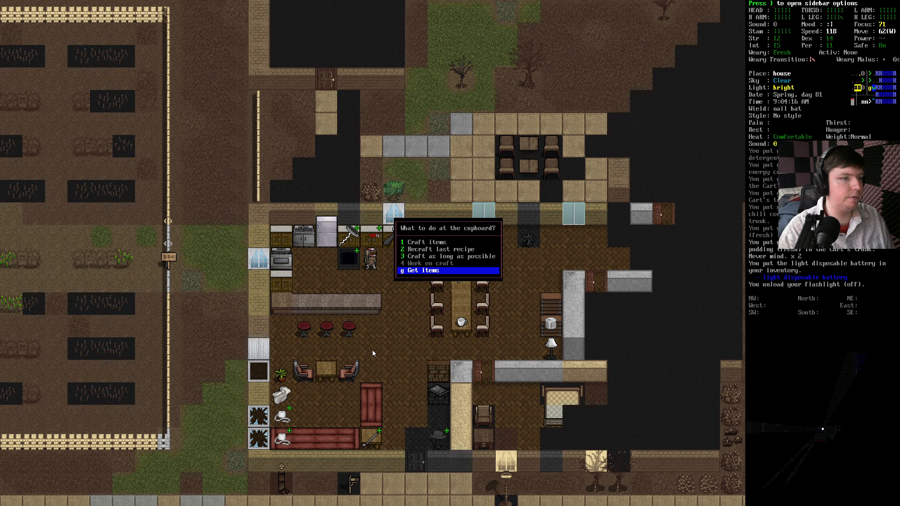
pyautogui.press('g')
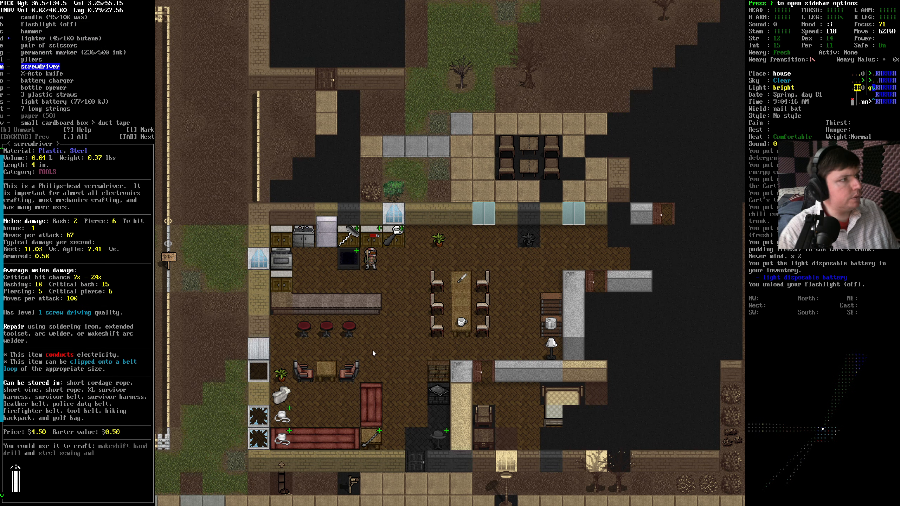
pyautogui.click(40, 115)
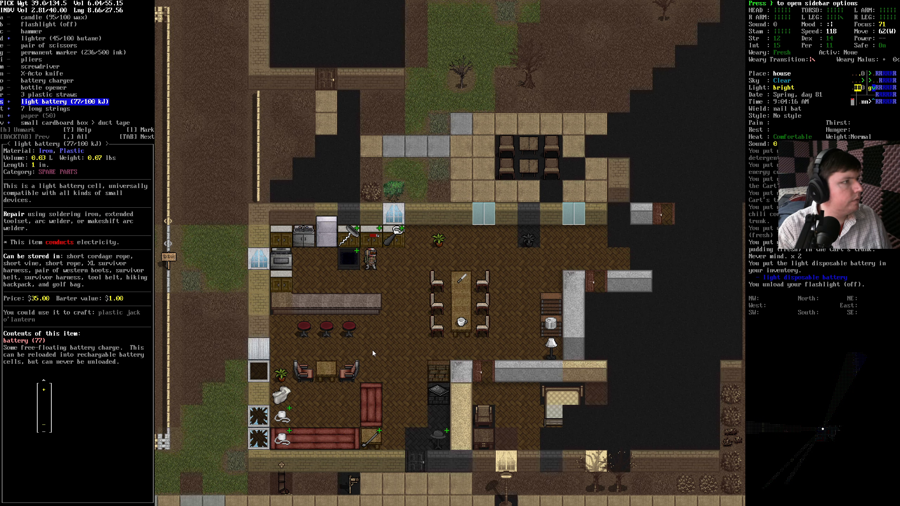
pyautogui.press('d')
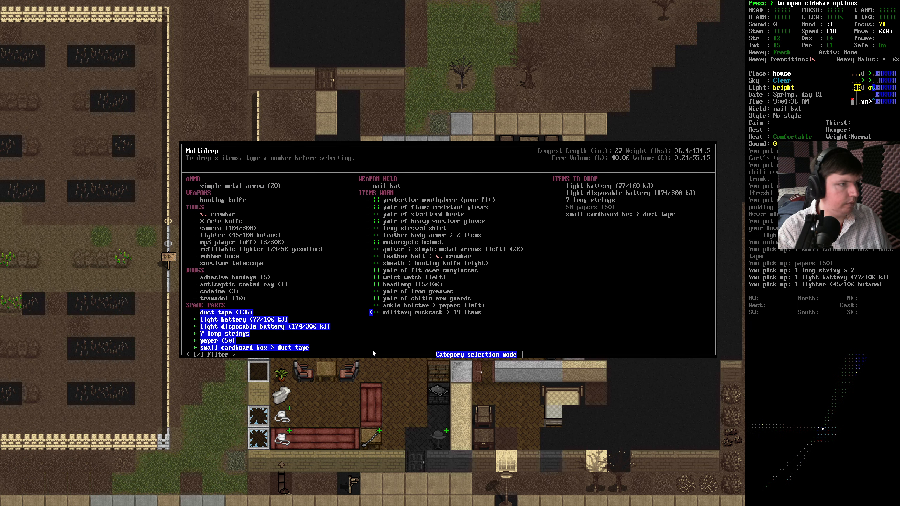
pyautogui.press('Return')
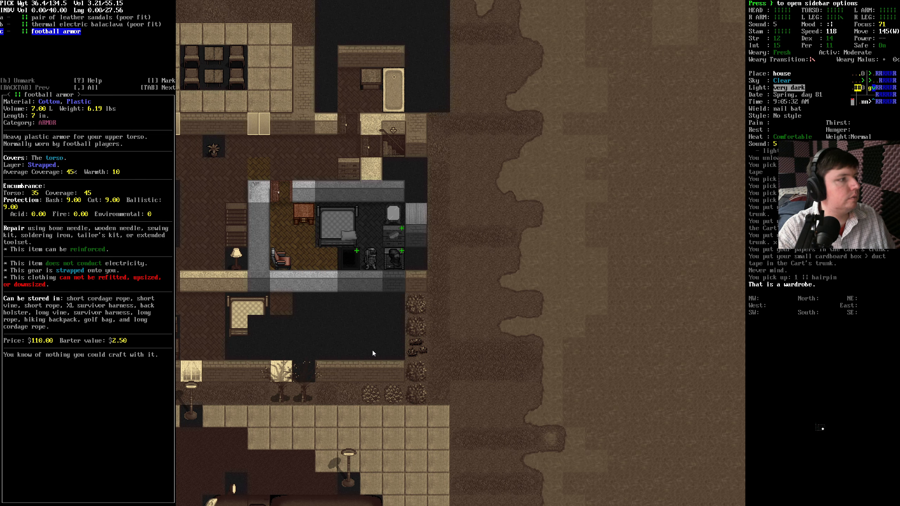
# Step: Pocket the eye drops, aspirin and dental floss, then kill and pulp the basement zombie
pyautogui.press('UP')
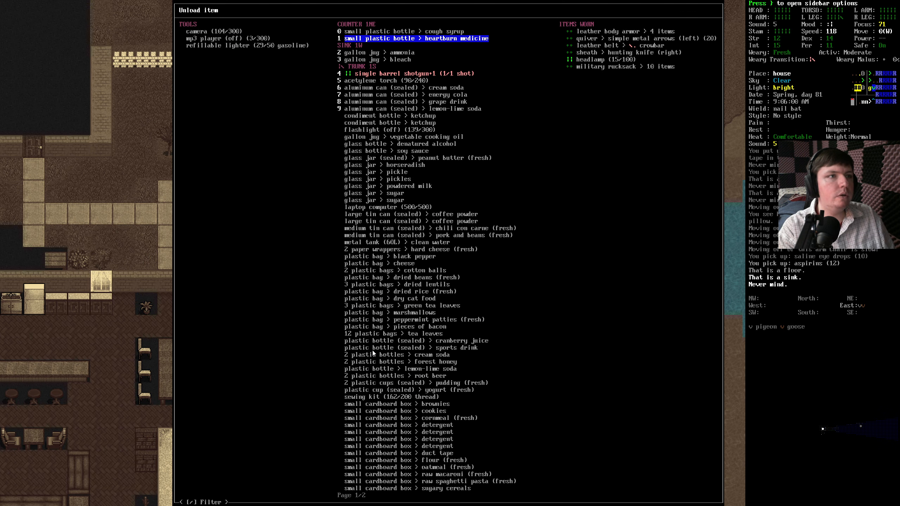
pyautogui.press('down')
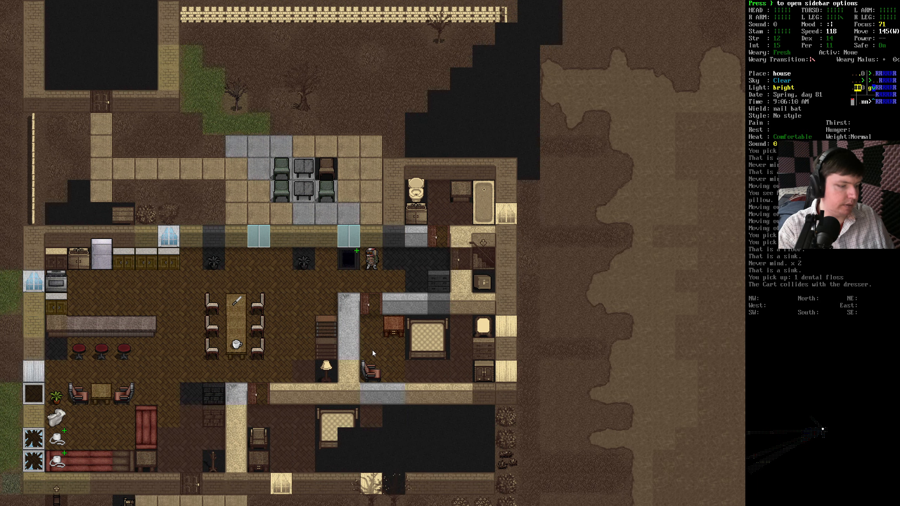
pyautogui.press('w')
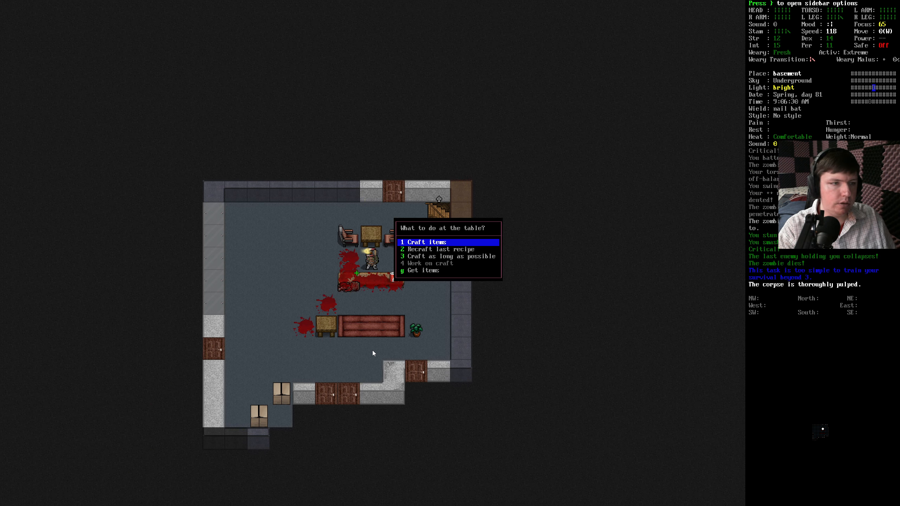
# Step: Search the zombie's filthy clothes, then open the locker holding the Remington 700 rifle
pyautogui.press('g')
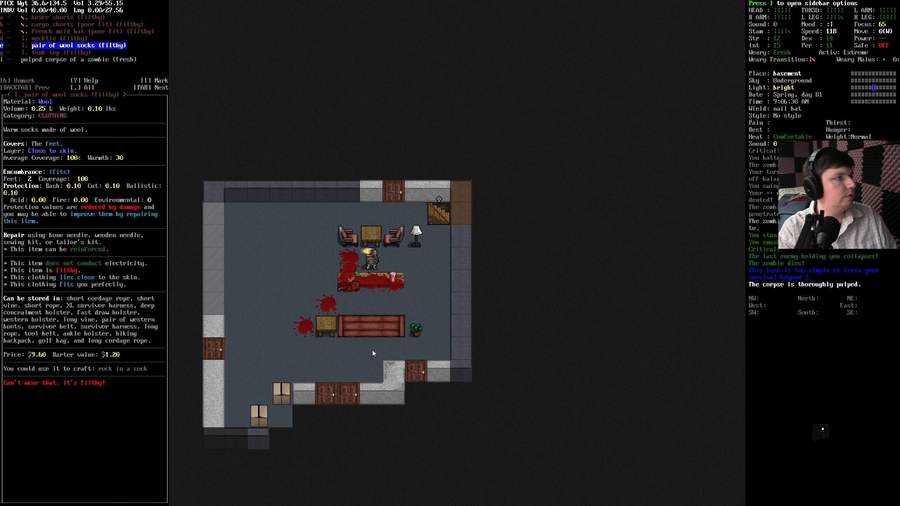
pyautogui.press('Escape')
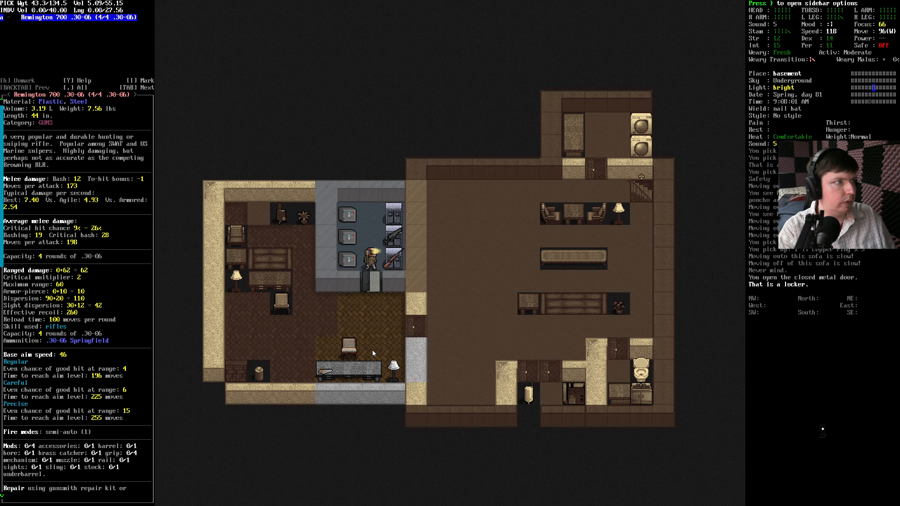
# Step: Drop the mail bat, rubber hose and cardboard box on the basement floor
pyautogui.press('TAB')
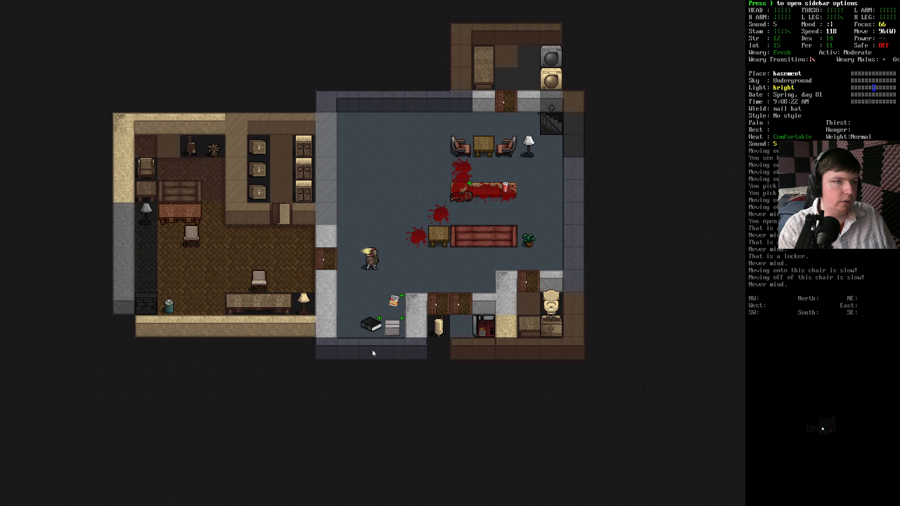
pyautogui.press('up')
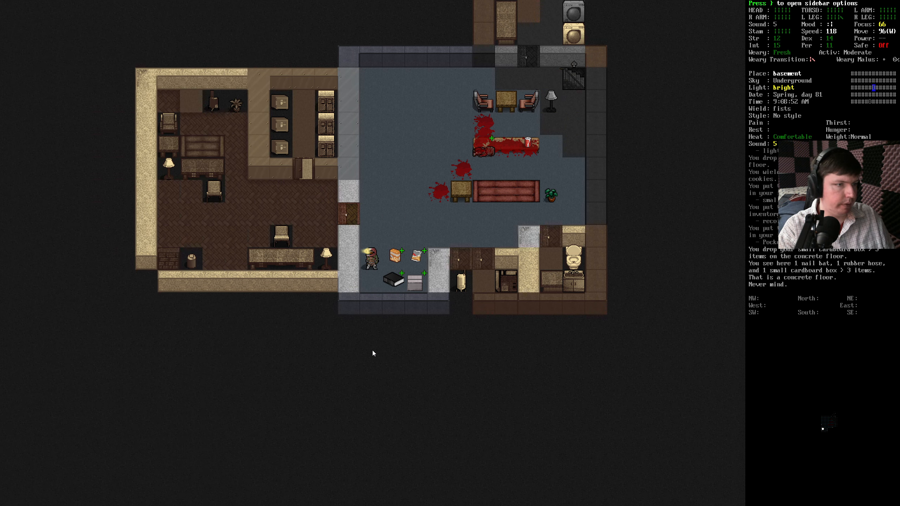
pyautogui.press('d')
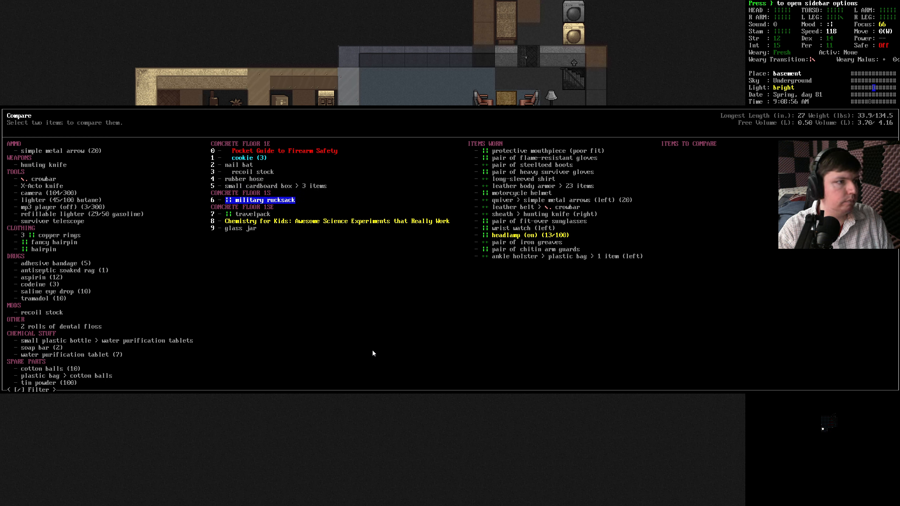
# Step: Compare the travelpack's storage capacity against the military rucksack
pyautogui.press('6')
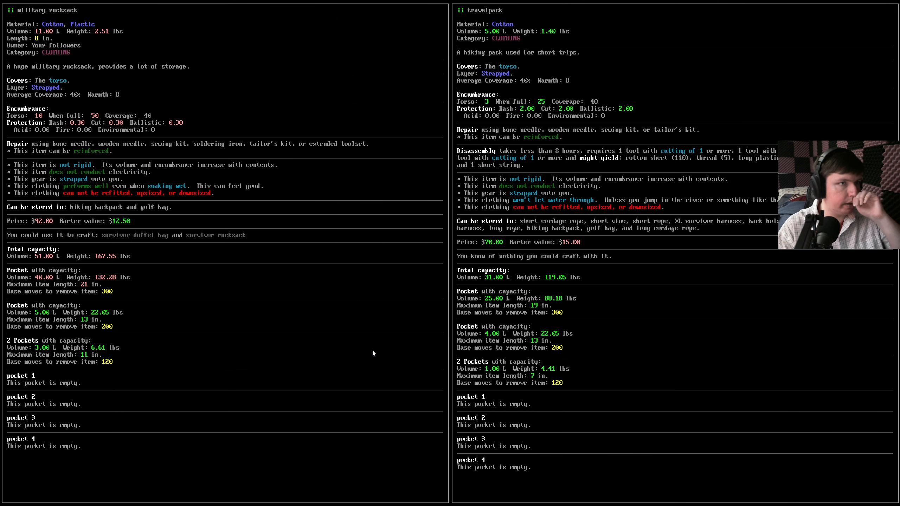
pyautogui.moveTo(250, 160)
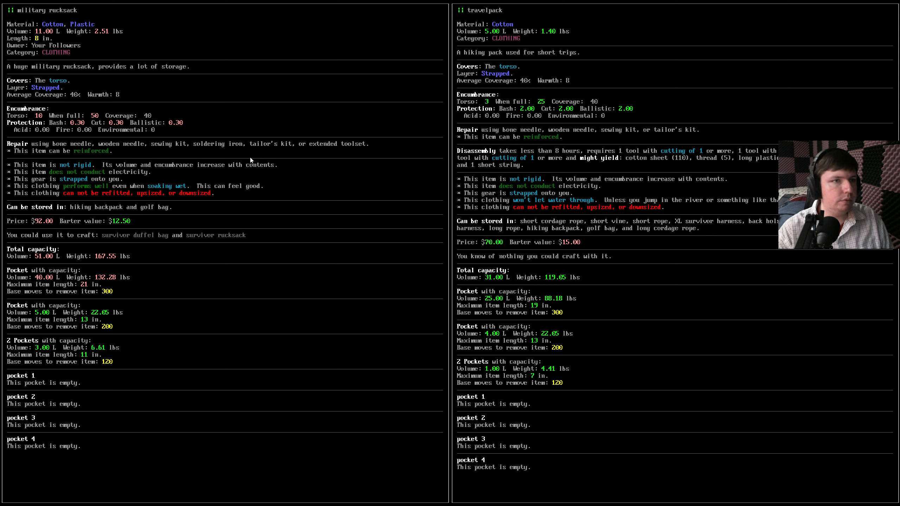
pyautogui.moveTo(1, 126)
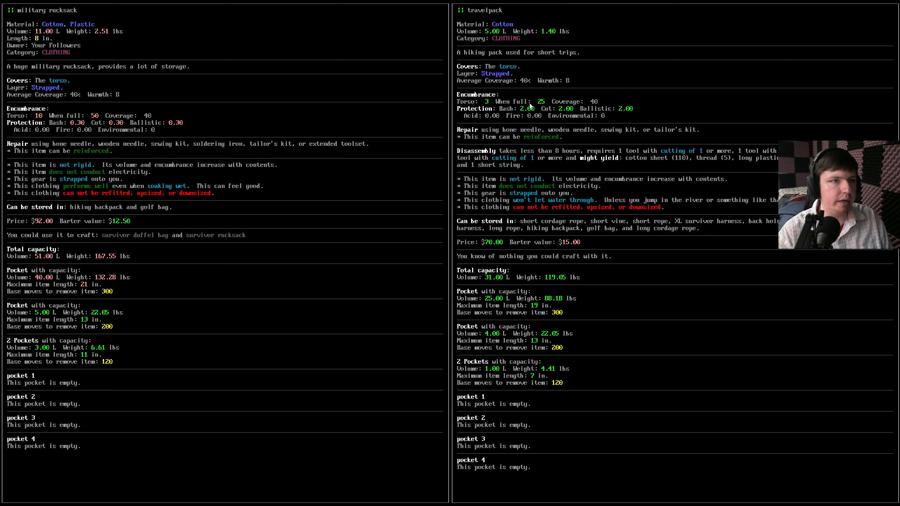
pyautogui.moveTo(547, 128)
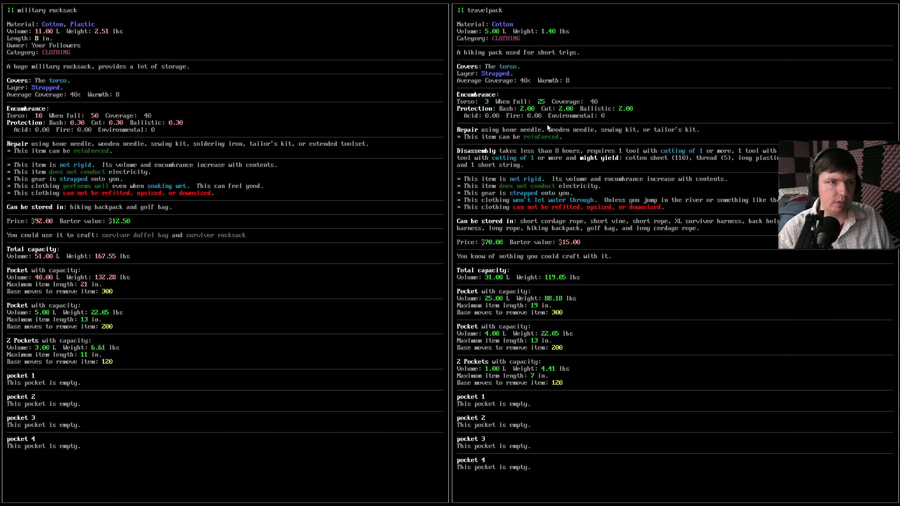
pyautogui.moveTo(624, 119)
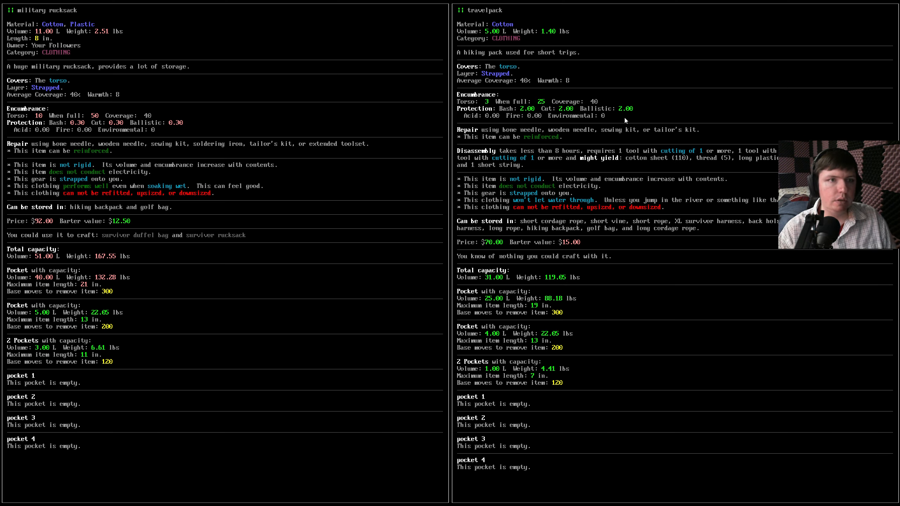
pyautogui.moveTo(487, 71)
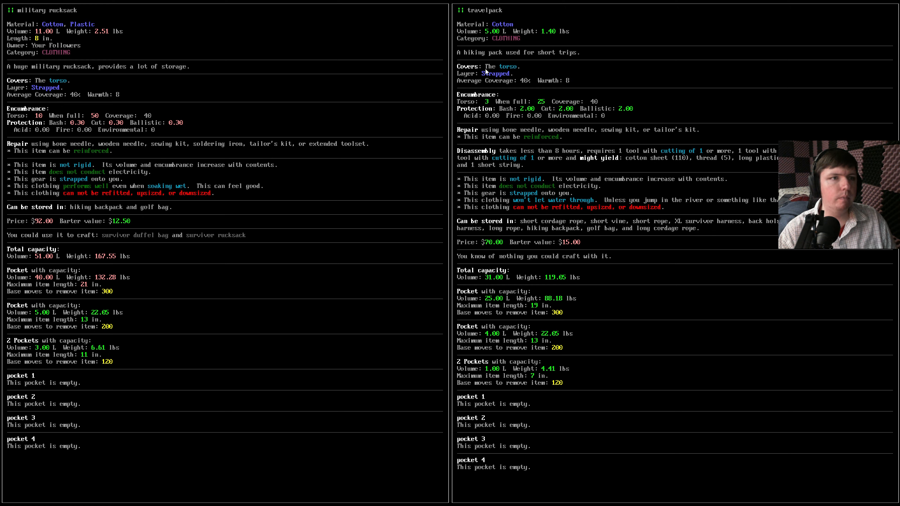
pyautogui.moveTo(574, 144)
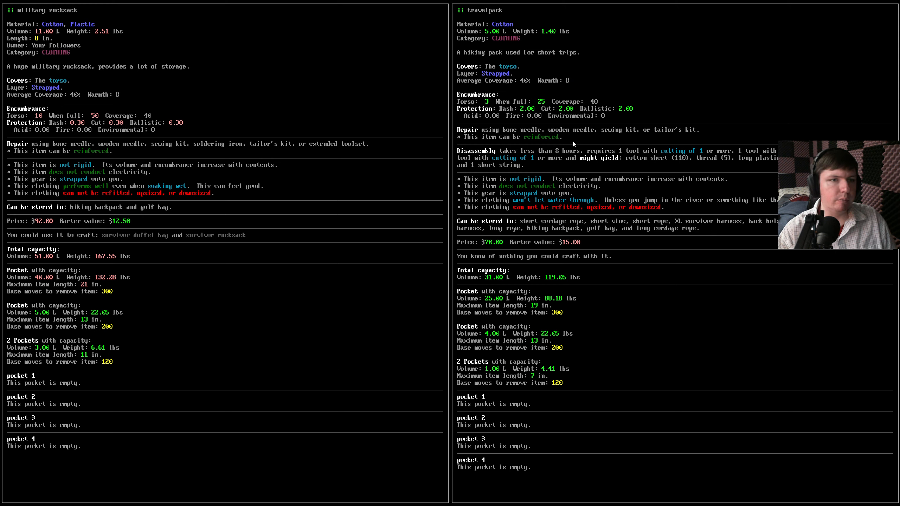
pyautogui.moveTo(490, 206)
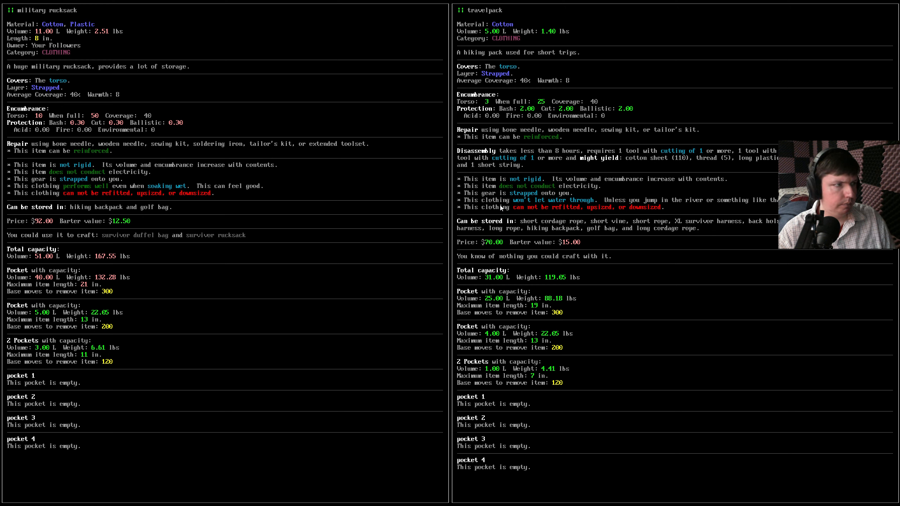
pyautogui.moveTo(559, 189)
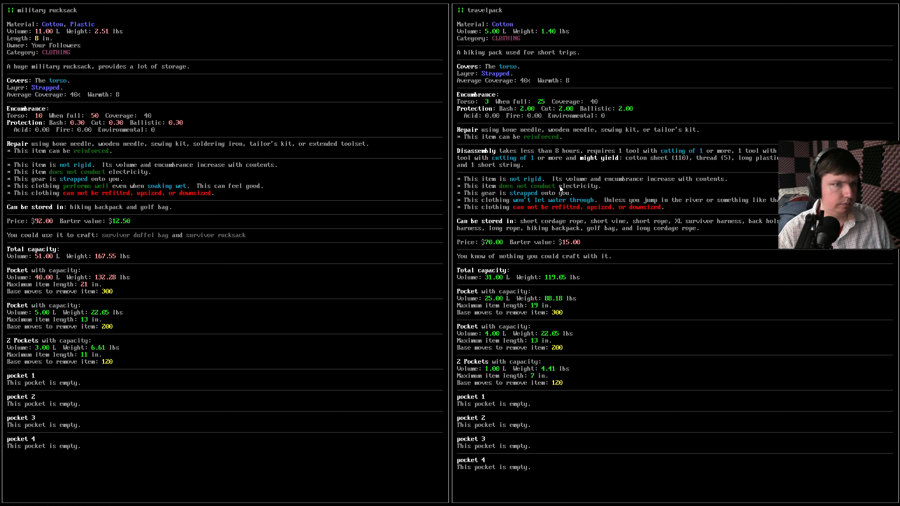
pyautogui.moveTo(546, 225)
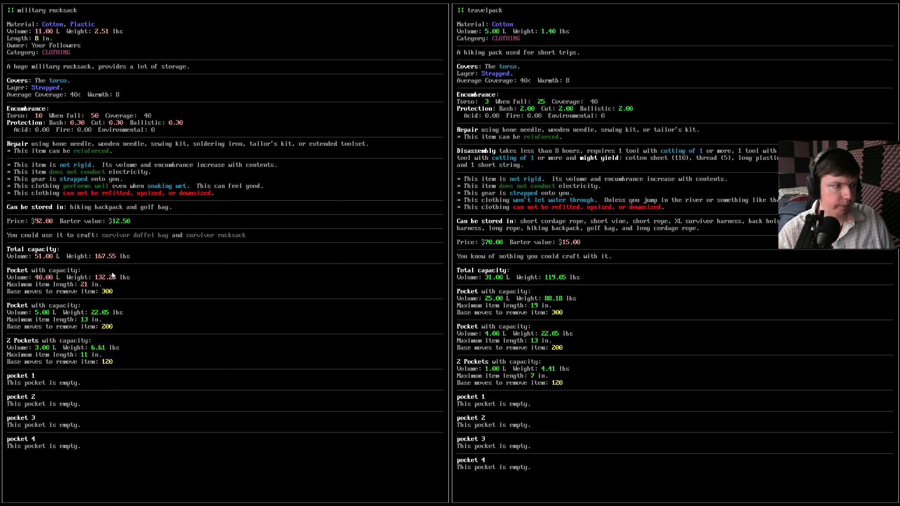
pyautogui.moveTo(616, 249)
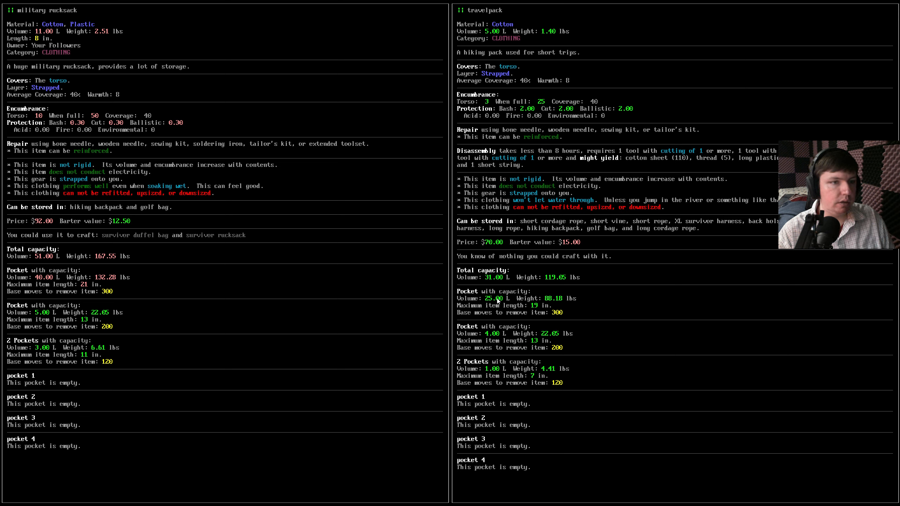
pyautogui.moveTo(639, 299)
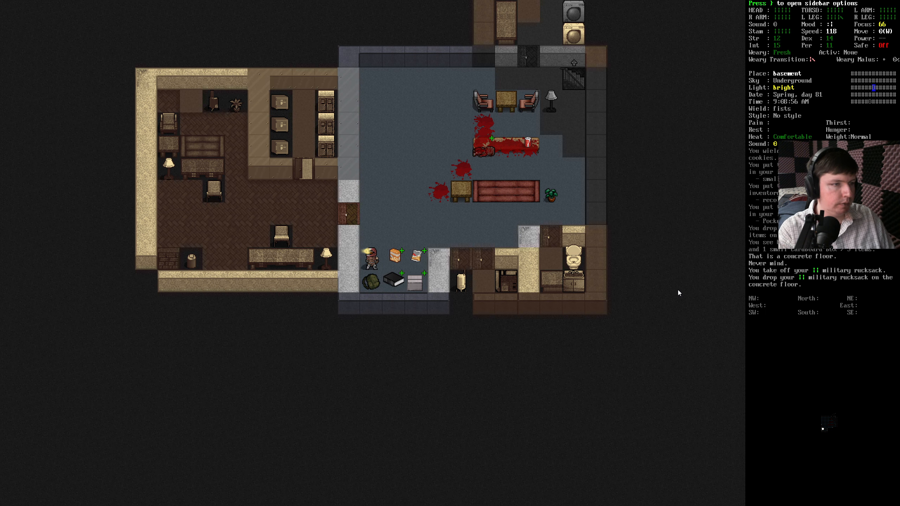
# Step: Wear the military rucksack again and head back upstairs to the house
pyautogui.press('W')
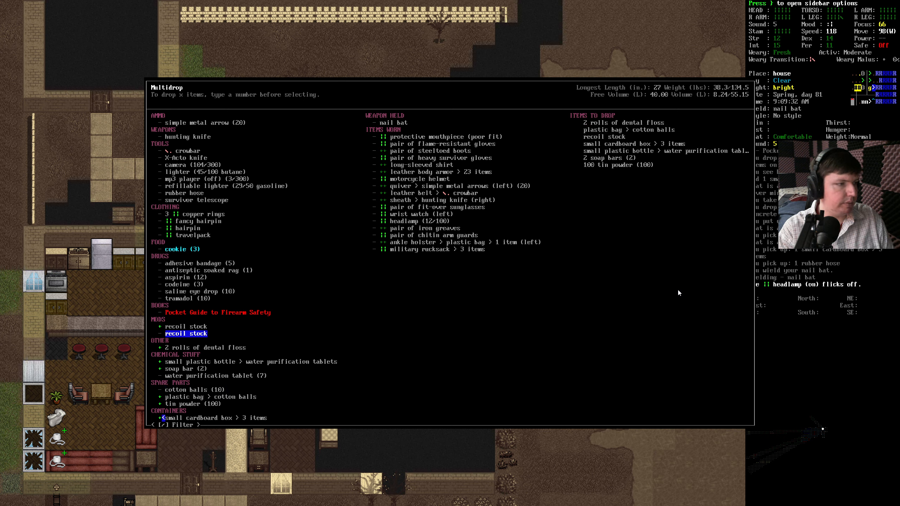
# Step: Mark the floss, cotton balls, recoil stock, soap, tin powder and copper rings for the trunk
pyautogui.press('down')
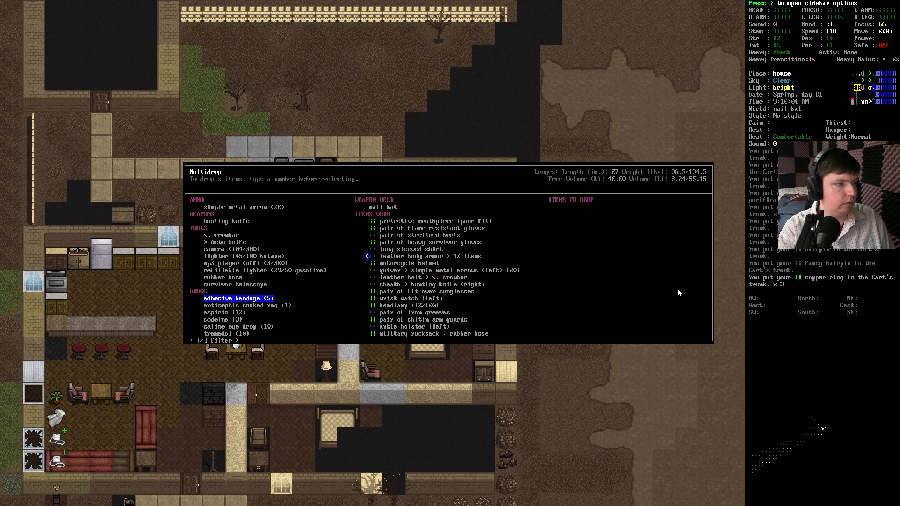
# Step: Stash the marked items in the cart, take the locker guns, and stash the Remington and STEN
pyautogui.press('down')
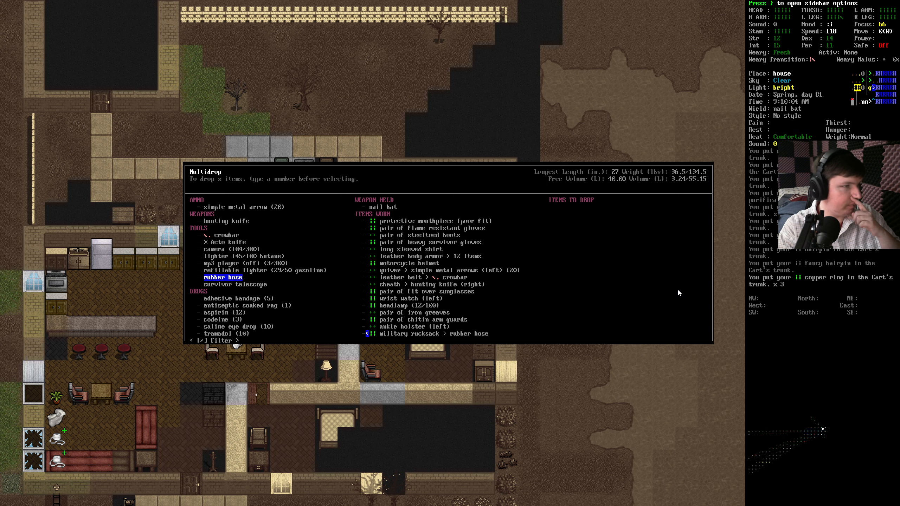
pyautogui.press('up')
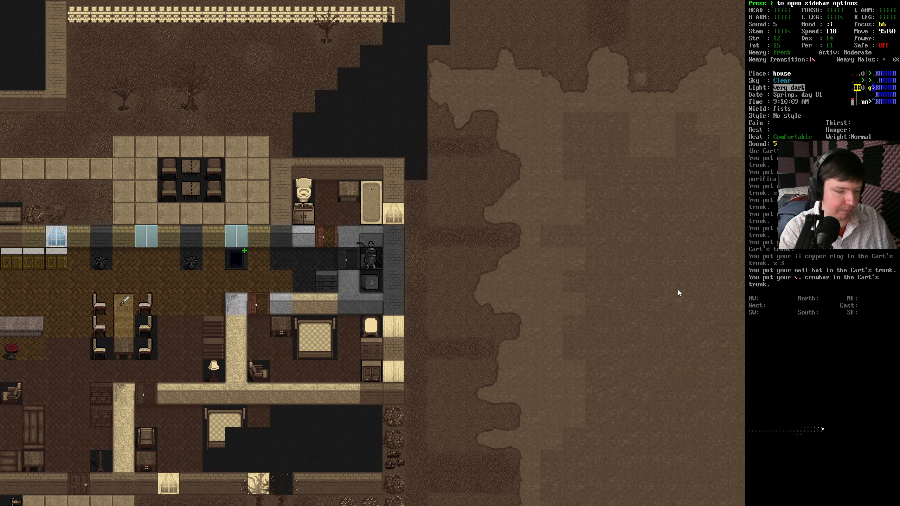
pyautogui.press('>')
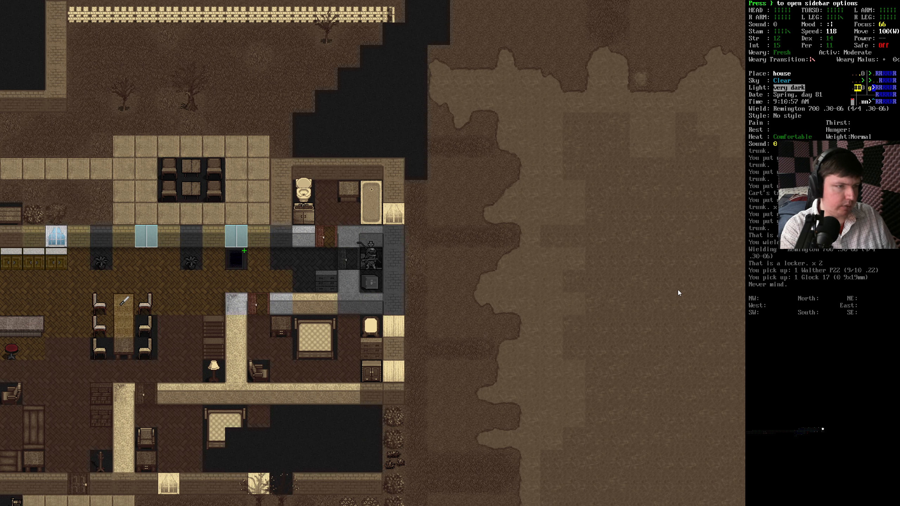
pyautogui.press('d')
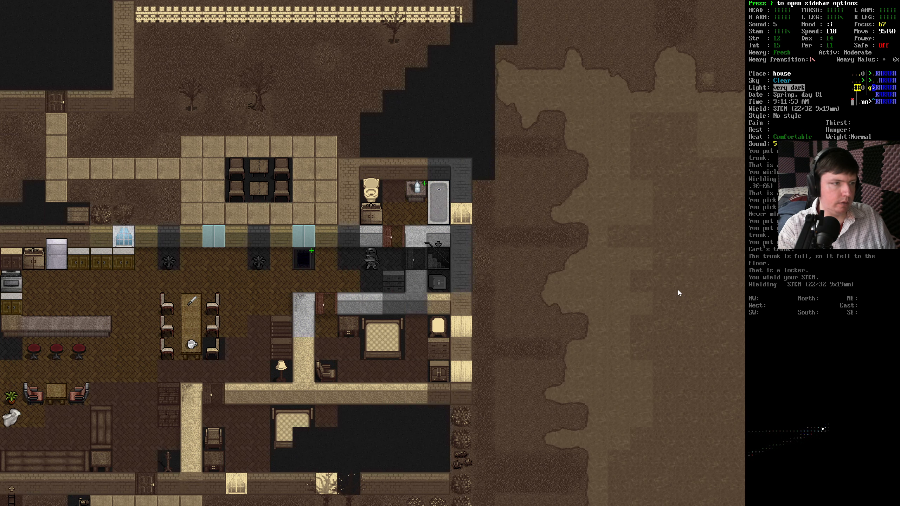
pyautogui.press('d')
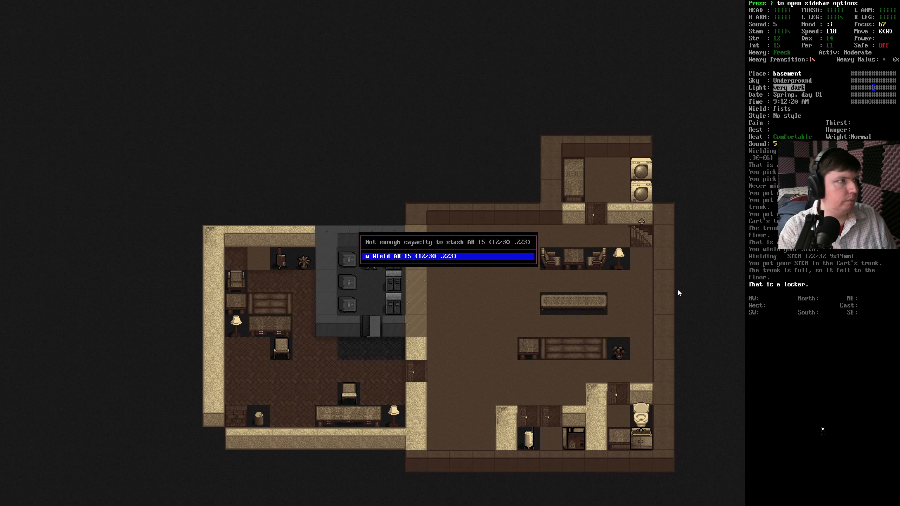
# Step: Wield the AR-15, pick up the pork and beans tin and candle, and mark items to put away
pyautogui.press('w')
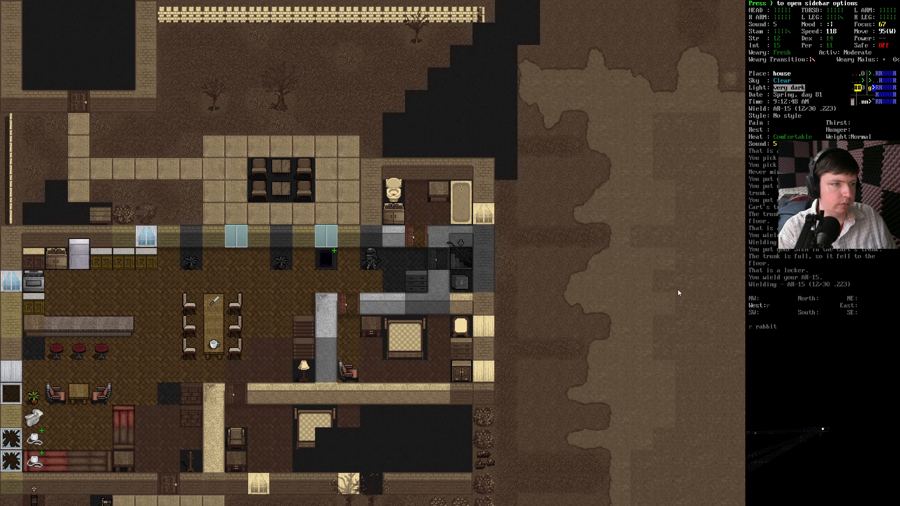
pyautogui.press('d')
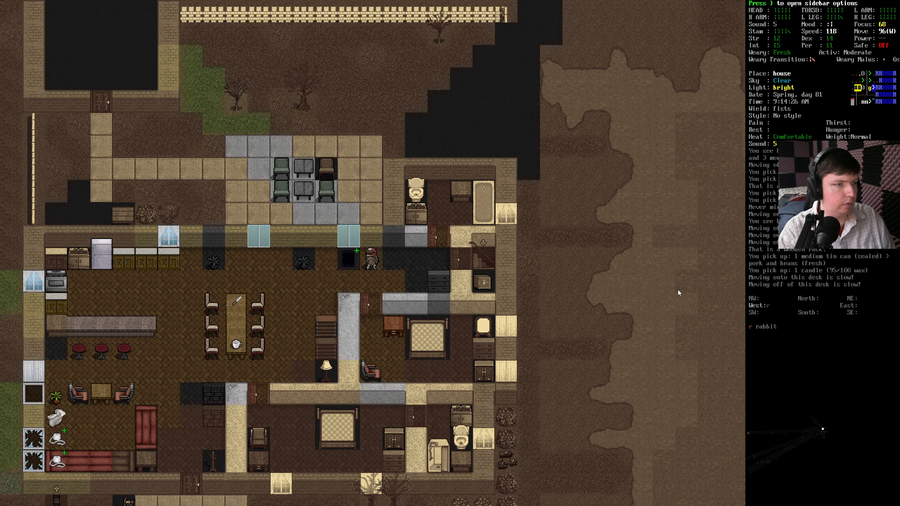
pyautogui.press('d')
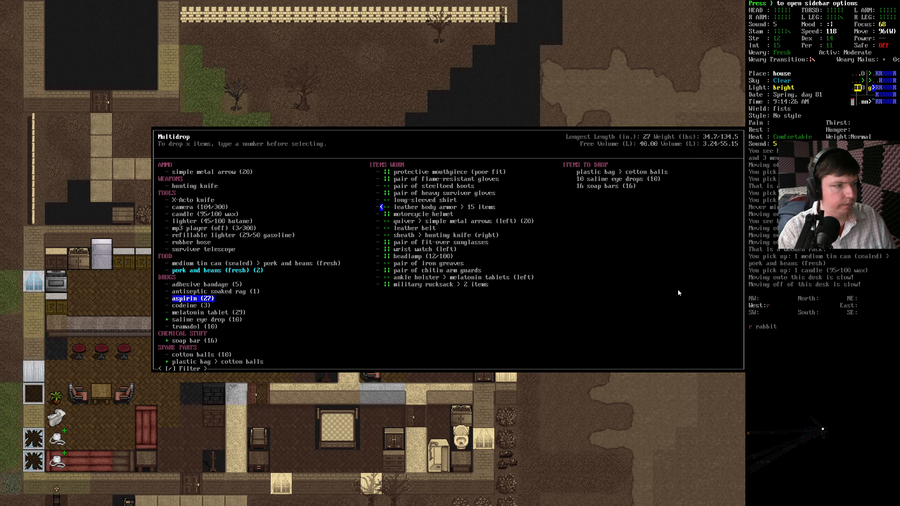
# Step: Stash aspirin in the trunk, shelve the candle, and reload the headlamp with a disposable battery
pyautogui.press('enter')
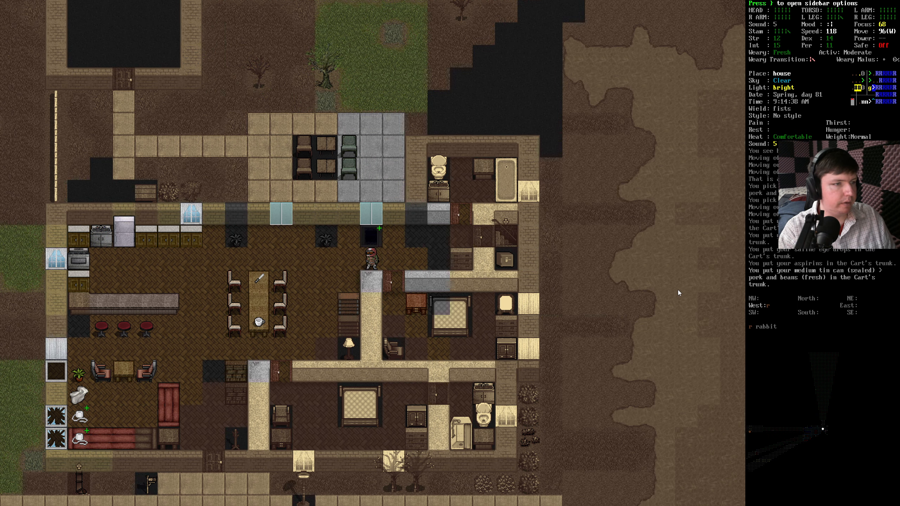
pyautogui.press('d')
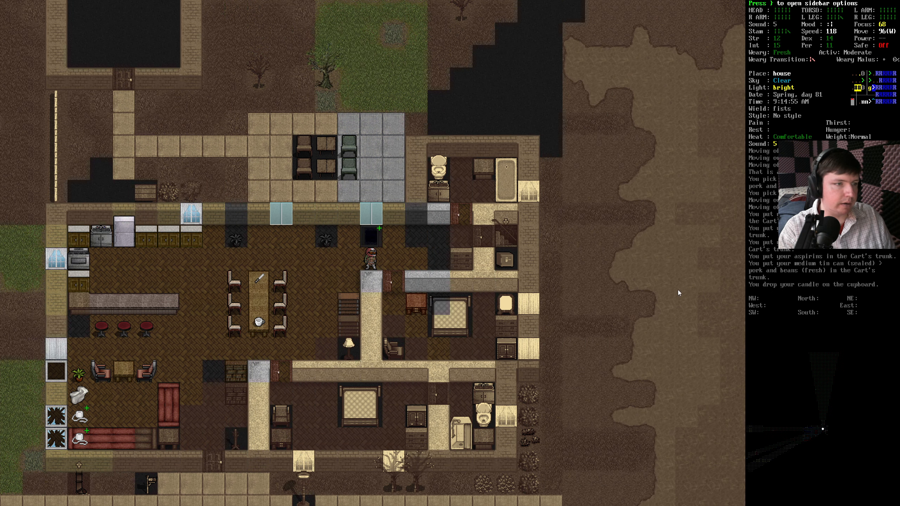
pyautogui.press('d')
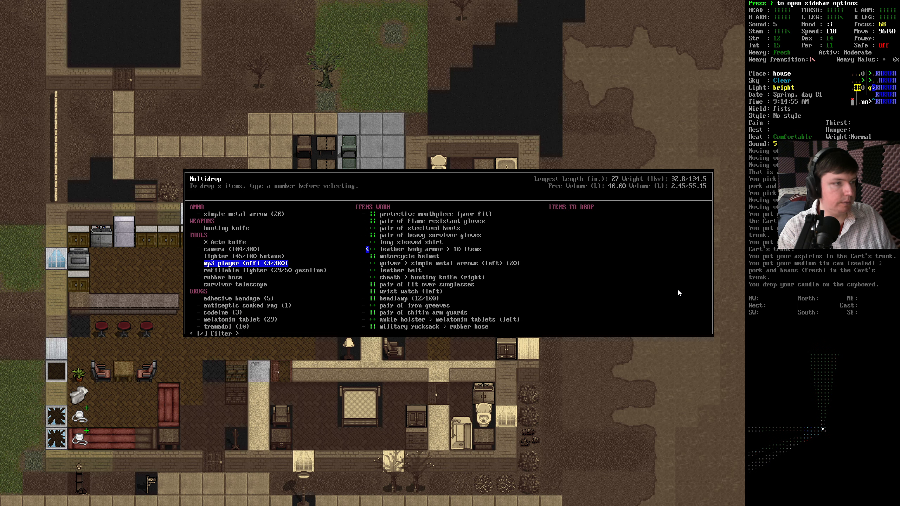
pyautogui.press('Escape')
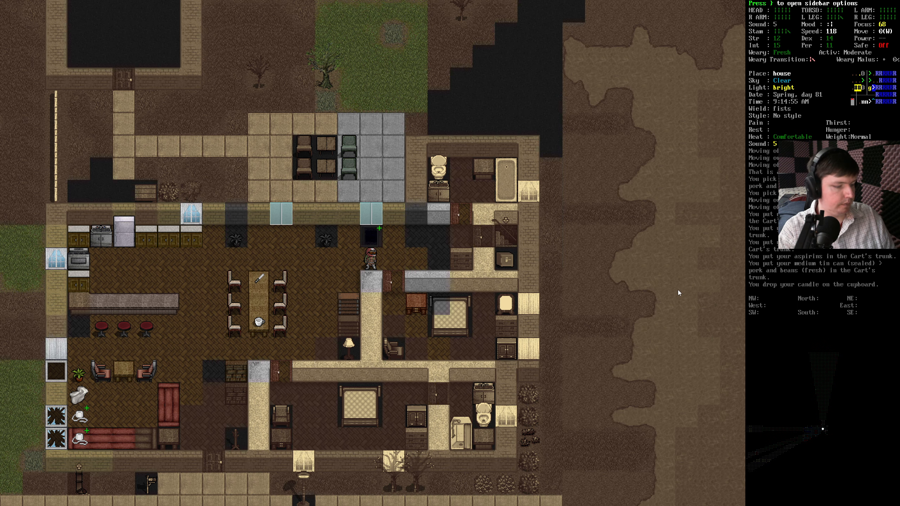
pyautogui.press('u')
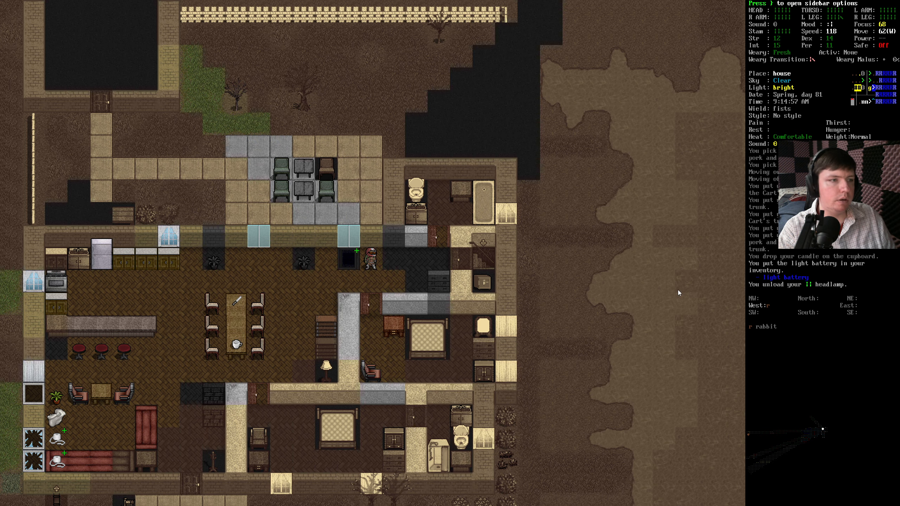
pyautogui.press('r')
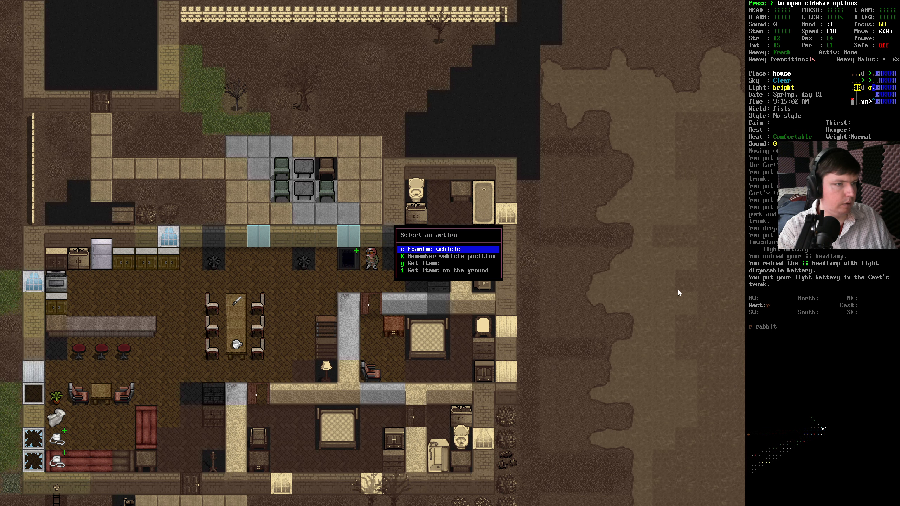
# Step: Review the cart's contents, including the copper rings, and filter the inventory for 'hair'
pyautogui.press('Escape')
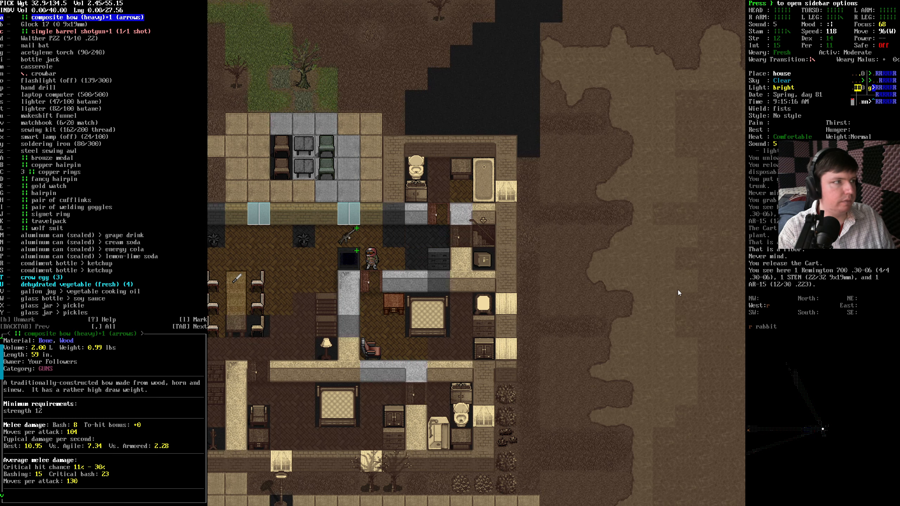
pyautogui.click(52, 172)
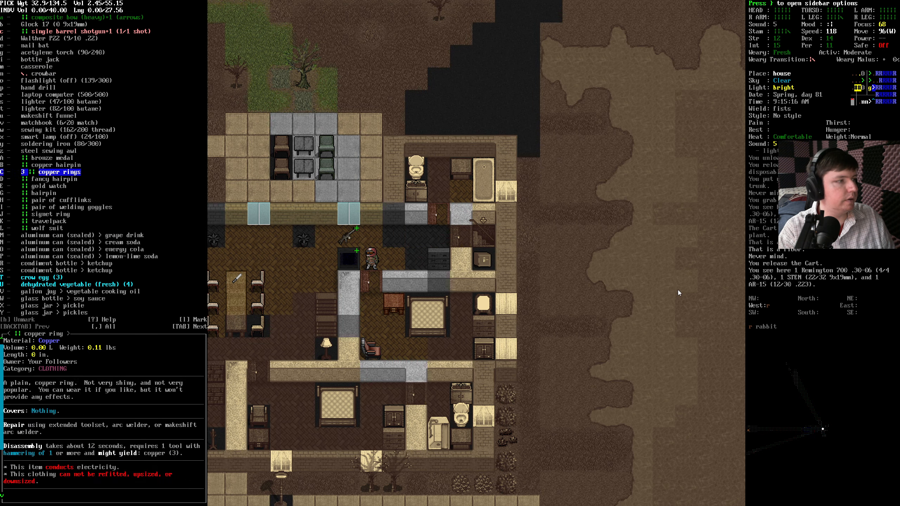
pyautogui.click(63, 38)
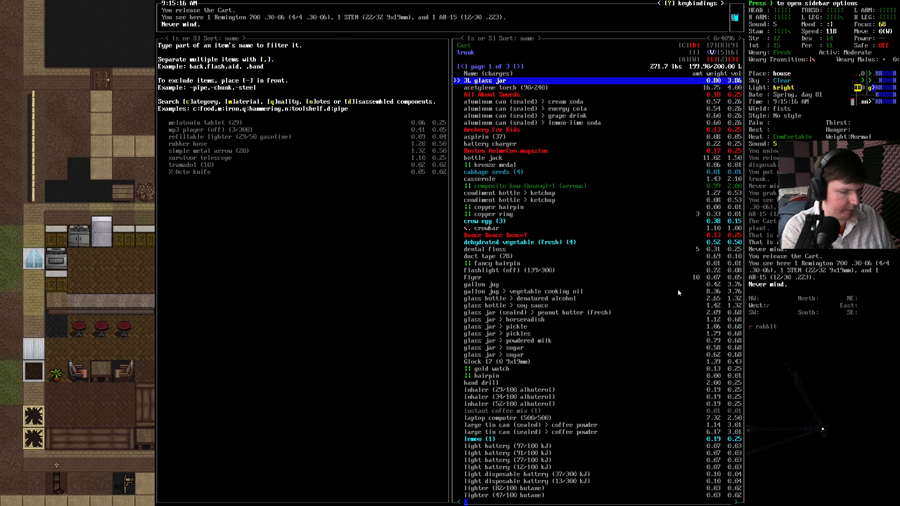
pyautogui.write('hair')
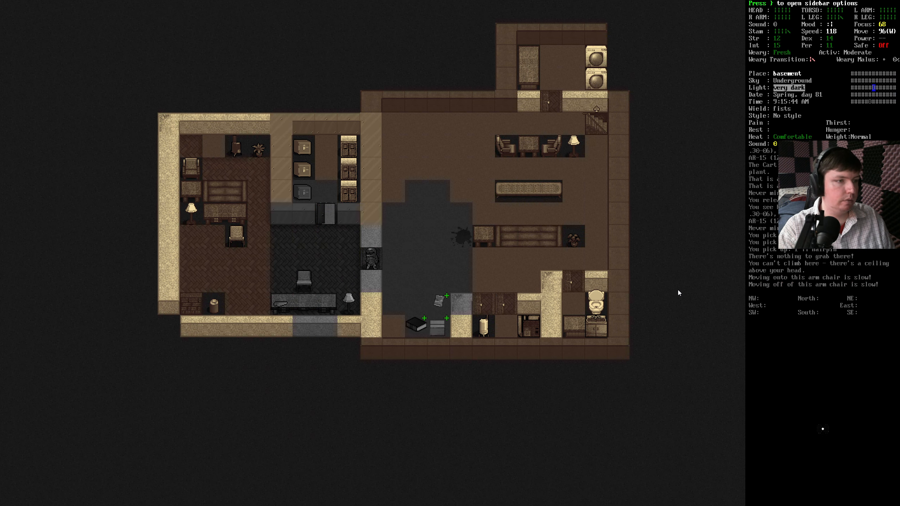
# Step: Bring up the Use item list and move up through the carried items
pyautogui.press('a')
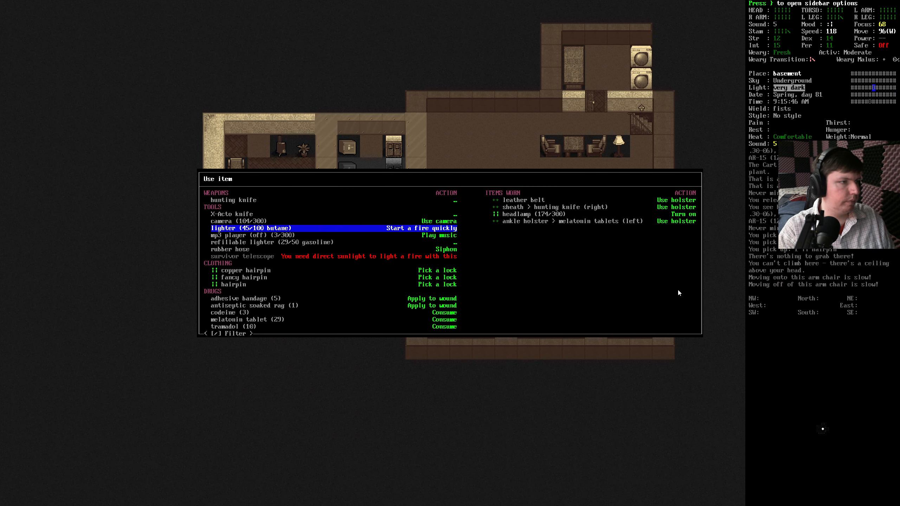
pyautogui.press('up')
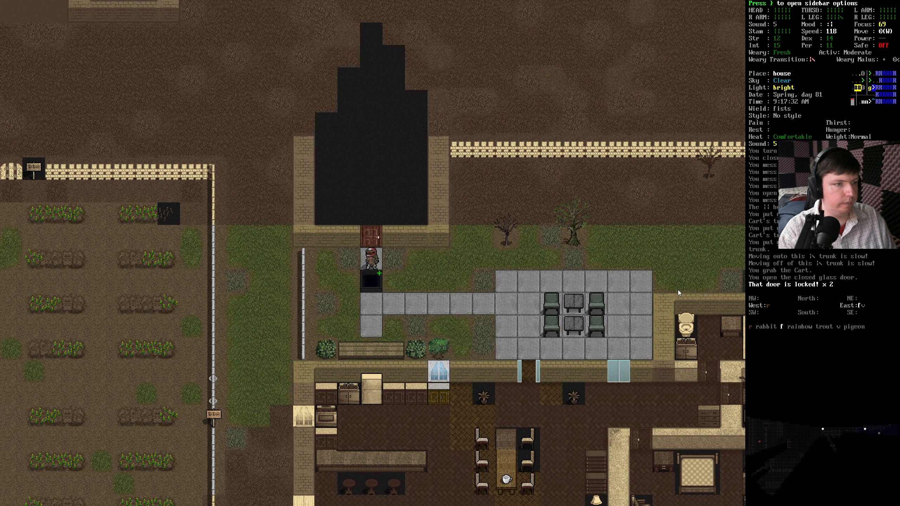
# Step: Wield the mail bat and haul the cart toward the evac shelter
pyautogui.press('w')
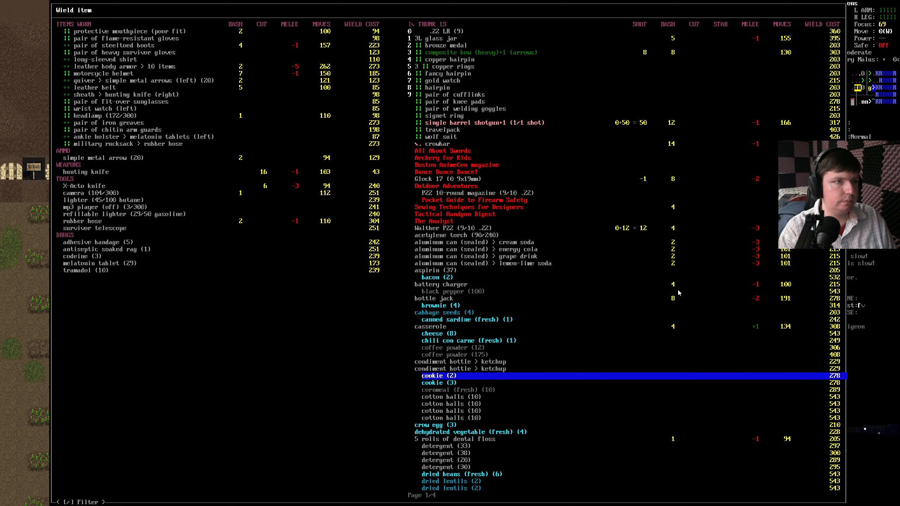
pyautogui.scroll(-3)
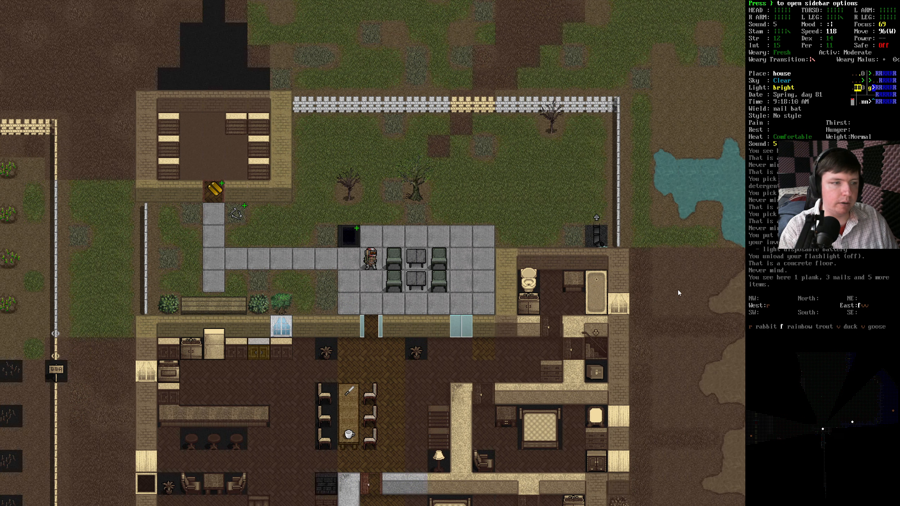
pyautogui.press('down')
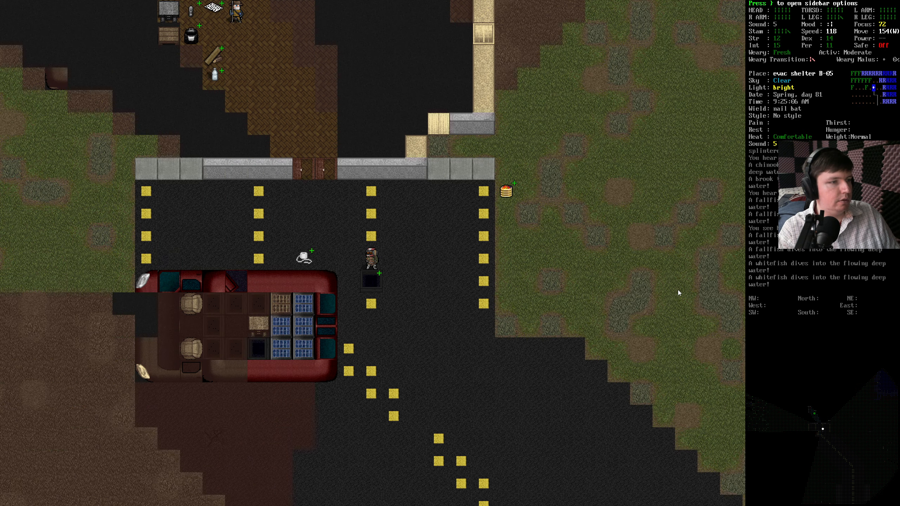
# Step: Pull the cart into the shelter, drop the carried tools, drugs and mail bat, and regrab the cart
pyautogui.press('i')
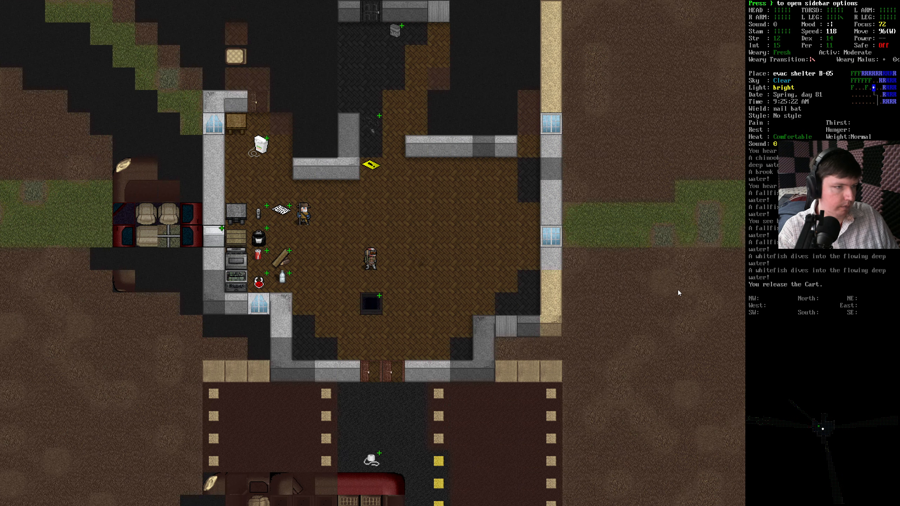
pyautogui.press('d')
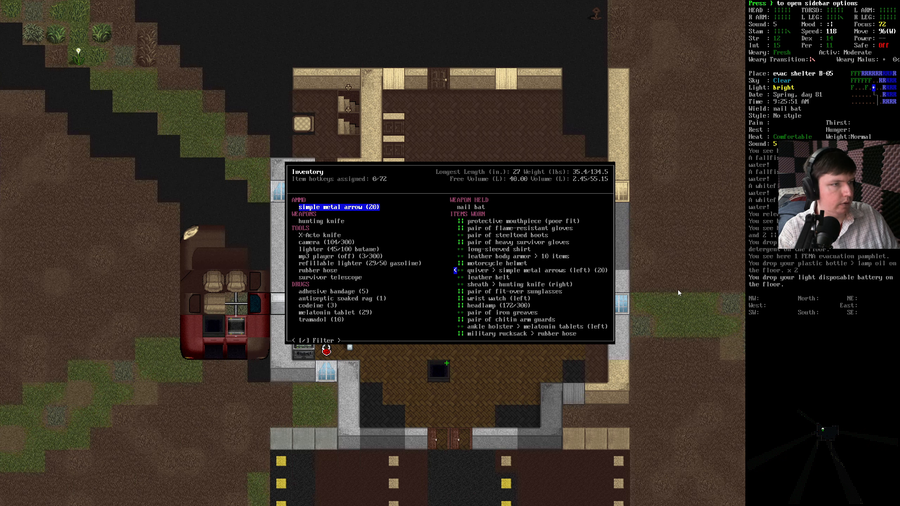
pyautogui.press('d')
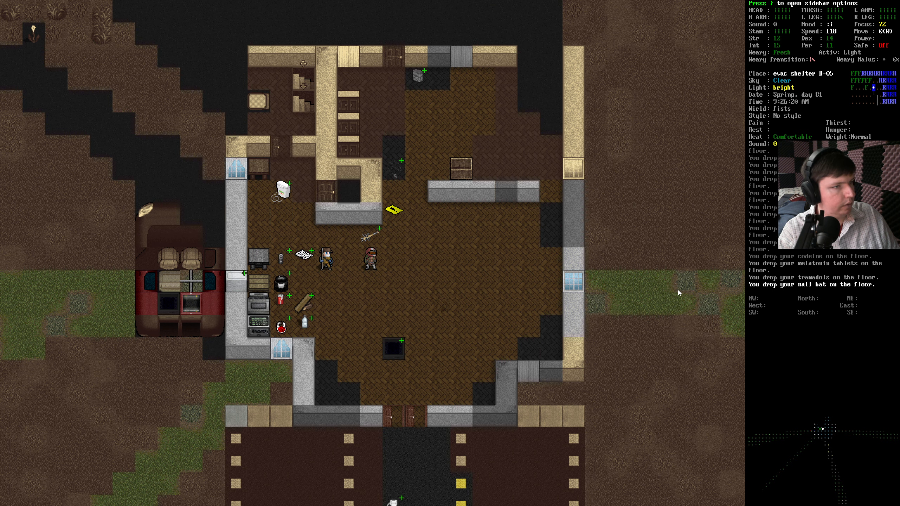
pyautogui.press('g')
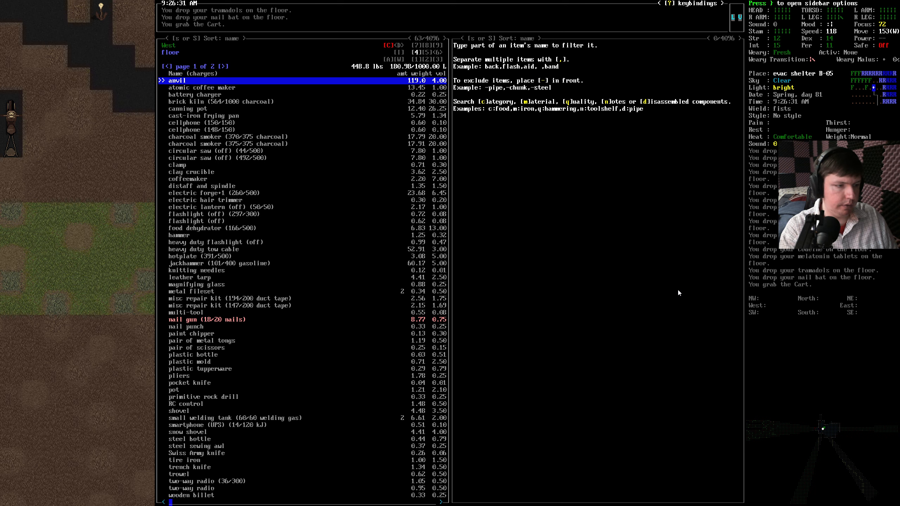
# Step: Move the cart's canned drinks and tinned food to the SW tile, returning the water tank
pyautogui.write('hal')
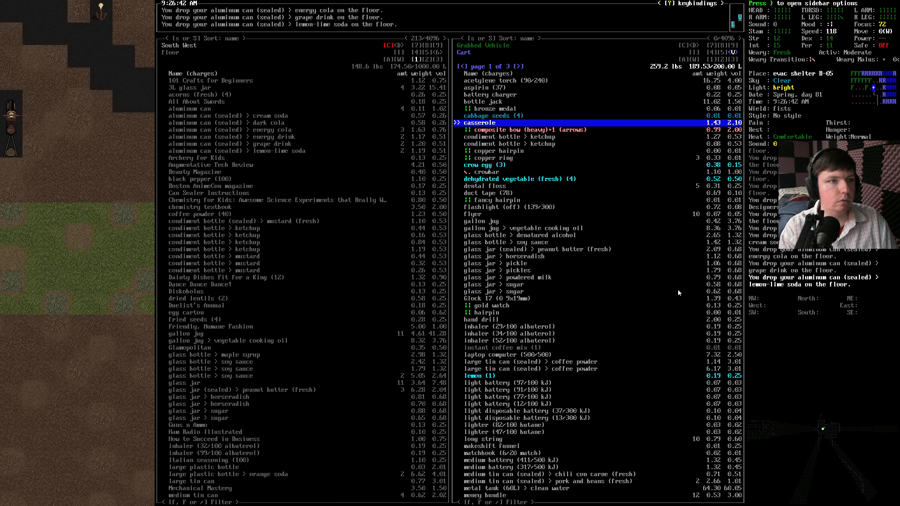
pyautogui.press('DOWN')
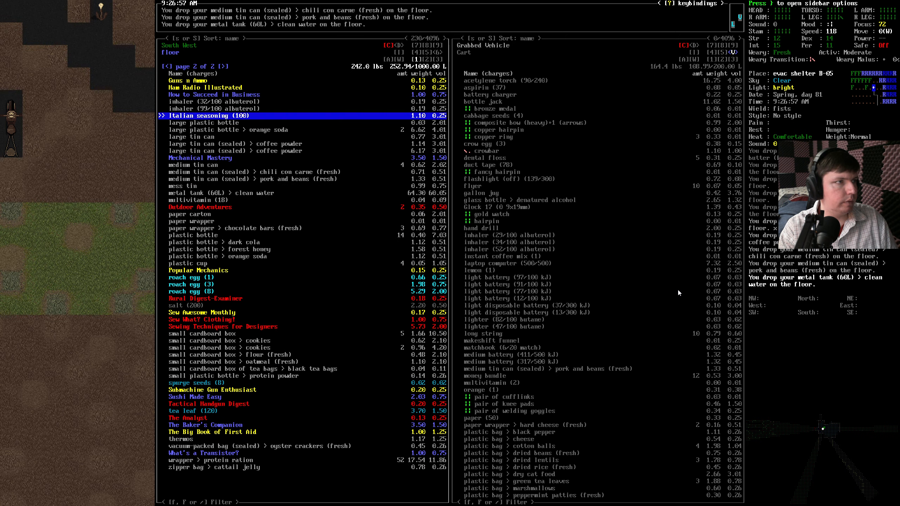
pyautogui.click(164, 66)
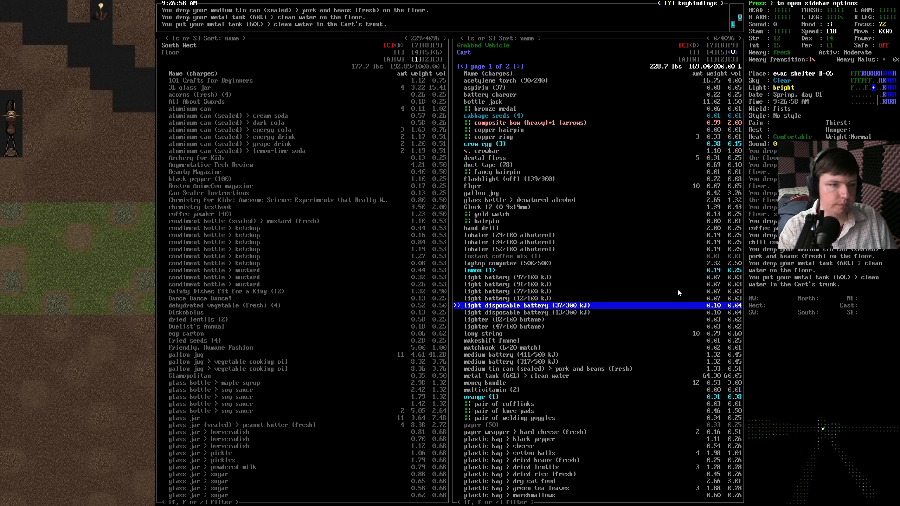
# Step: Move the boxed food, canned food and seeds from the cart to the SW tile, skipping tools
pyautogui.scroll(-3)
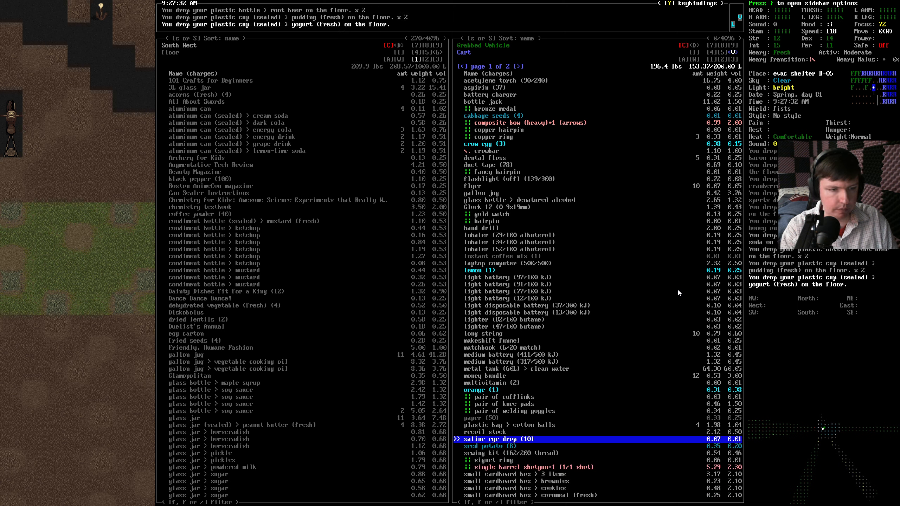
pyautogui.press('Down')
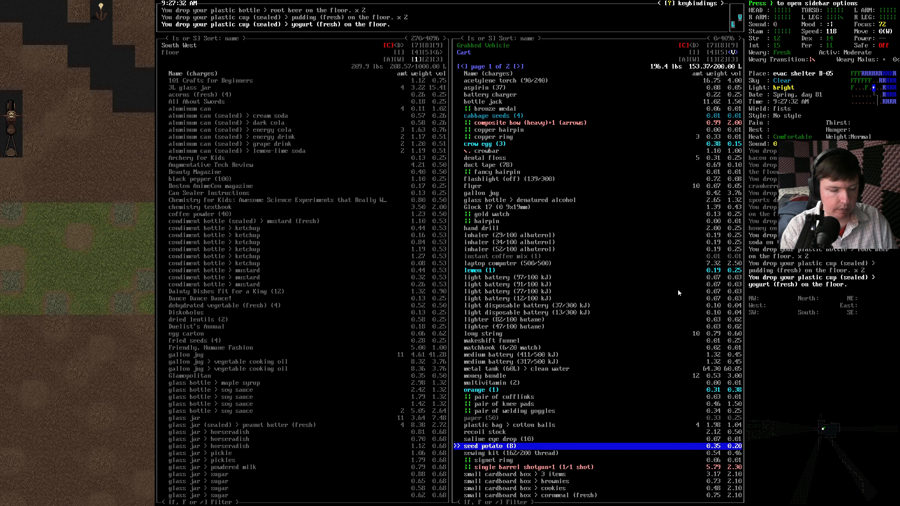
pyautogui.press('DOWN')
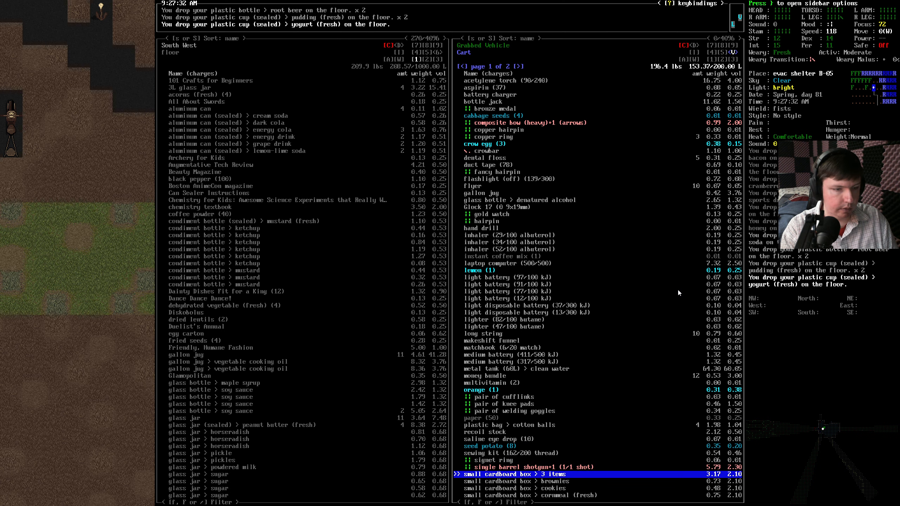
pyautogui.press('DOWN')
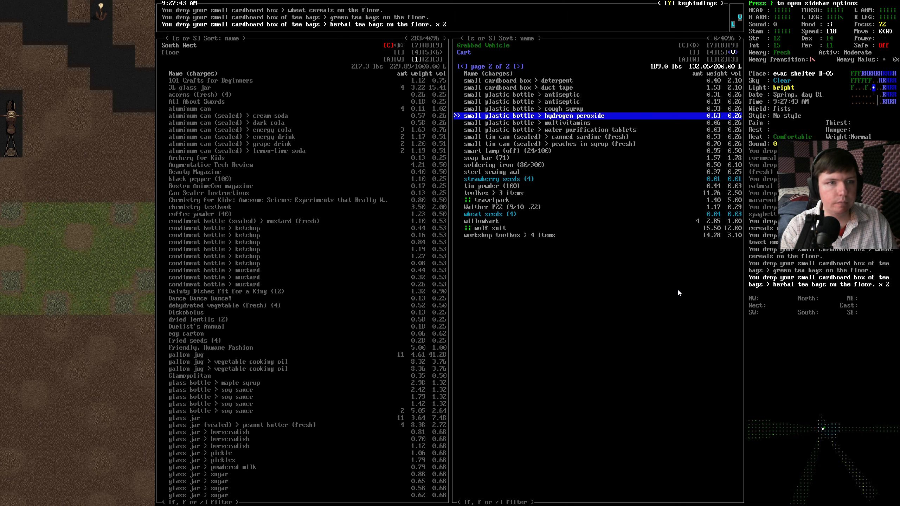
pyautogui.press('DOWN')
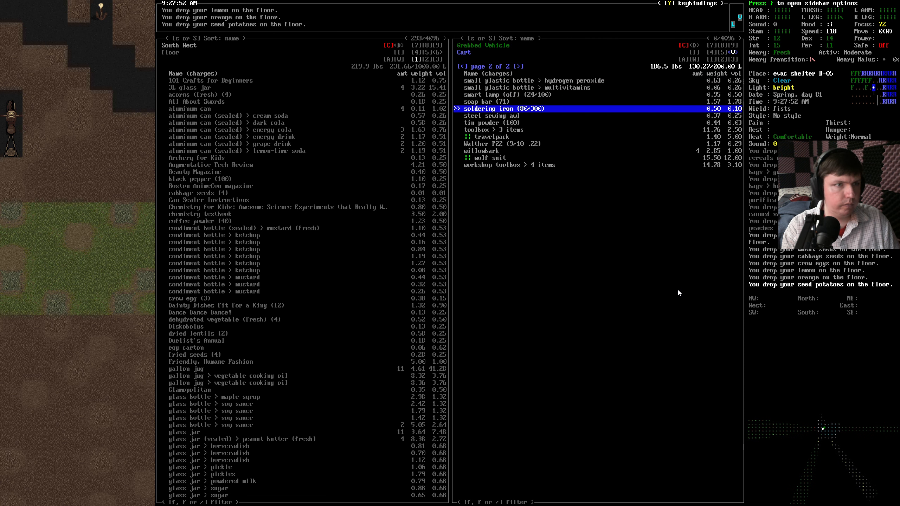
pyautogui.press('DOWN')
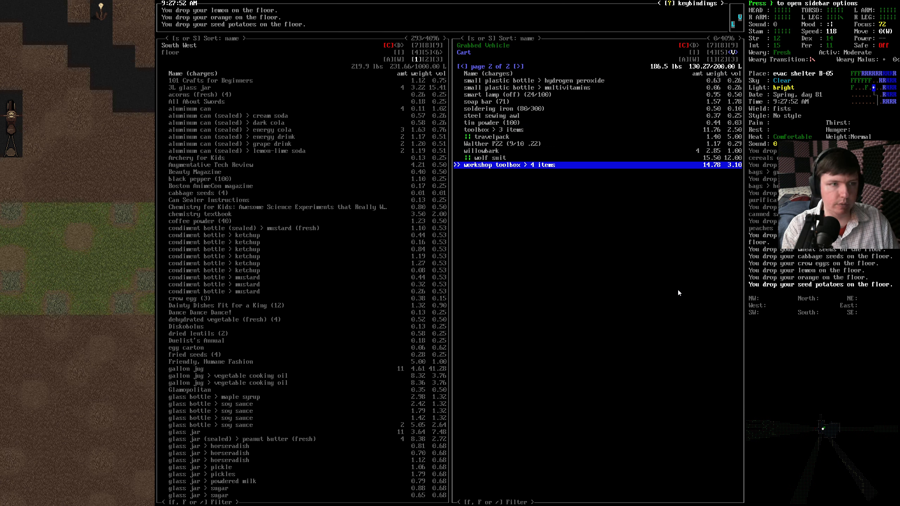
pyautogui.press('Escape')
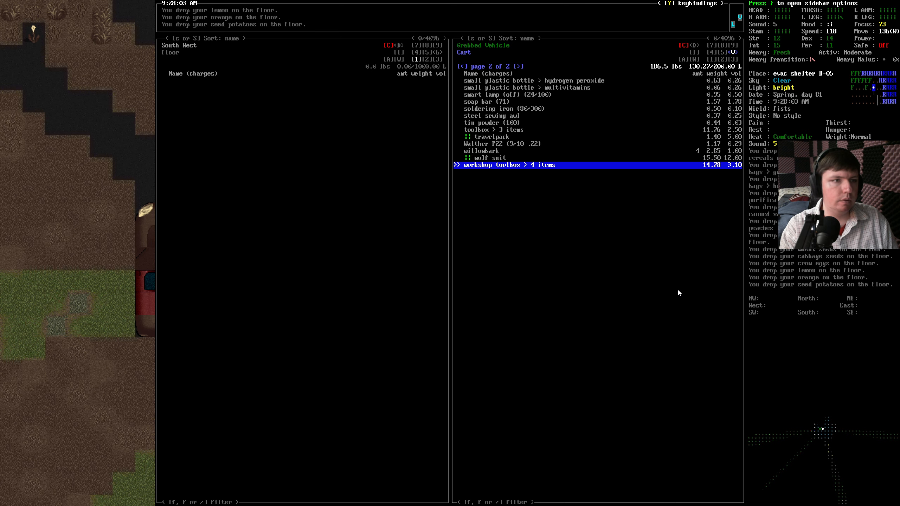
# Step: Move both toolboxes, soldering iron, shotgun, sewing kit, acetylene torch, charger and bottle jack to the north tile
pyautogui.press('RETURN')
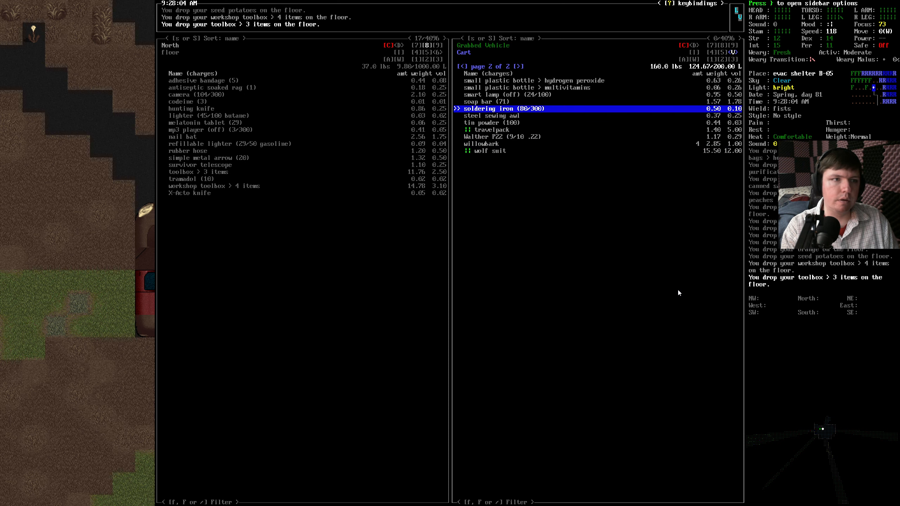
pyautogui.press('d')
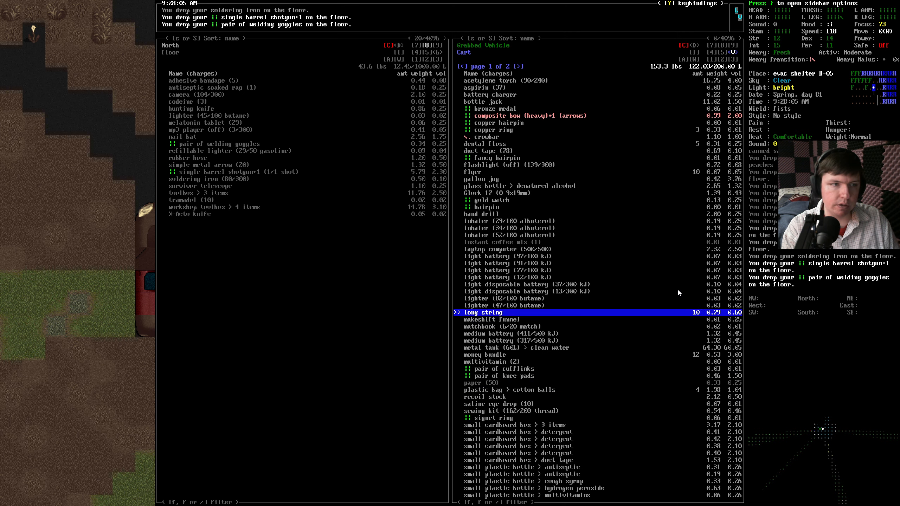
pyautogui.press('down')
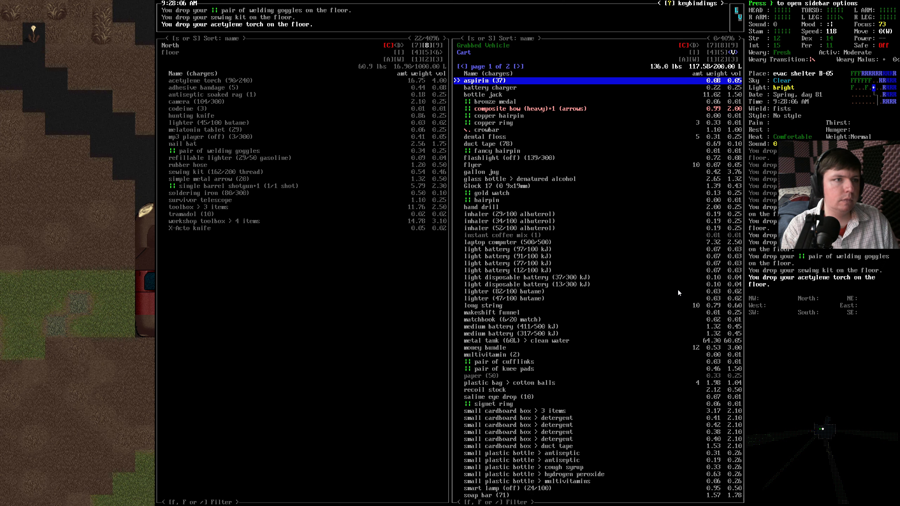
pyautogui.press('DOWN')
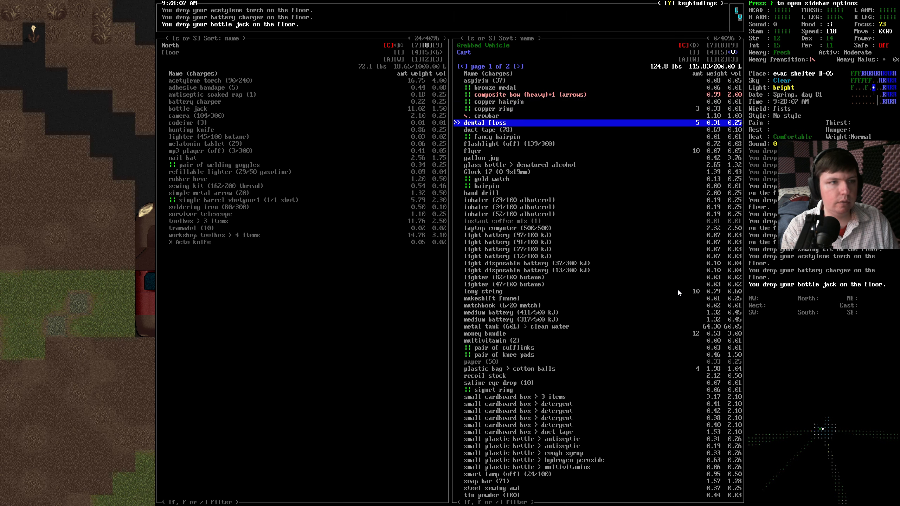
# Step: Move the crowbar, hand drill and makeshift funnel to the north floor tile
pyautogui.press('up')
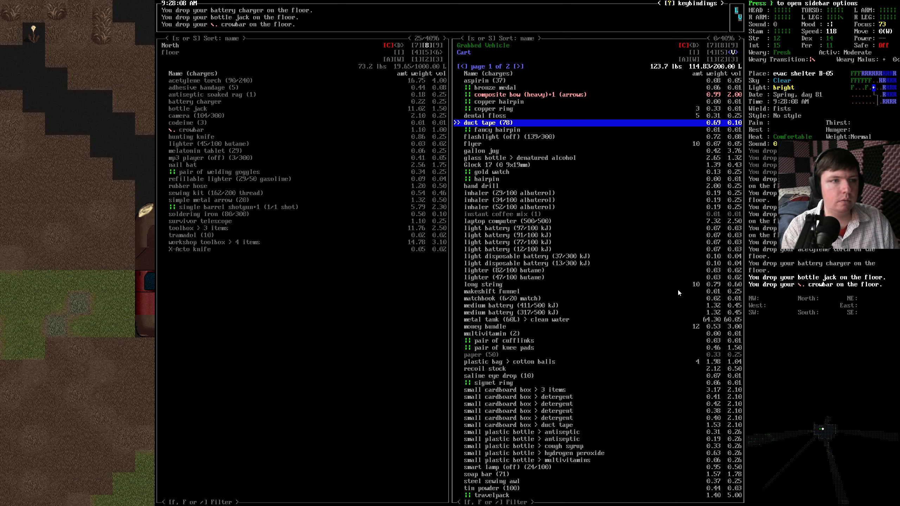
pyautogui.press('up')
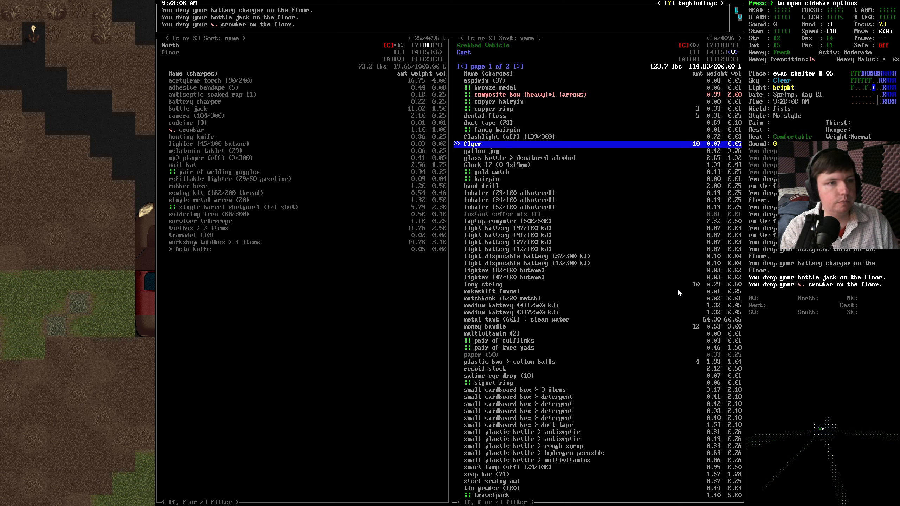
pyautogui.press('down')
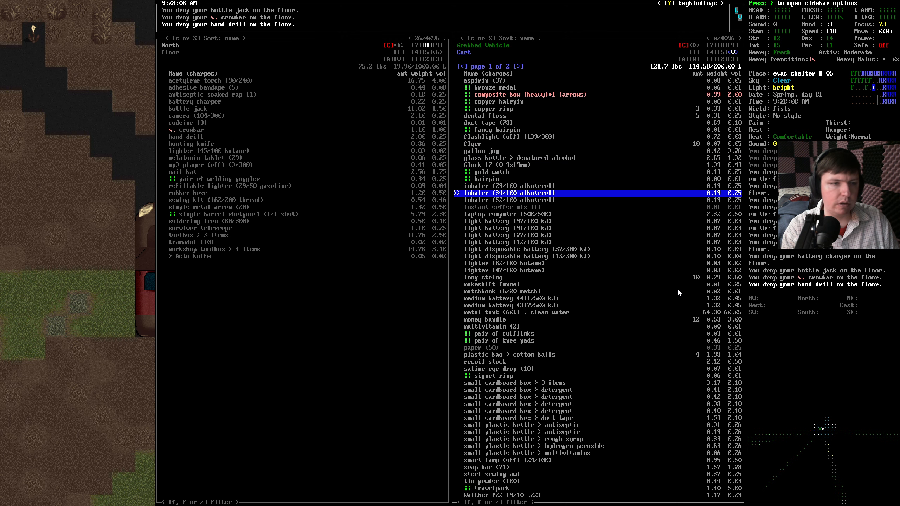
pyautogui.press('down')
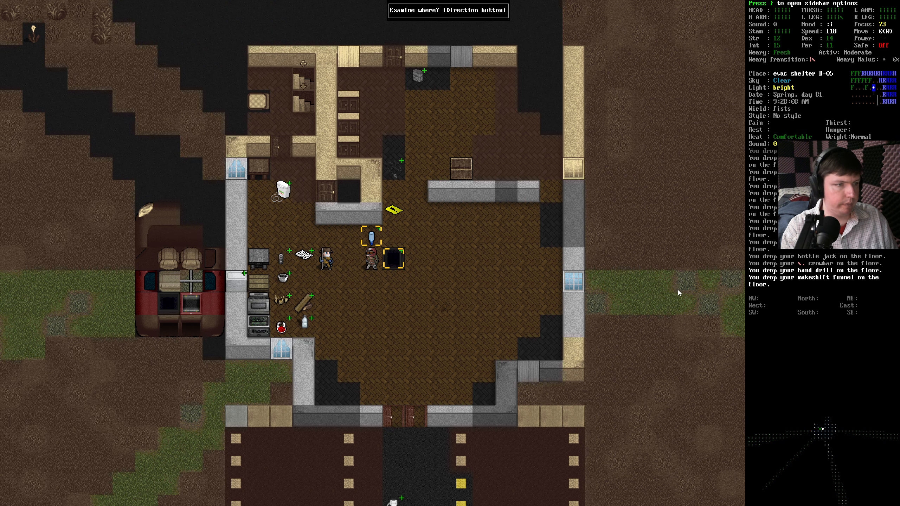
# Step: Examine the cart's composite bow, then place it on the north floor tile
pyautogui.press('i')
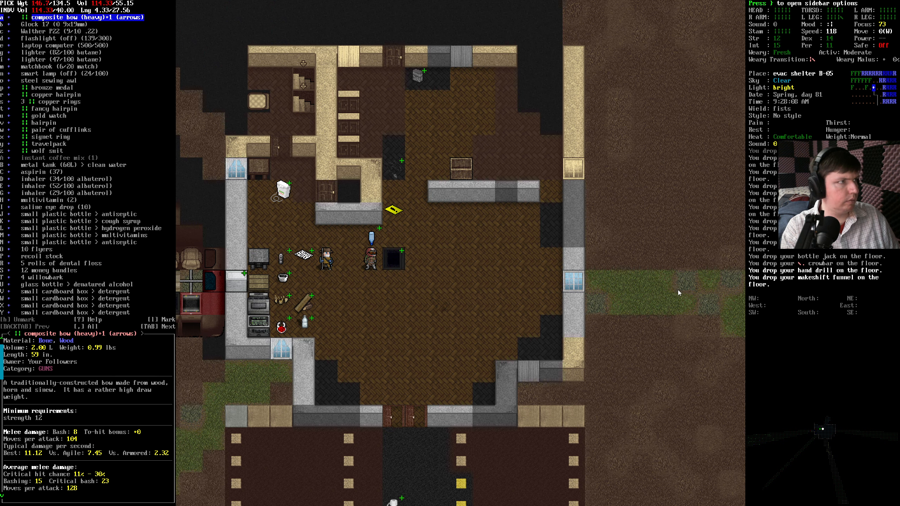
pyautogui.press('Escape')
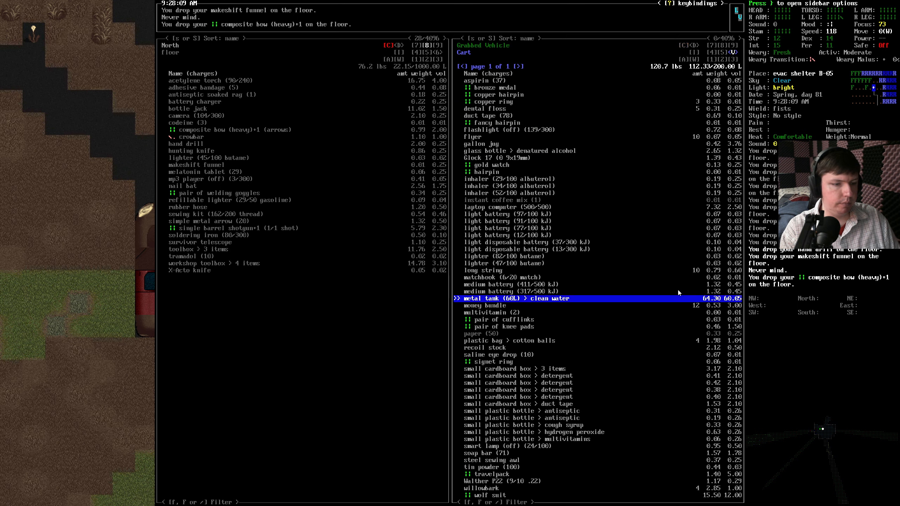
pyautogui.press('Escape')
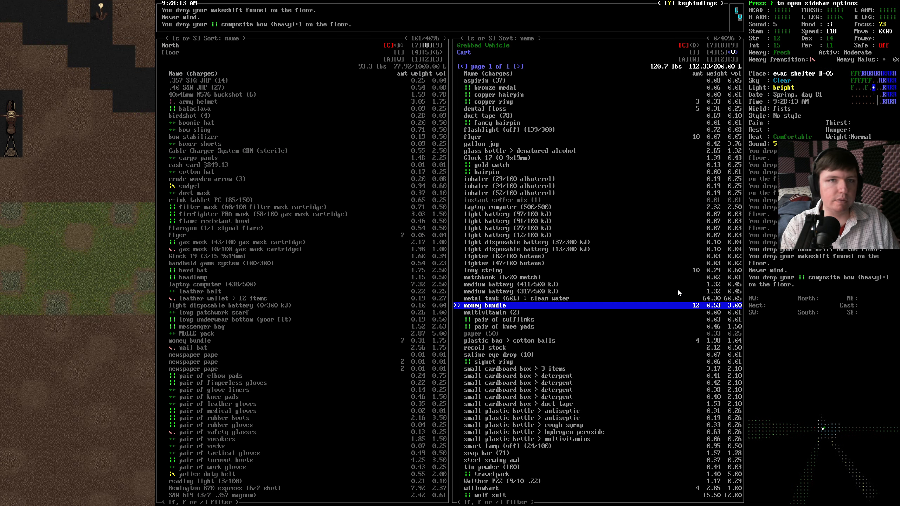
# Step: Move the cart's duct tape to the shelter floor pane and exit the inventory manager
pyautogui.scroll(-3)
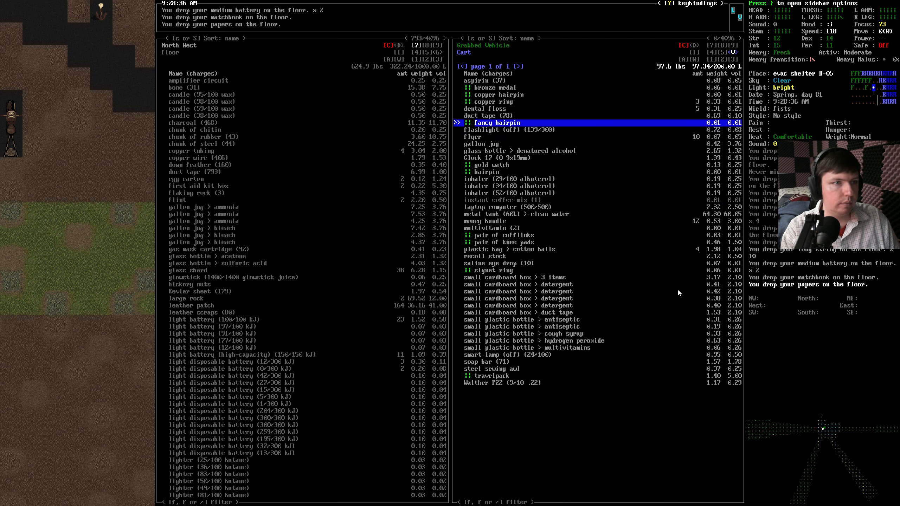
pyautogui.press('down')
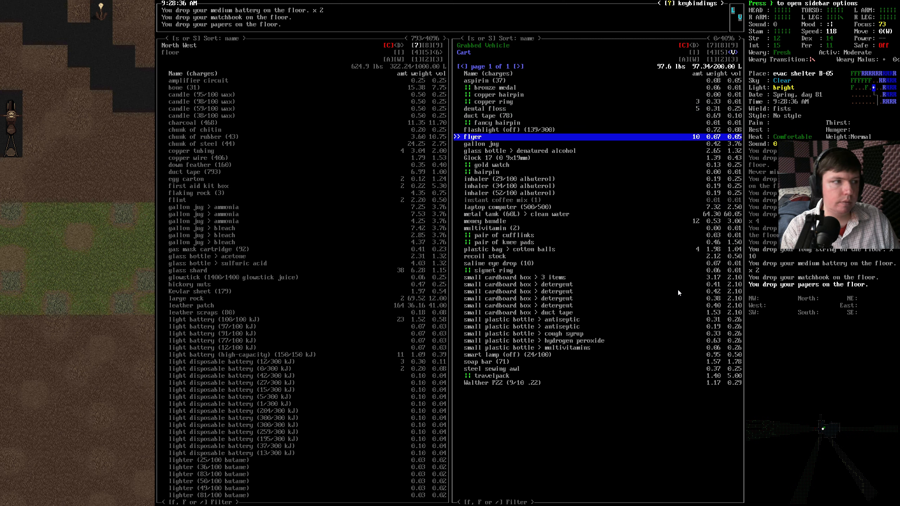
pyautogui.press('up')
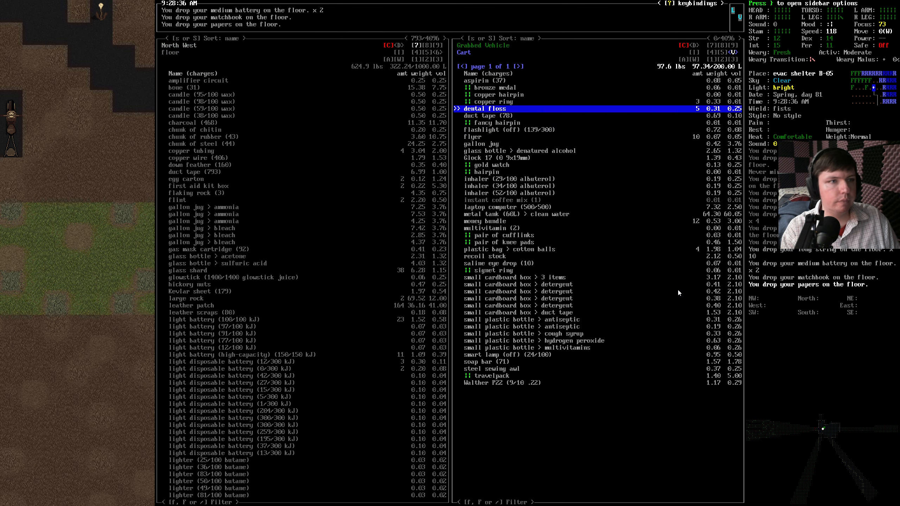
pyautogui.press('down')
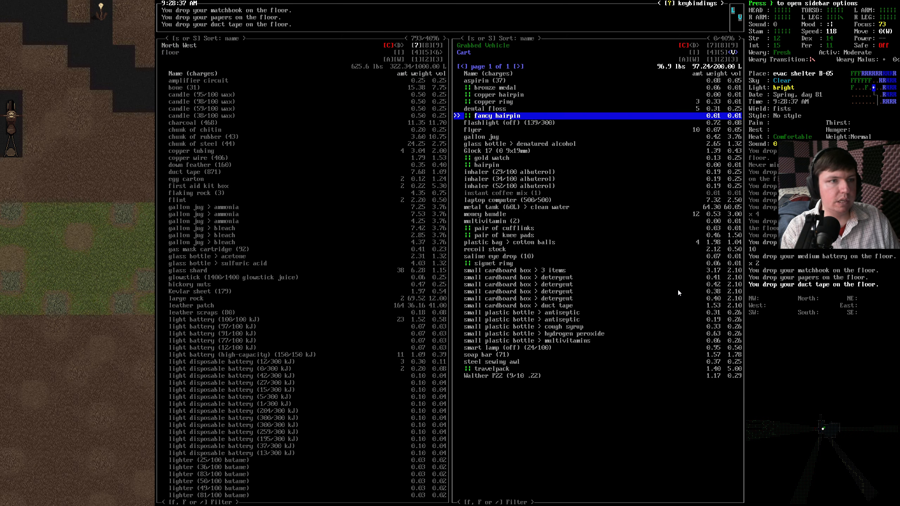
pyautogui.press('Escape')
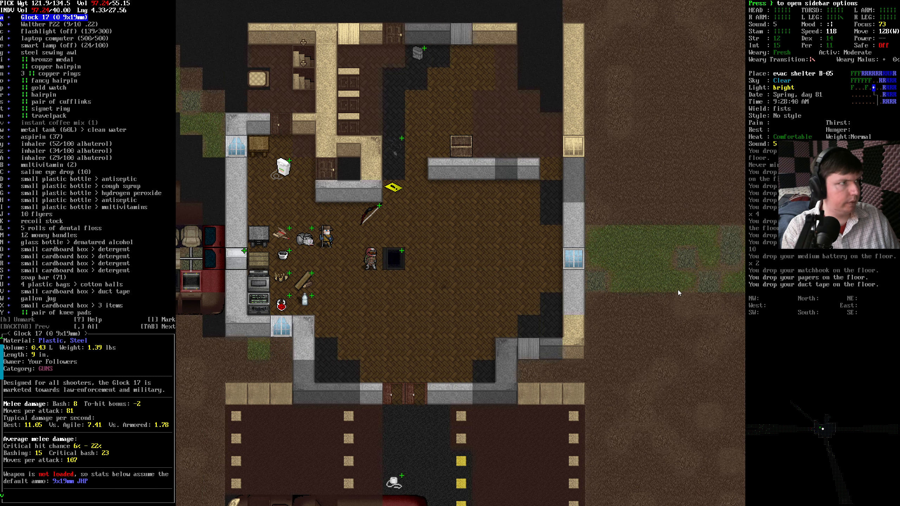
# Step: Review the travelpack, flashlight and duct tape, then take the gold watch, hairpins, copper rings and bronze medal
pyautogui.click(52, 31)
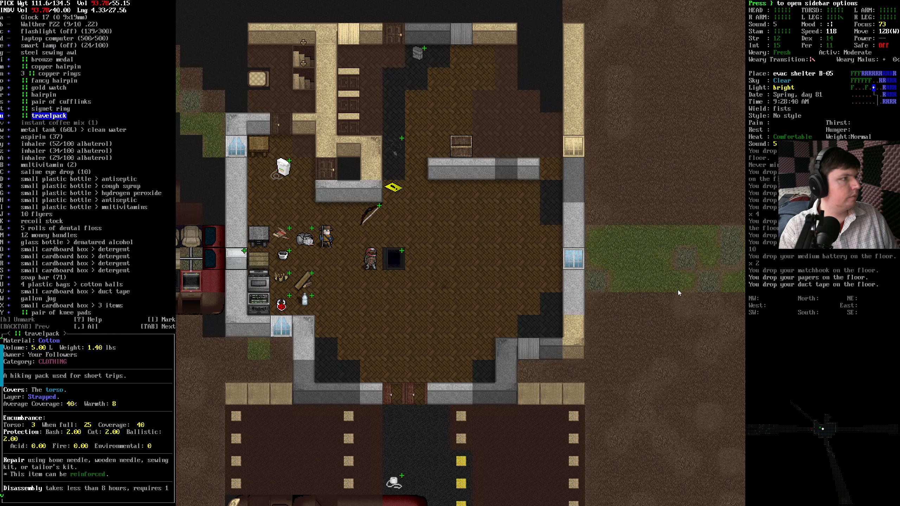
pyautogui.press('down')
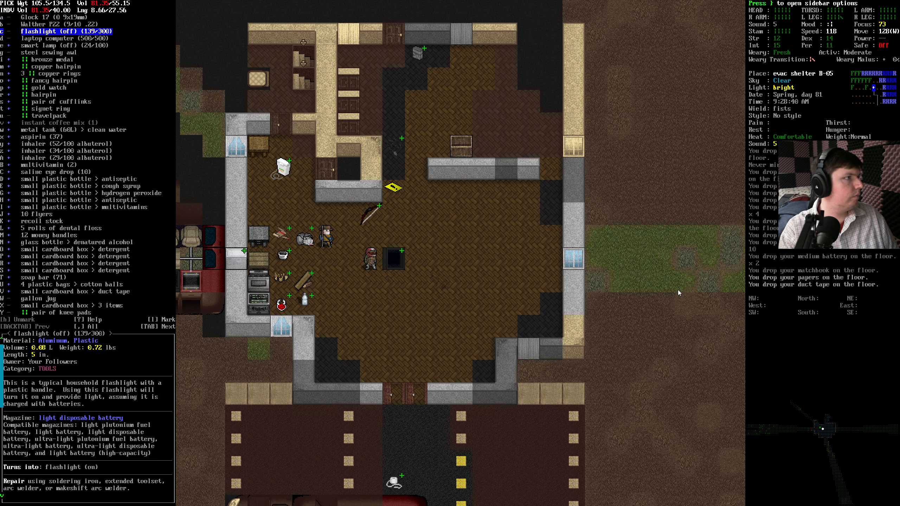
pyautogui.click(49, 115)
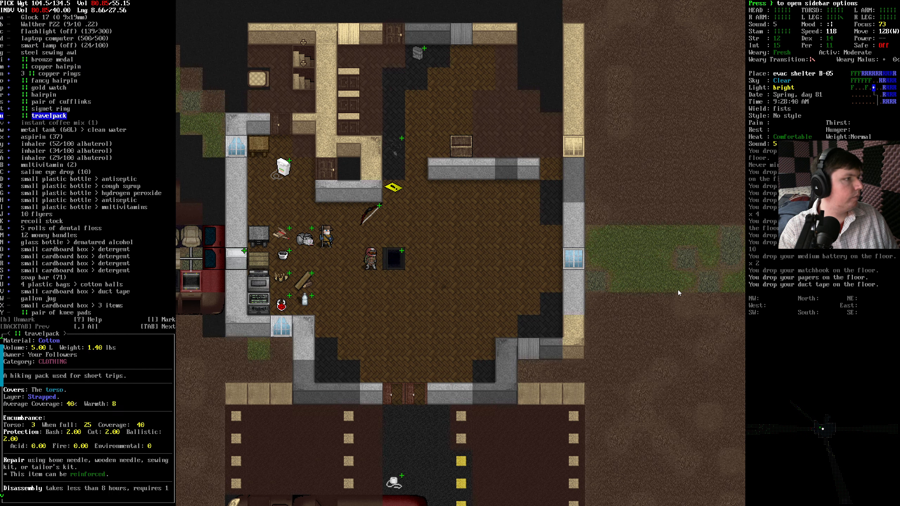
pyautogui.click(42, 221)
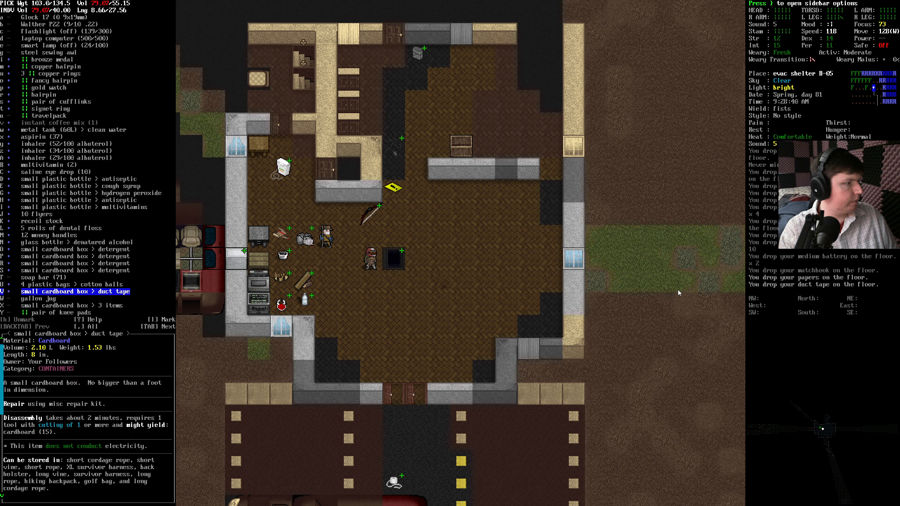
pyautogui.press('up')
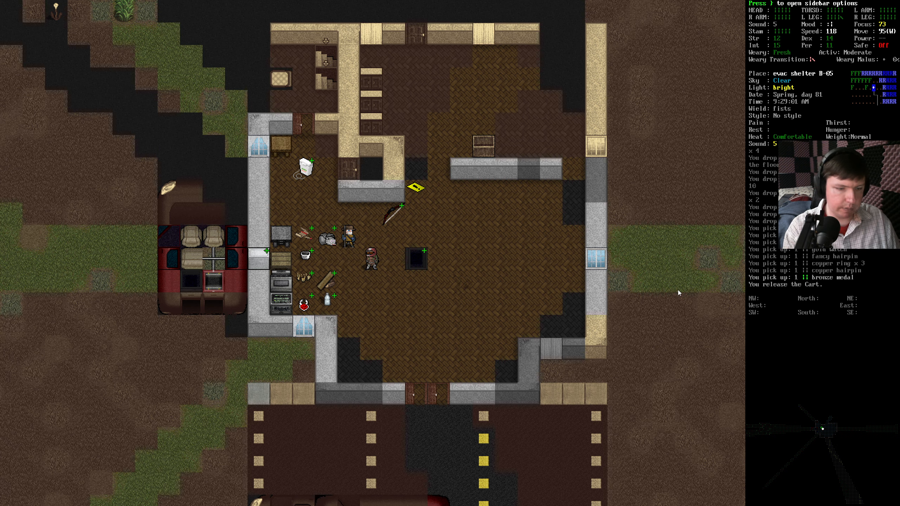
# Step: Check the signet ring, gold watch and cufflinks in the inventory
pyautogui.press('i')
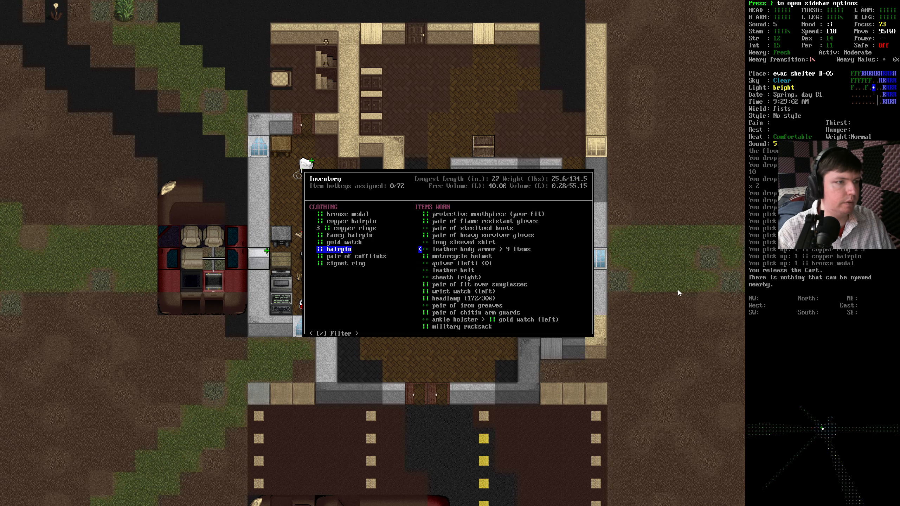
pyautogui.press('Escape')
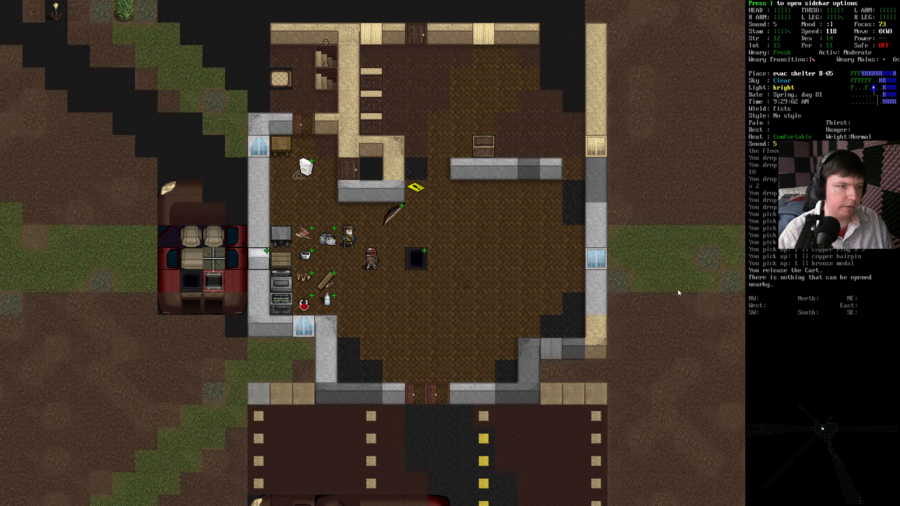
pyautogui.press('i')
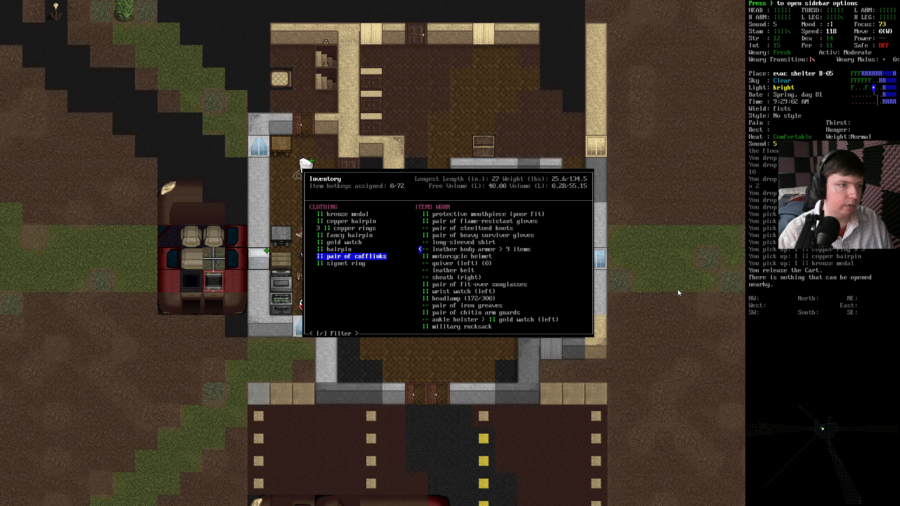
pyautogui.press('down')
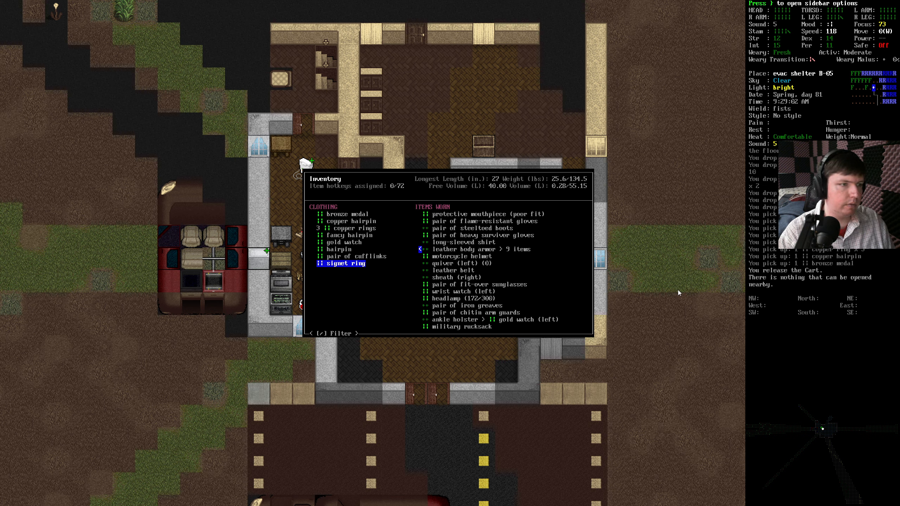
pyautogui.press('up')
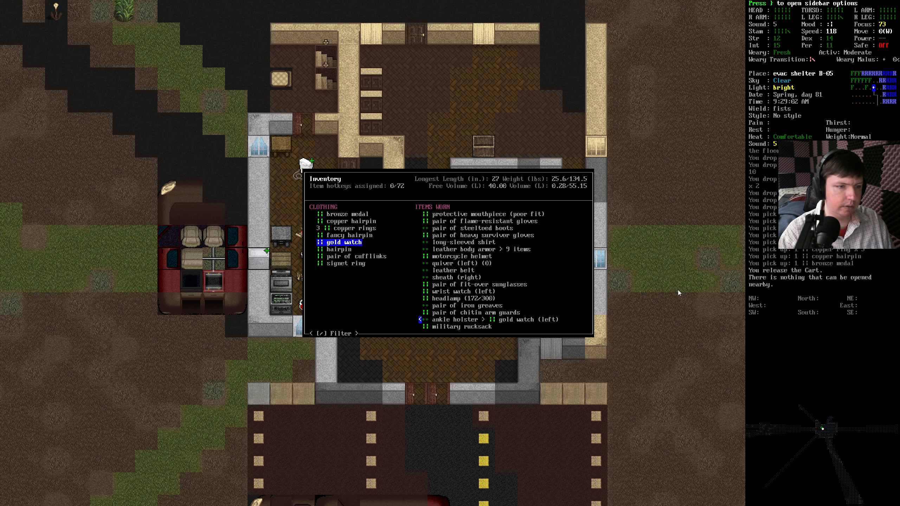
pyautogui.press('DOWN')
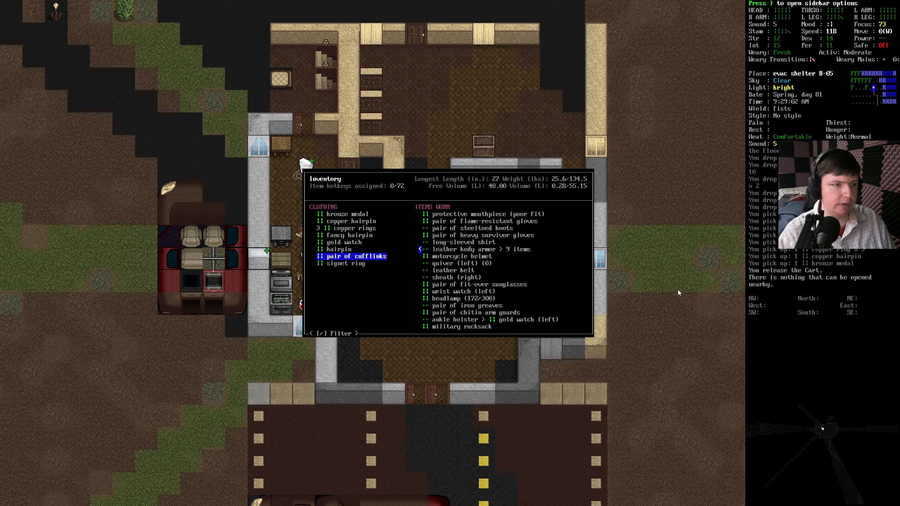
pyautogui.press('Escape')
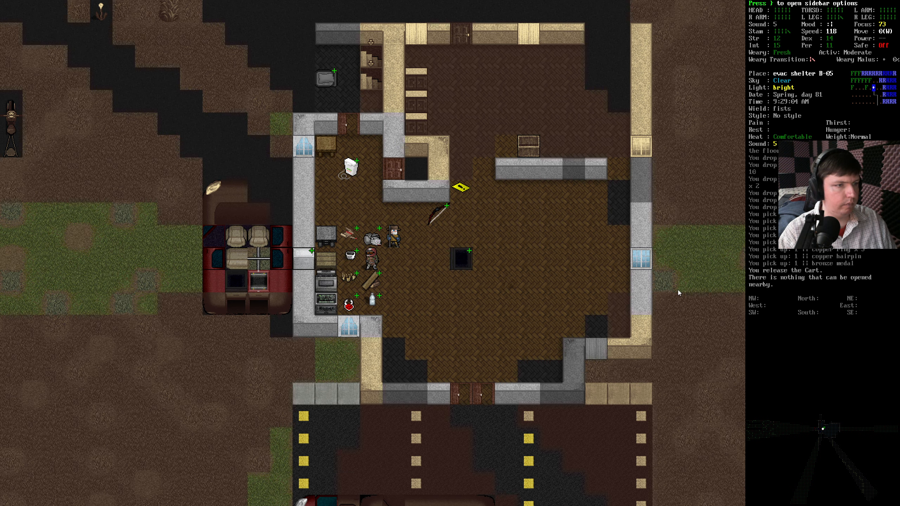
# Step: Inspect a nearby floor tile and drop the chosen jewellery on the shelter floor
pyautogui.press('i')
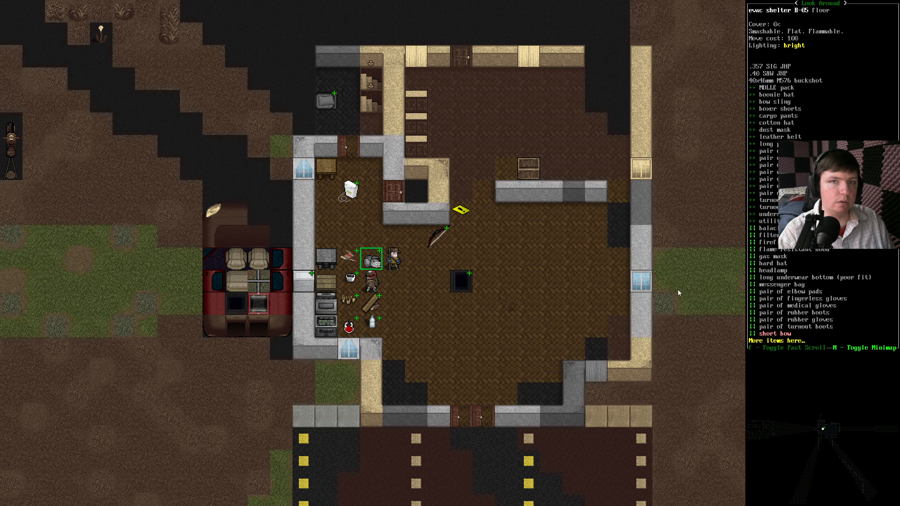
pyautogui.press('Escape')
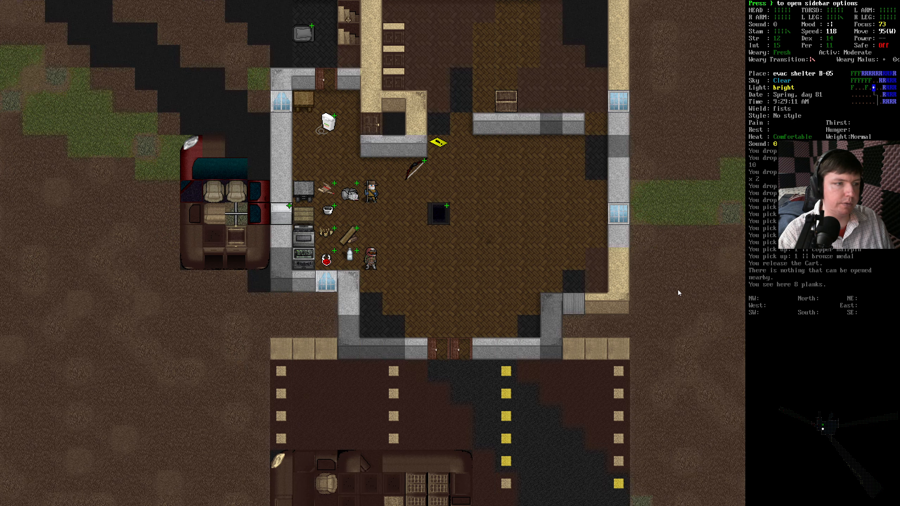
pyautogui.press('d')
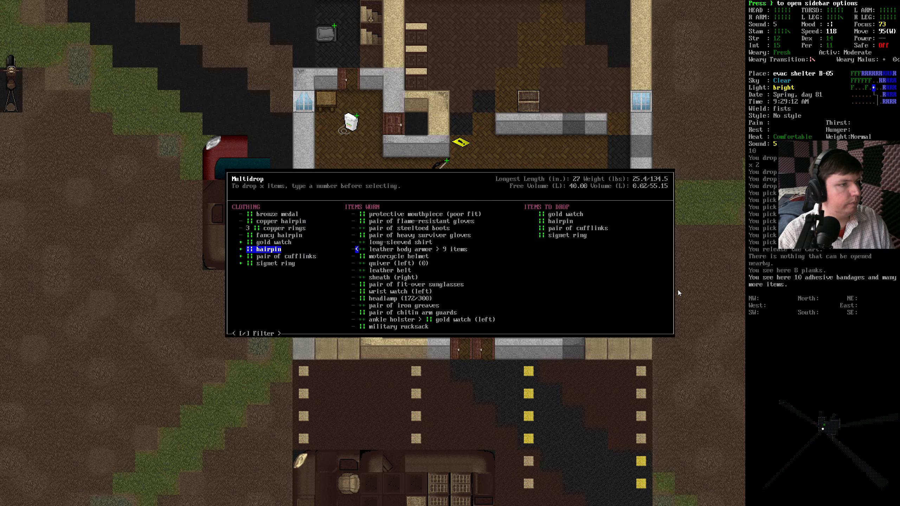
pyautogui.press('Return')
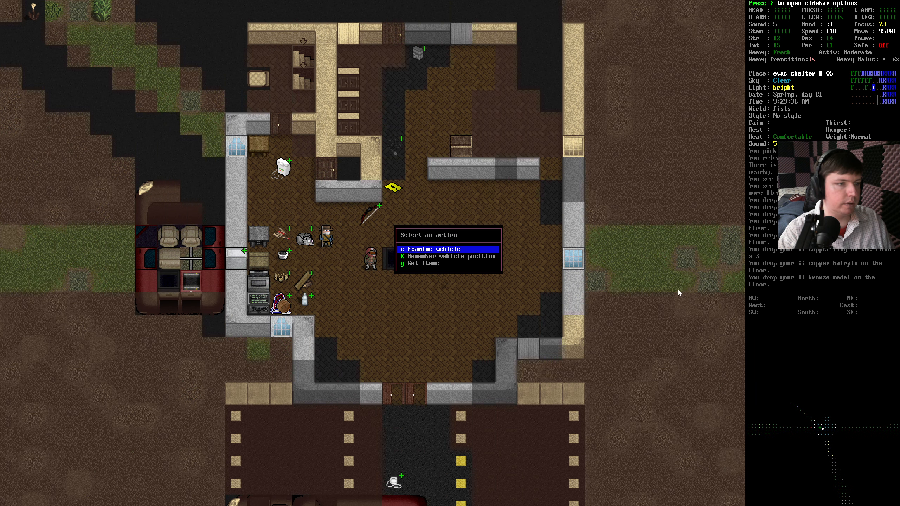
# Step: Take the cart's guns, tools and medicines into inventory
pyautogui.press('g')
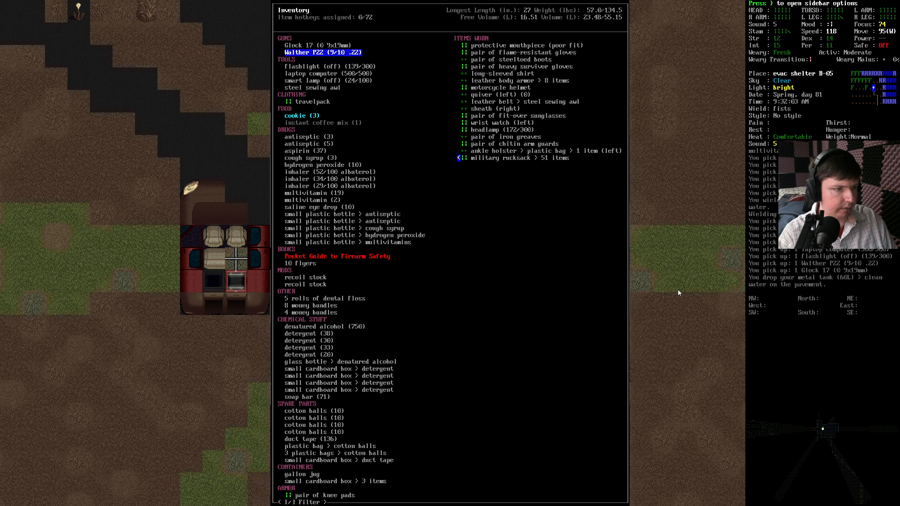
pyautogui.press('Escape')
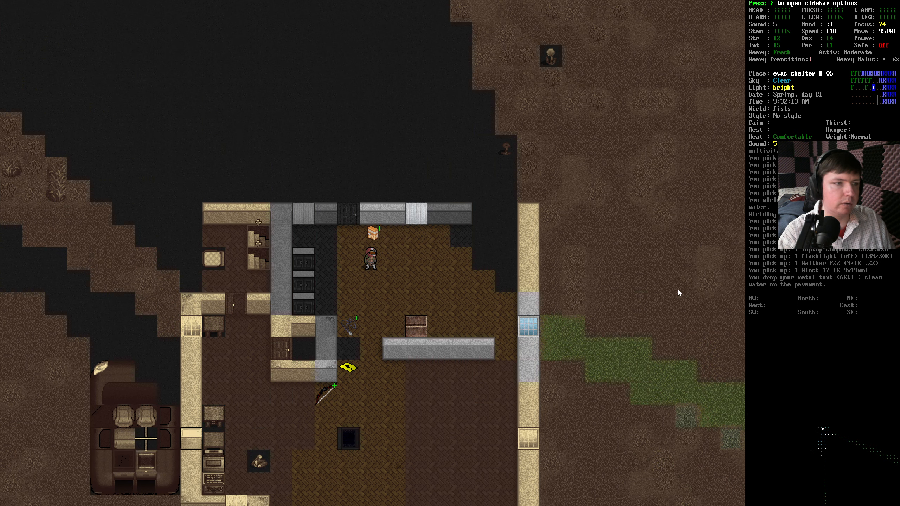
pyautogui.press('d')
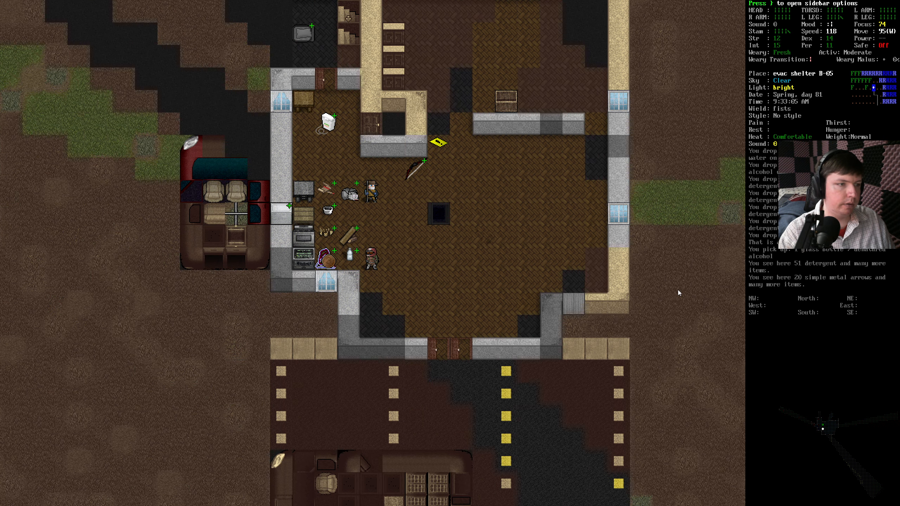
# Step: Drop the medicines, dental floss and recoil stock onto the shelter floor
pyautogui.press('d')
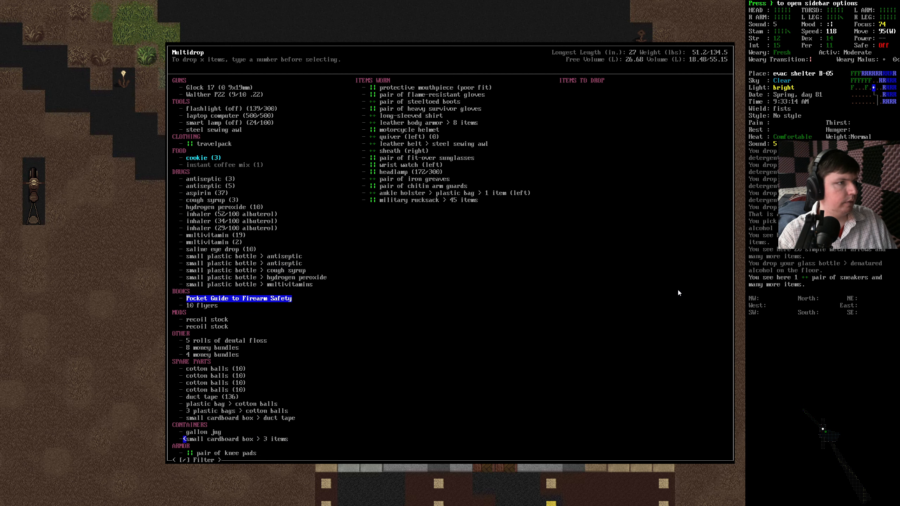
pyautogui.press('up')
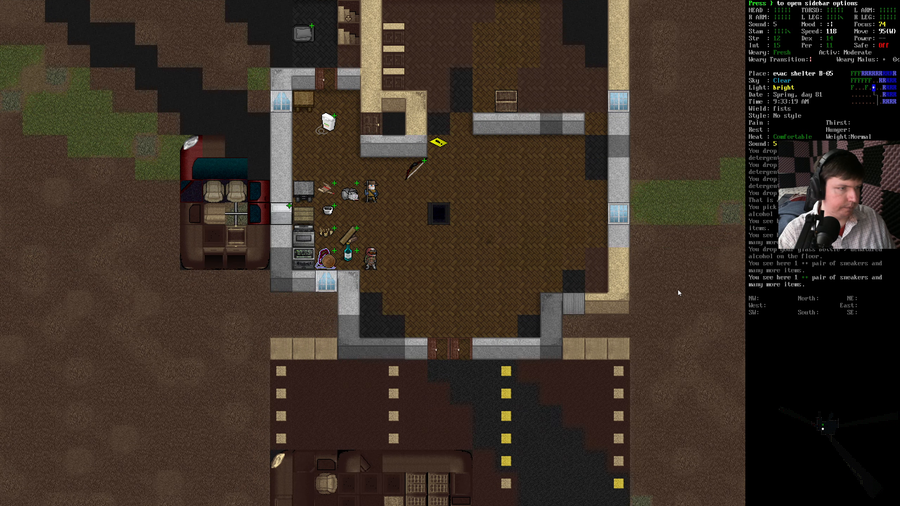
pyautogui.press('d')
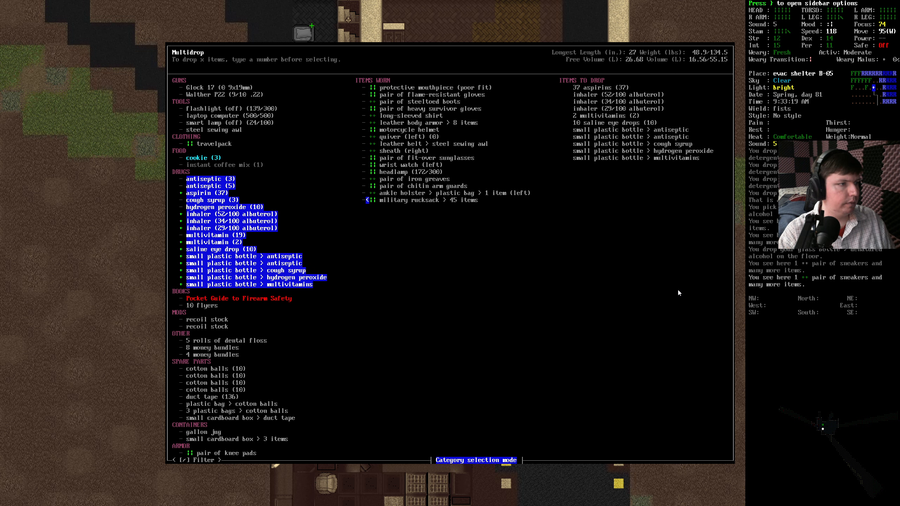
pyautogui.press('Return')
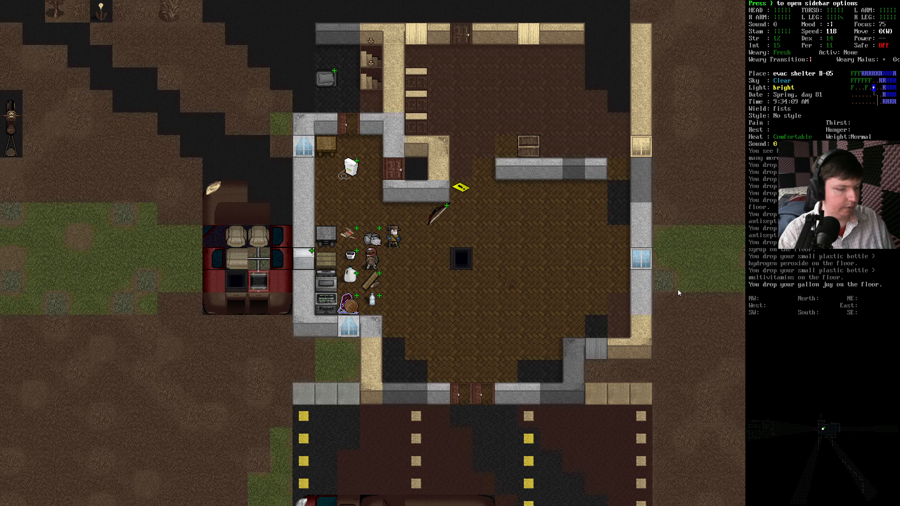
pyautogui.press('i')
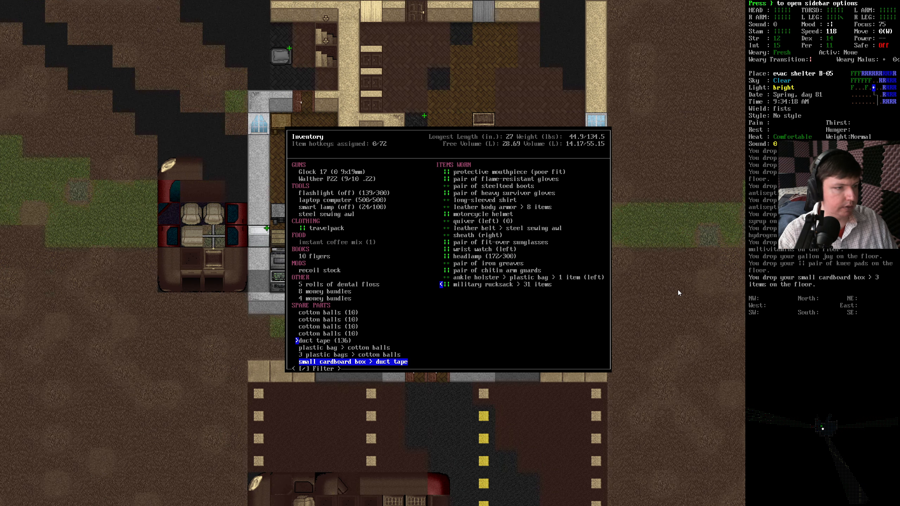
pyautogui.press('d')
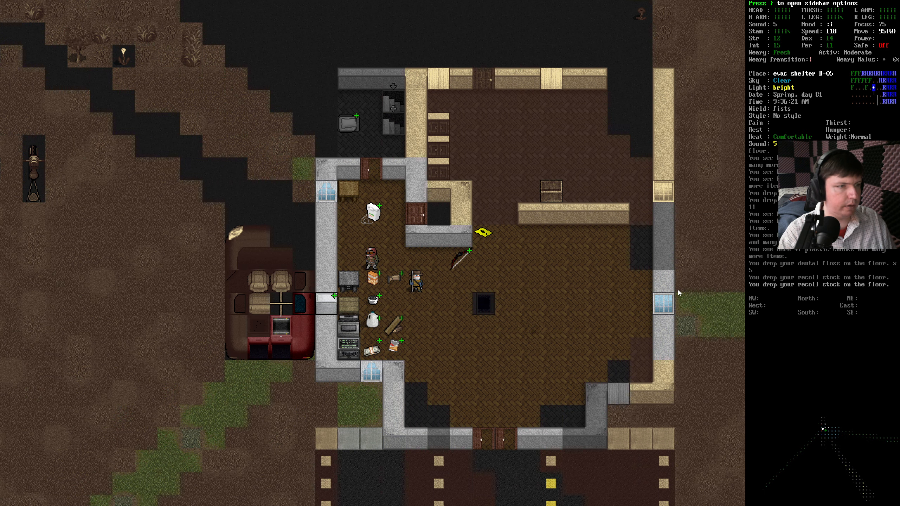
# Step: Multidrop items, swap the mail bat for the shotgun, then wield the composite bow
pyautogui.press('d')
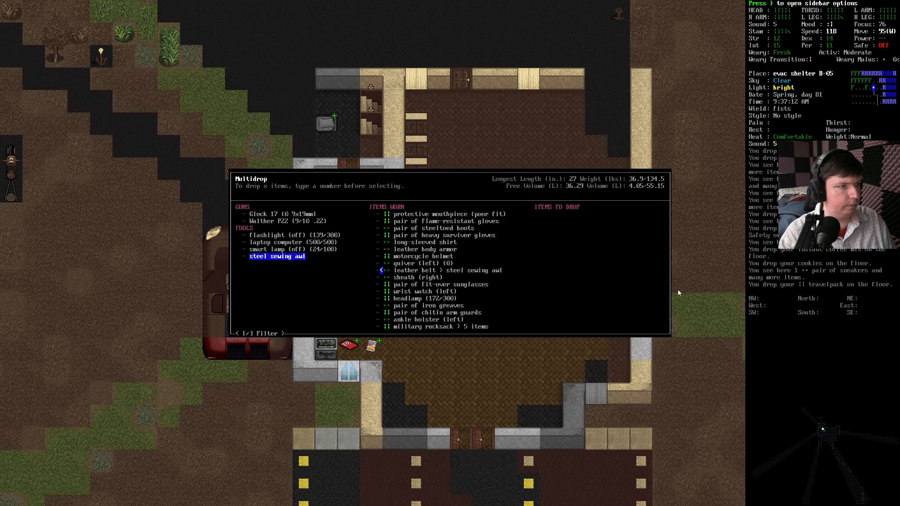
pyautogui.press('Return')
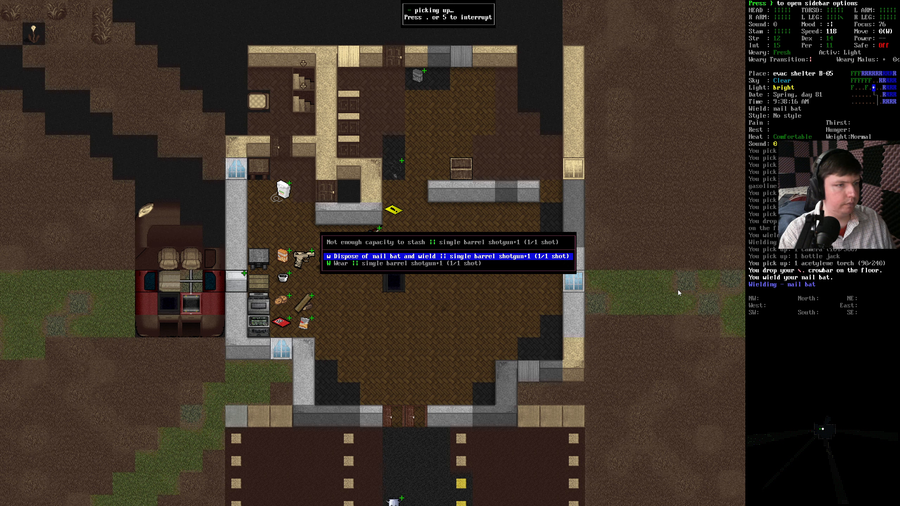
pyautogui.press('w')
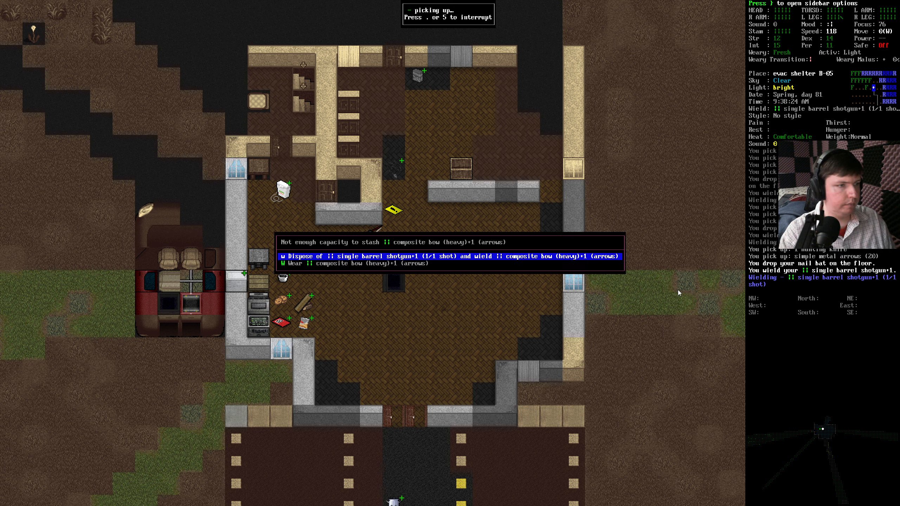
pyautogui.press('w')
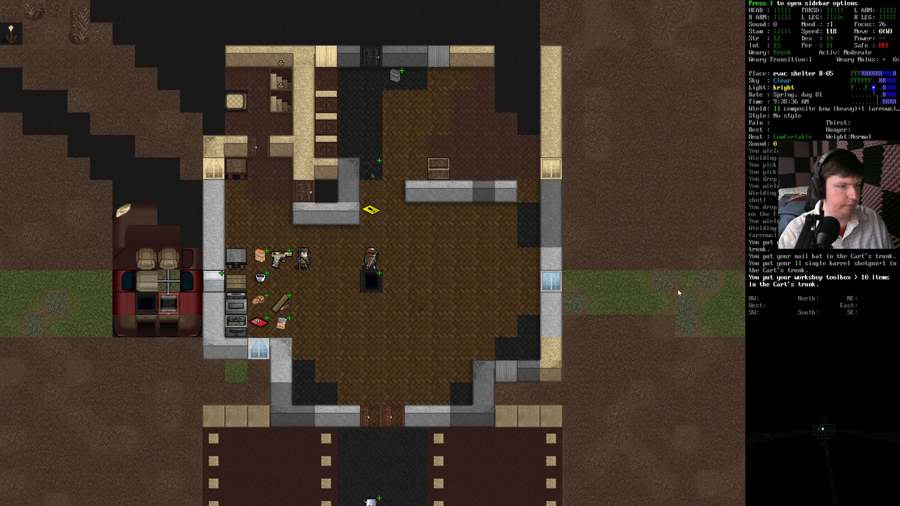
# Step: Stow the battery charger and small toolbox in the cart trunk and collect twenty metal arrows
pyautogui.press('i')
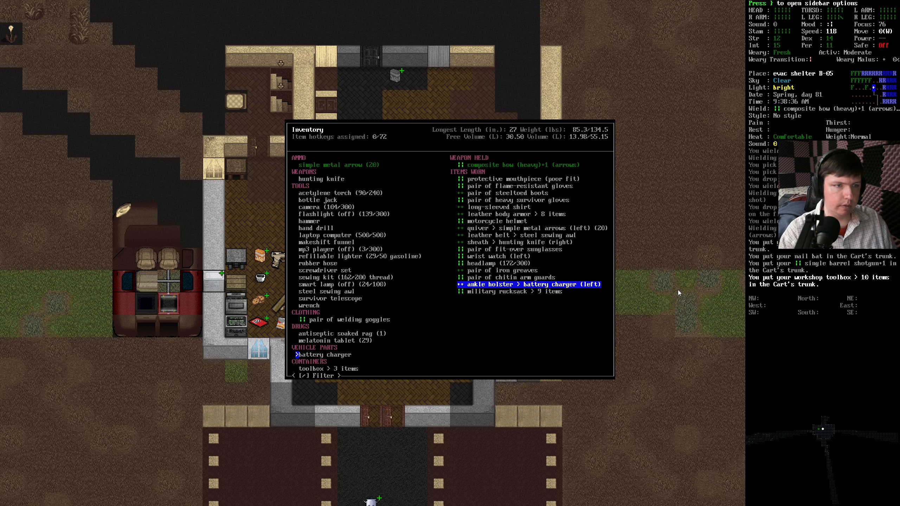
pyautogui.press('Escape')
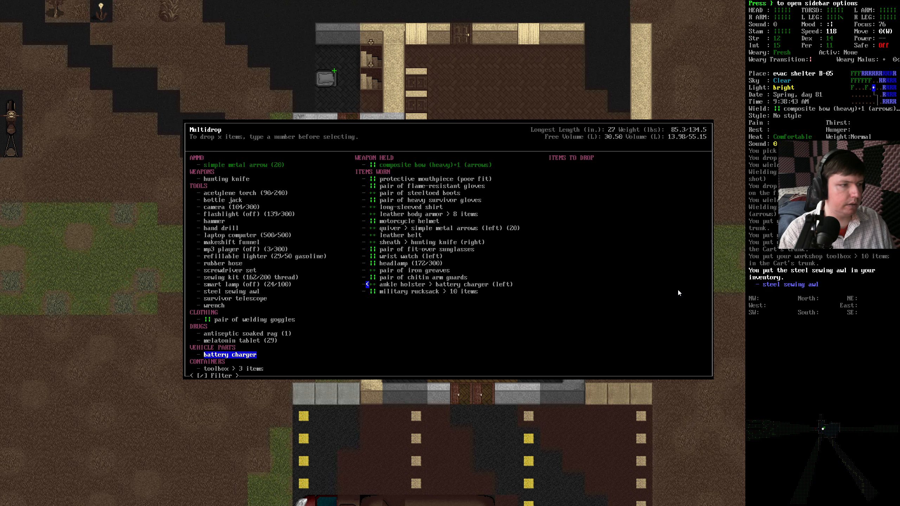
pyautogui.press('up')
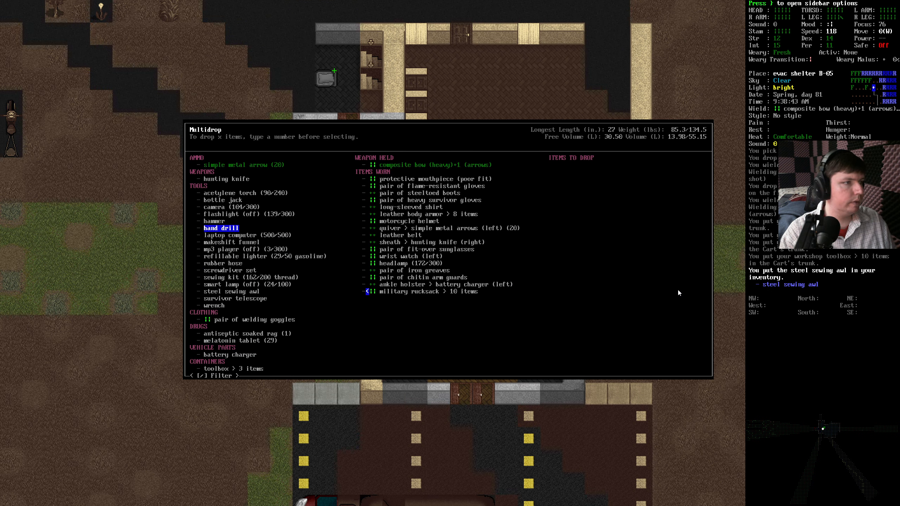
pyautogui.press('DOWN')
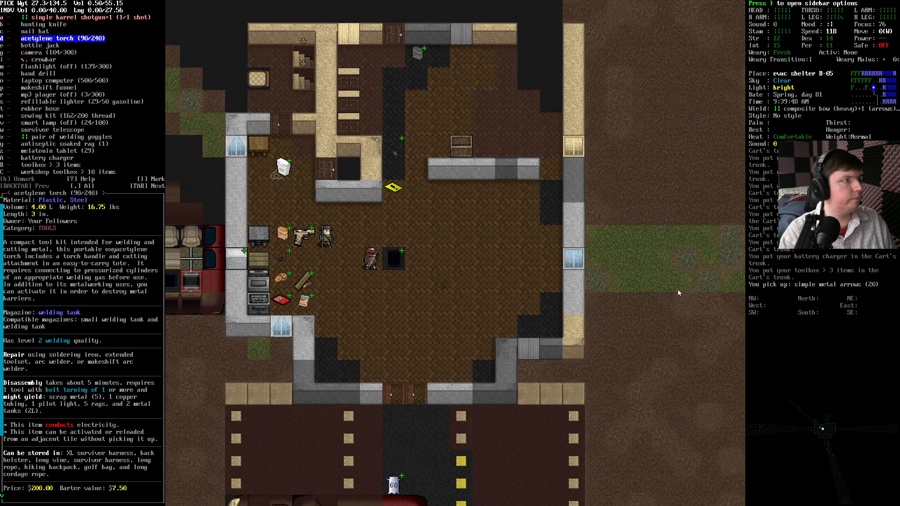
pyautogui.click(37, 73)
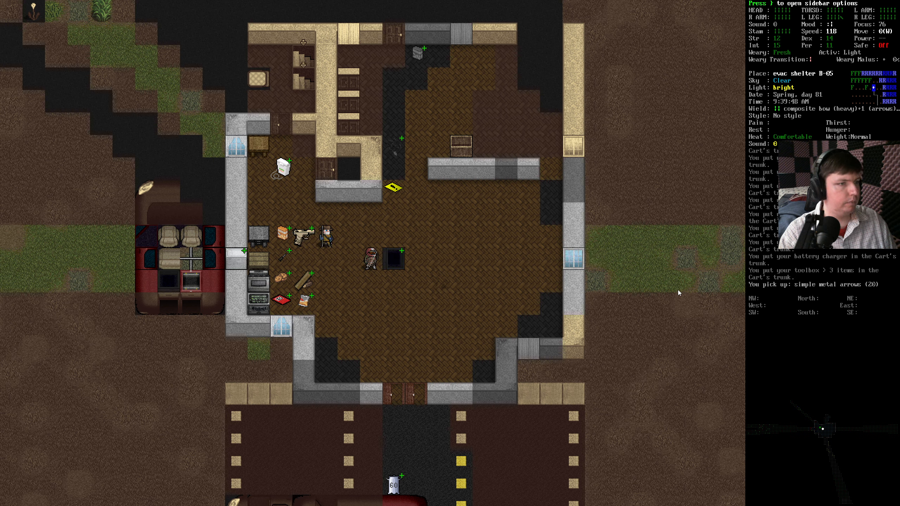
# Step: Pick up the rubber hose, lighter, MP3 player and crowbar, then review the new tools
pyautogui.press('i')
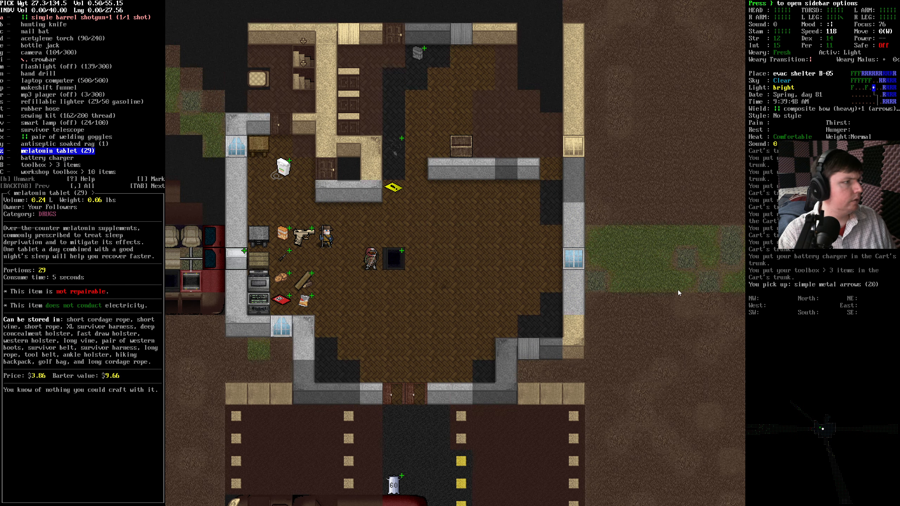
pyautogui.click(81, 100)
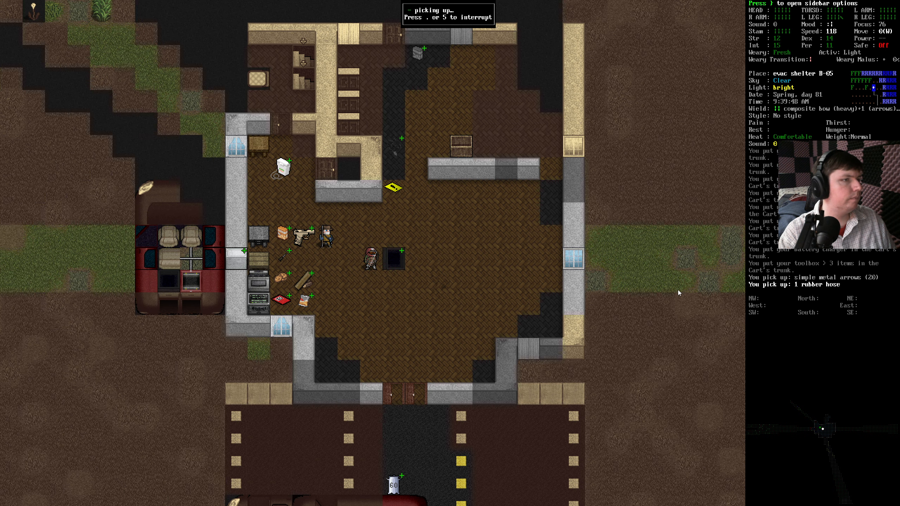
pyautogui.press('i')
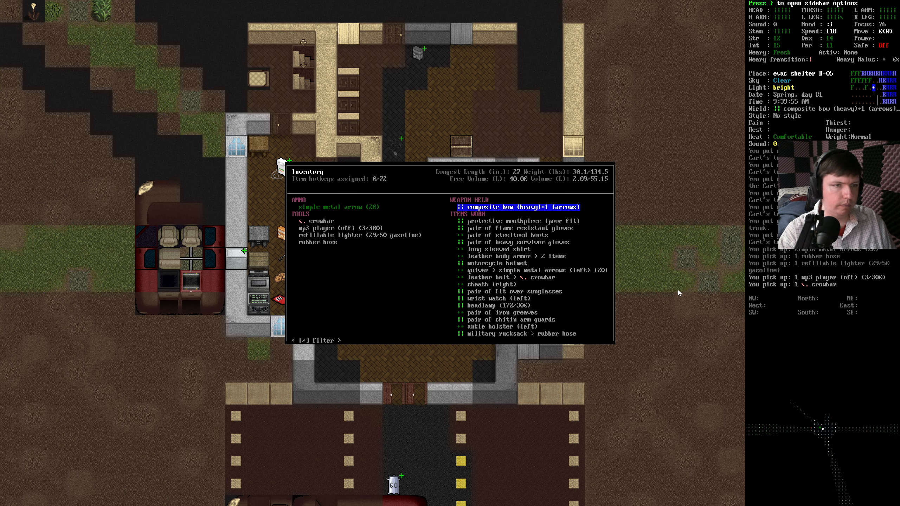
pyautogui.press('down')
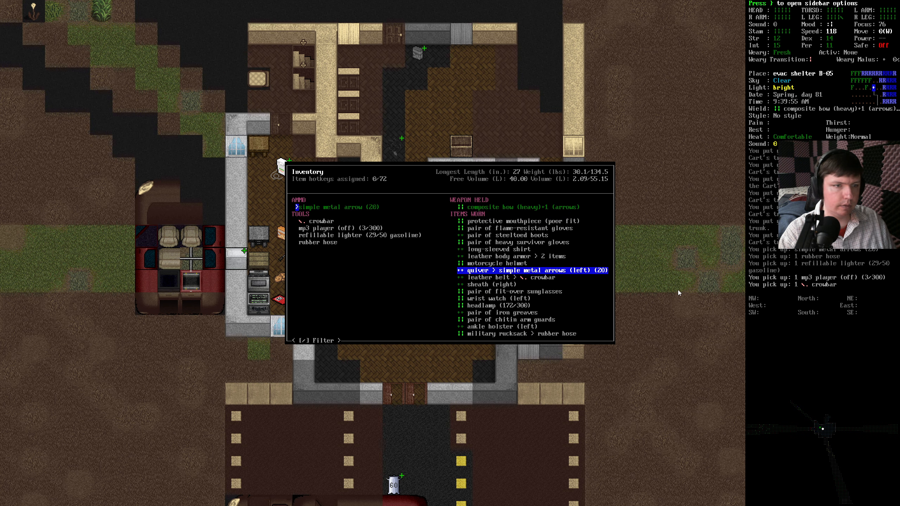
pyautogui.press('Escape')
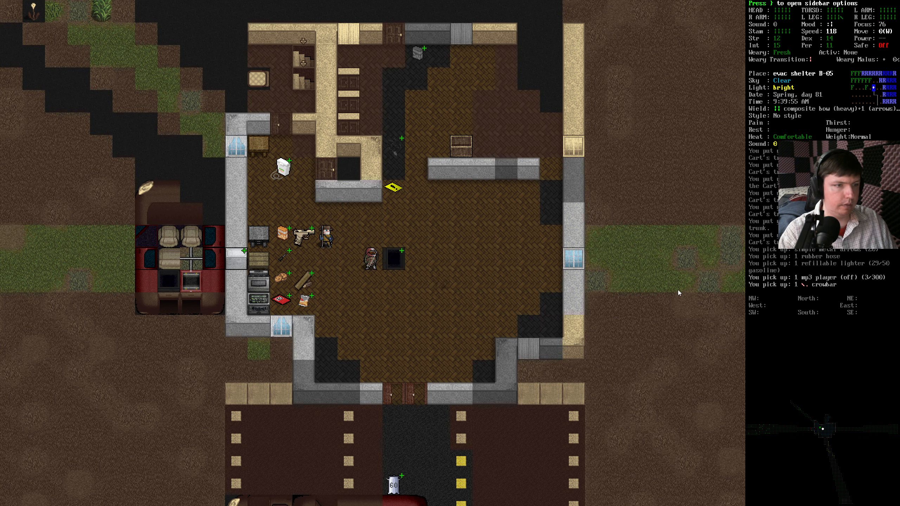
# Step: Take the hunting knife, sheathe it in the ankle holster, and grab more cart items
pyautogui.press('a')
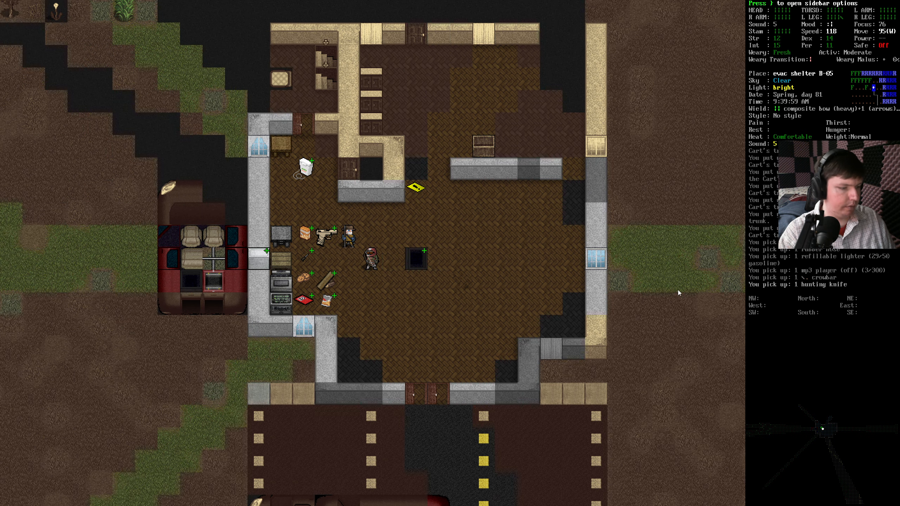
pyautogui.press('a')
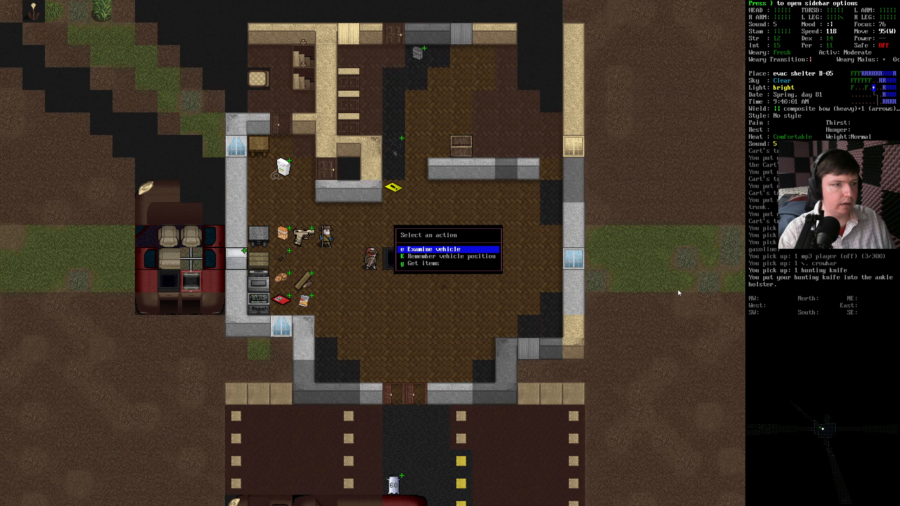
pyautogui.press('g')
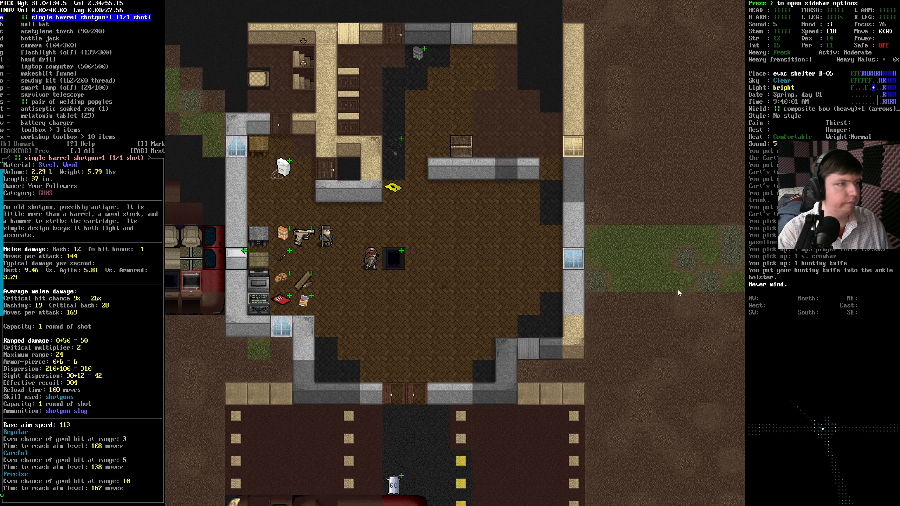
pyautogui.click(69, 79)
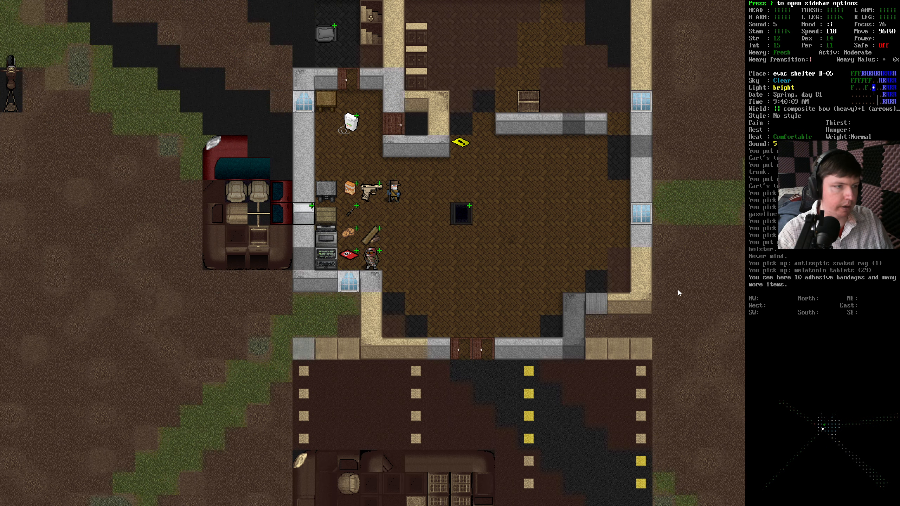
# Step: Drop the melatonin on the medicine pile and mark the adhesive bandages and other medicines
pyautogui.press('d')
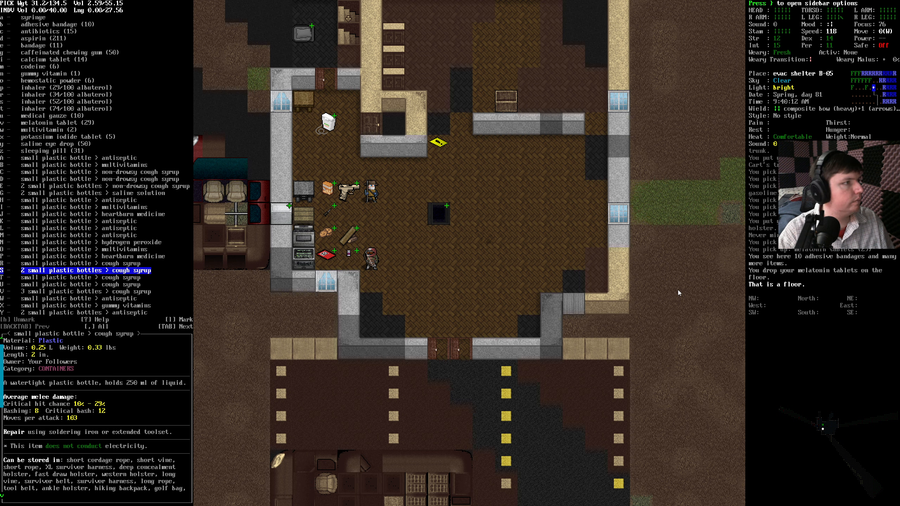
pyautogui.press('up')
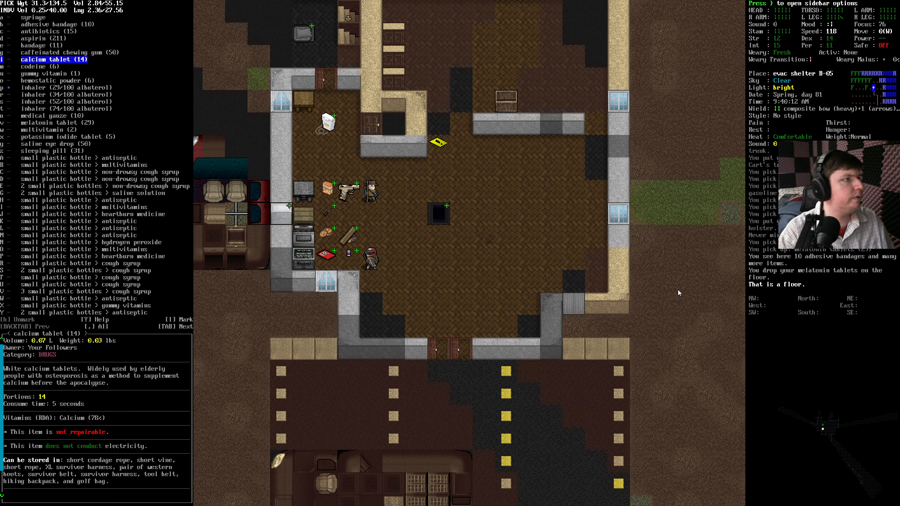
pyautogui.press('up')
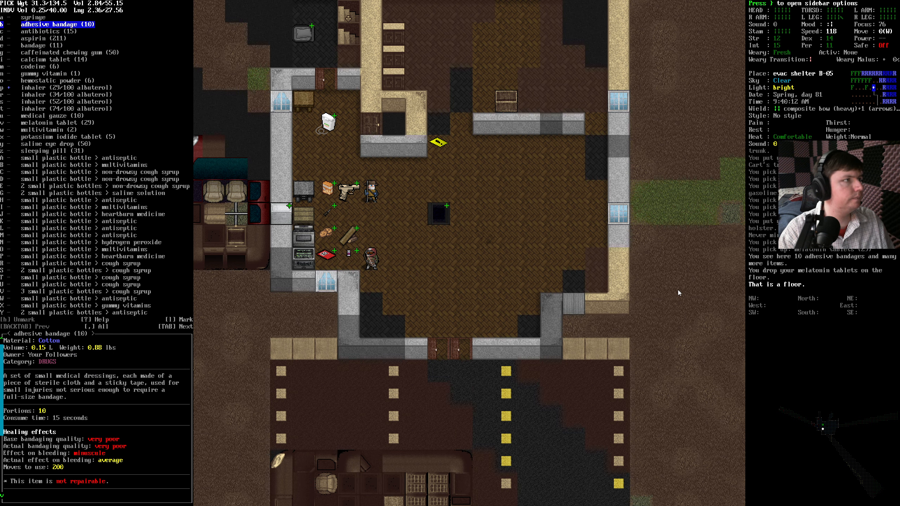
pyautogui.press('down')
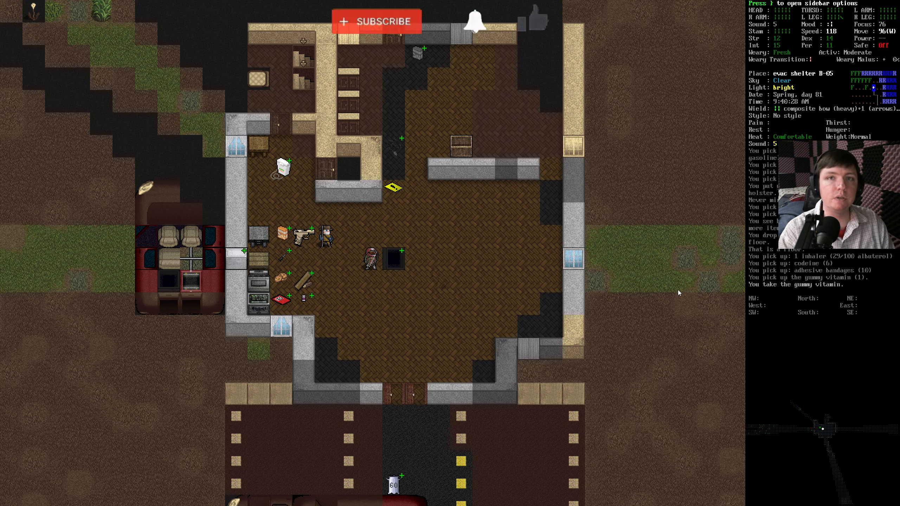
# Step: Confirm taking the albuterol inhaler, codeine and adhesive bandages, then eat the gummy vitamin
pyautogui.click(376, 21)
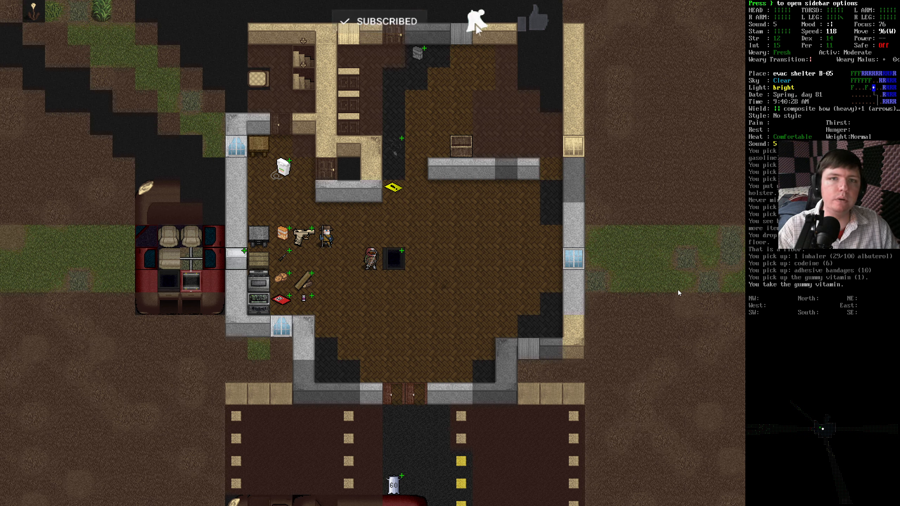